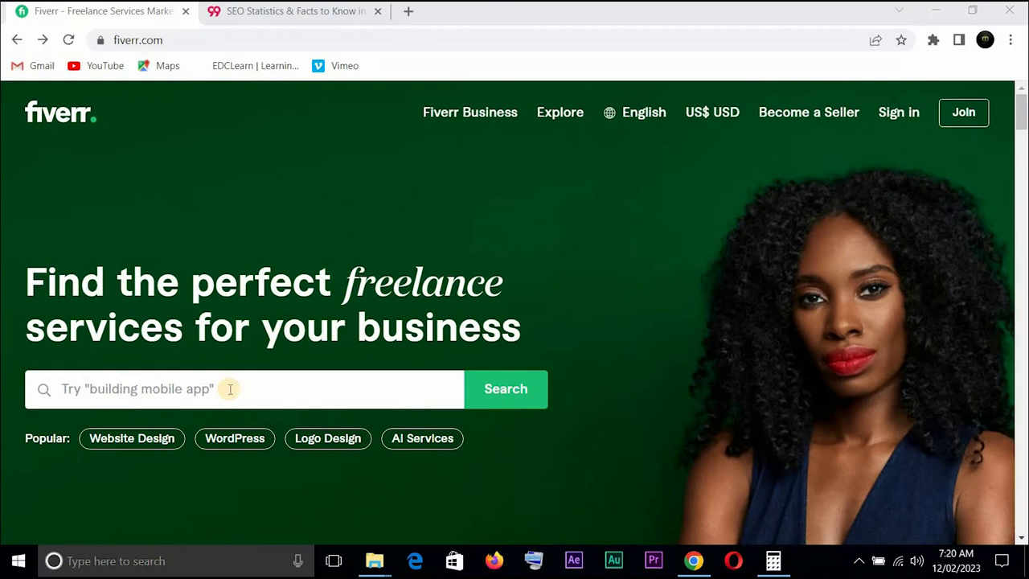
pyautogui.moveTo(214, 96)
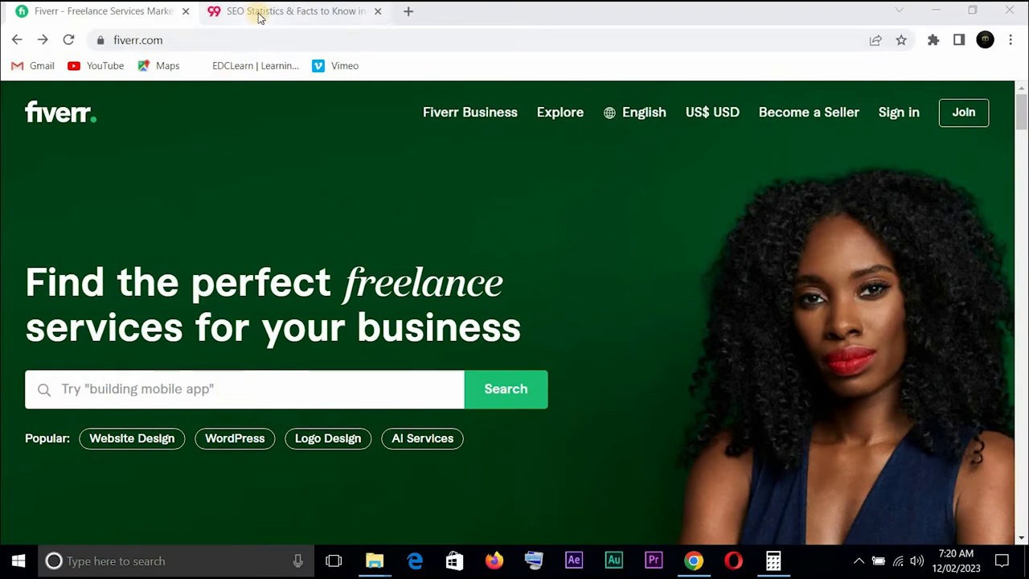
# Switch to the 99firms SEO Statistics & Facts article showing the $80 billion industry figure
pyautogui.click(293, 10)
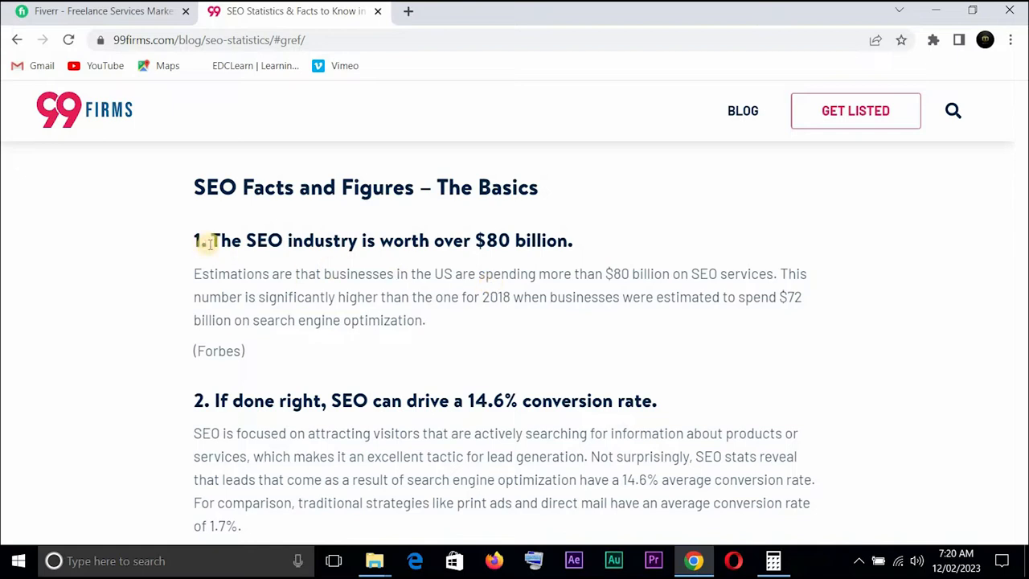
pyautogui.moveTo(532, 249)
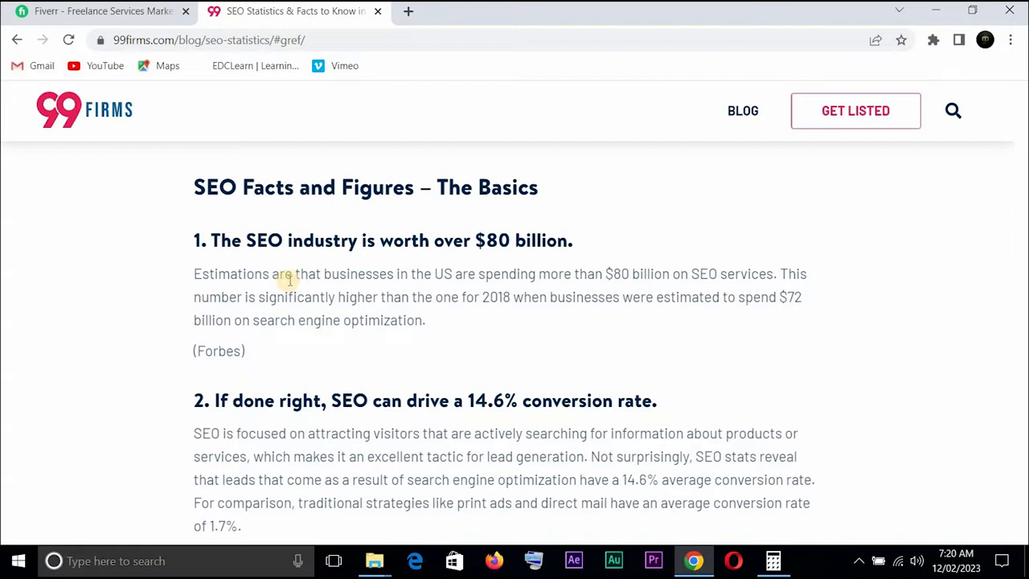
pyautogui.moveTo(479, 273)
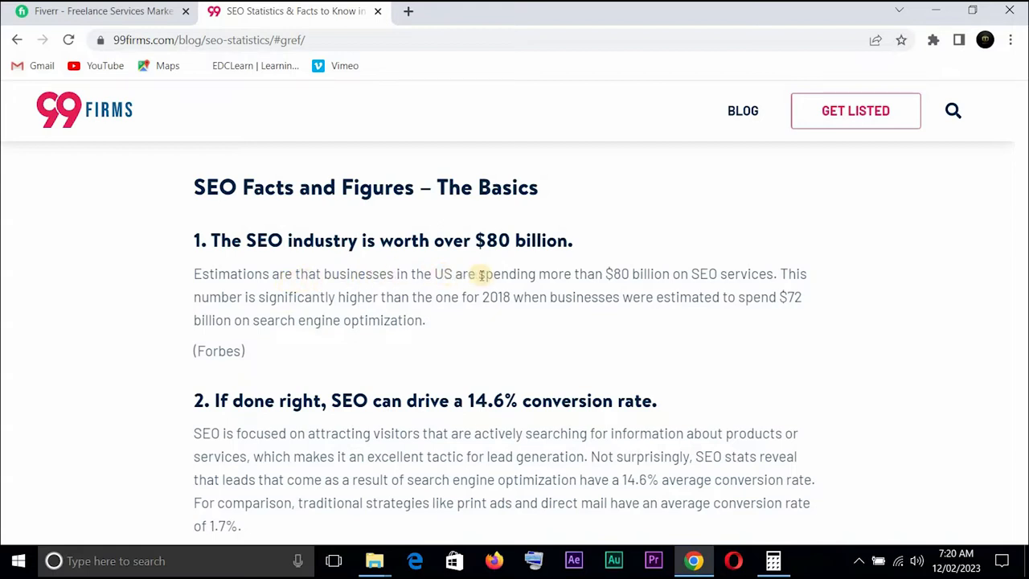
pyautogui.moveTo(531, 273)
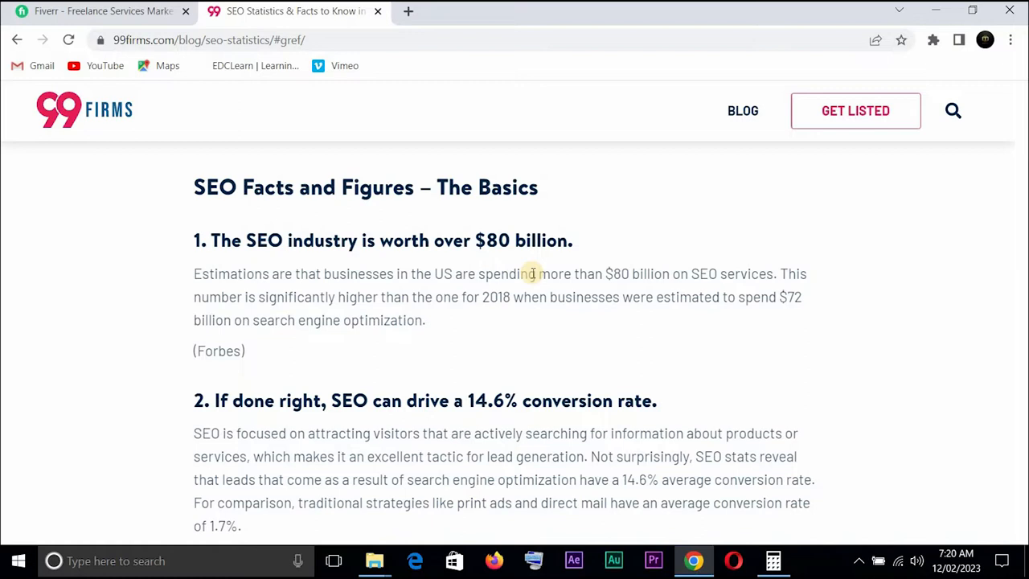
pyautogui.moveTo(270, 296)
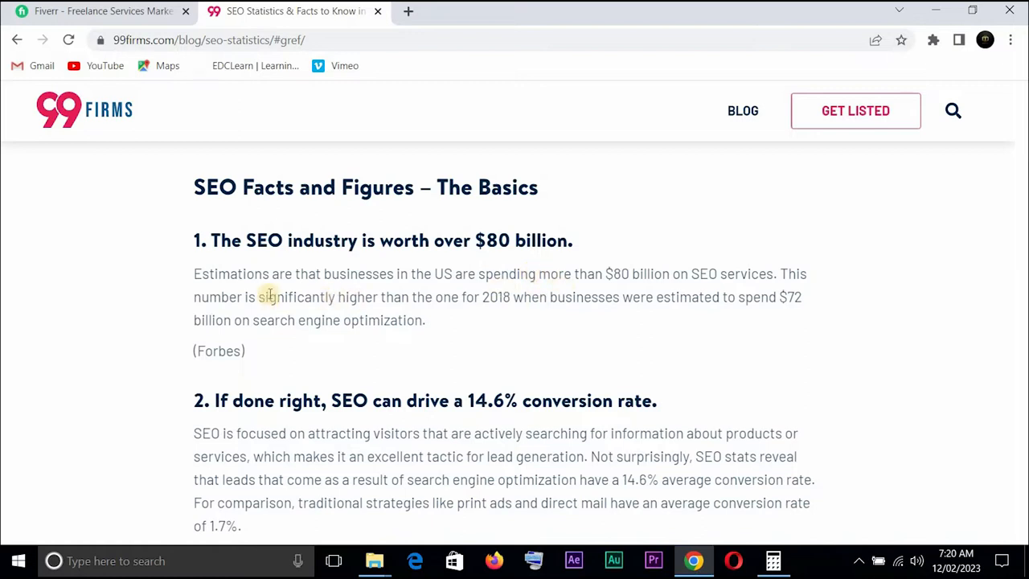
pyautogui.moveTo(426, 302)
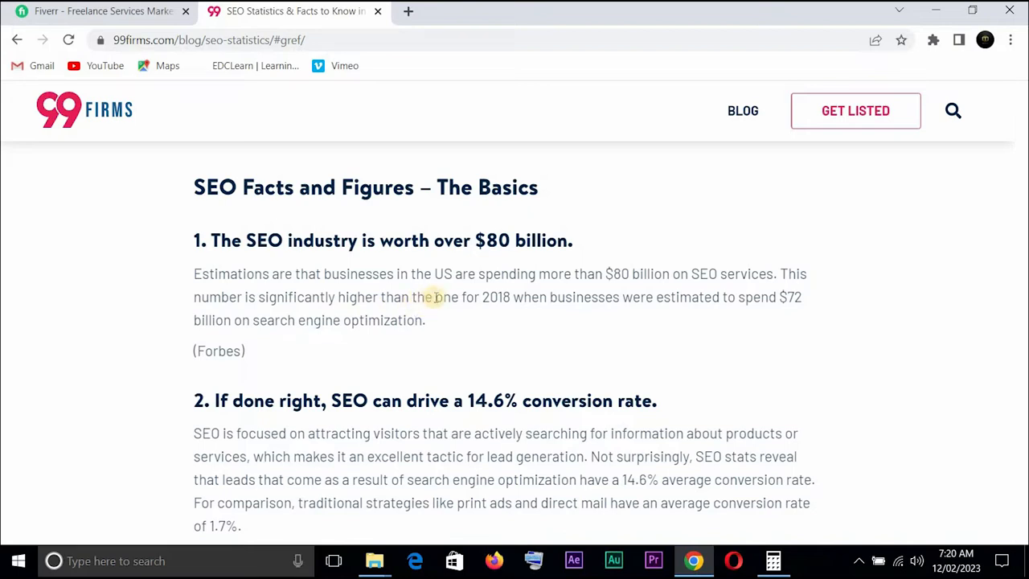
pyautogui.moveTo(502, 299)
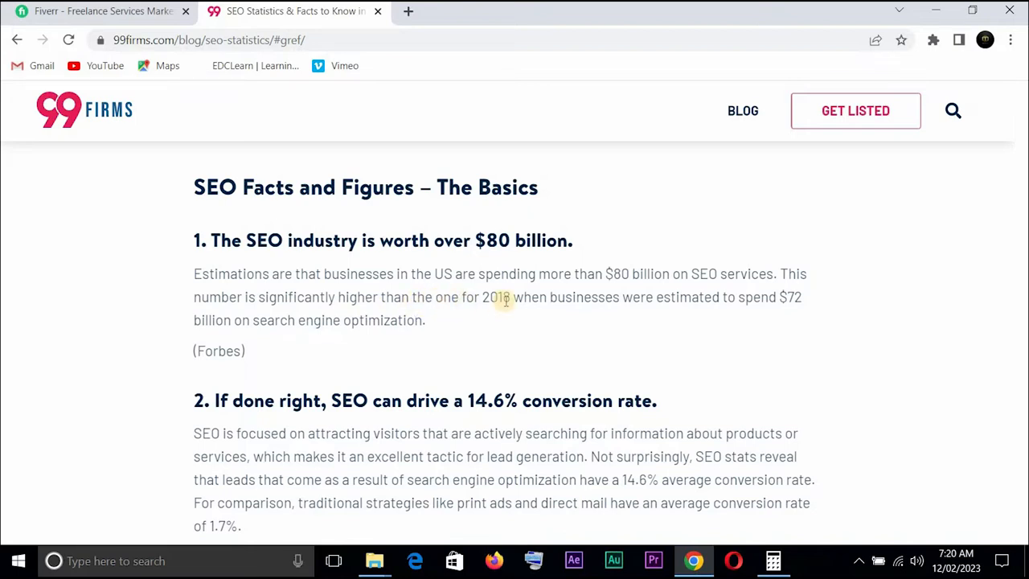
pyautogui.moveTo(586, 302)
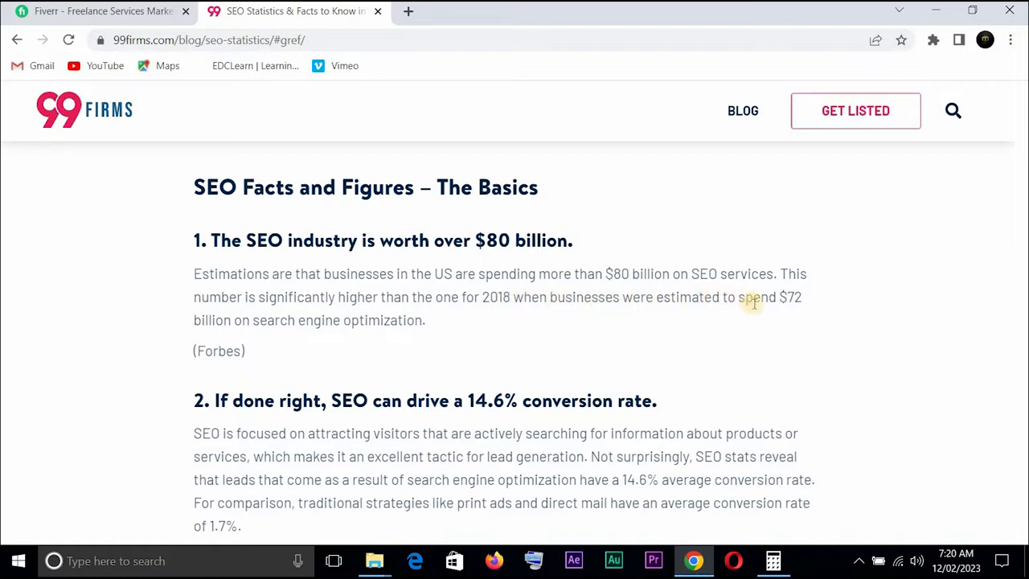
pyautogui.moveTo(518, 341)
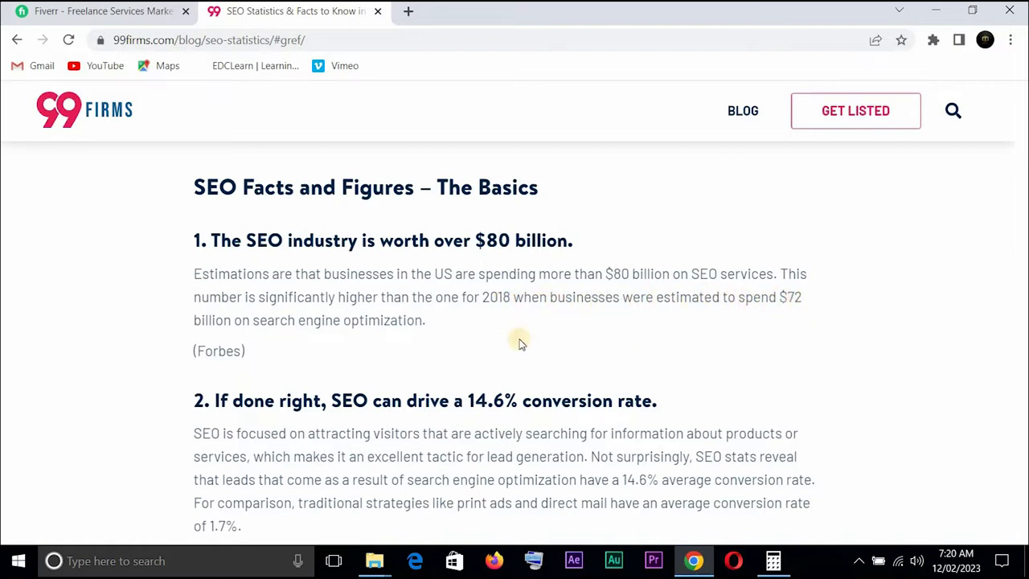
pyautogui.moveTo(267, 336)
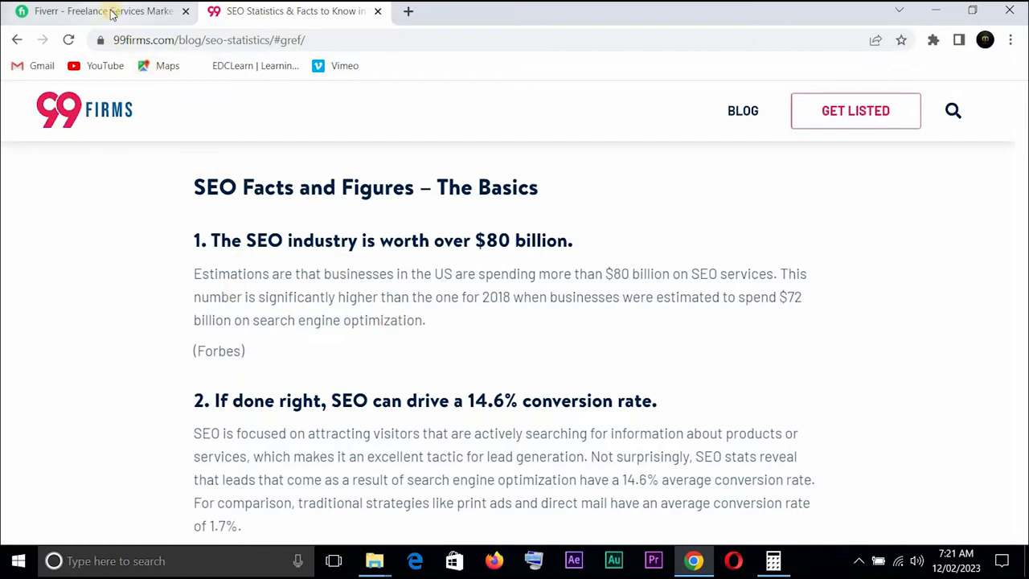
# Search Fiverr for 'high quality dofollow seo backlinks', listing over 40,000 services
pyautogui.click(103, 10)
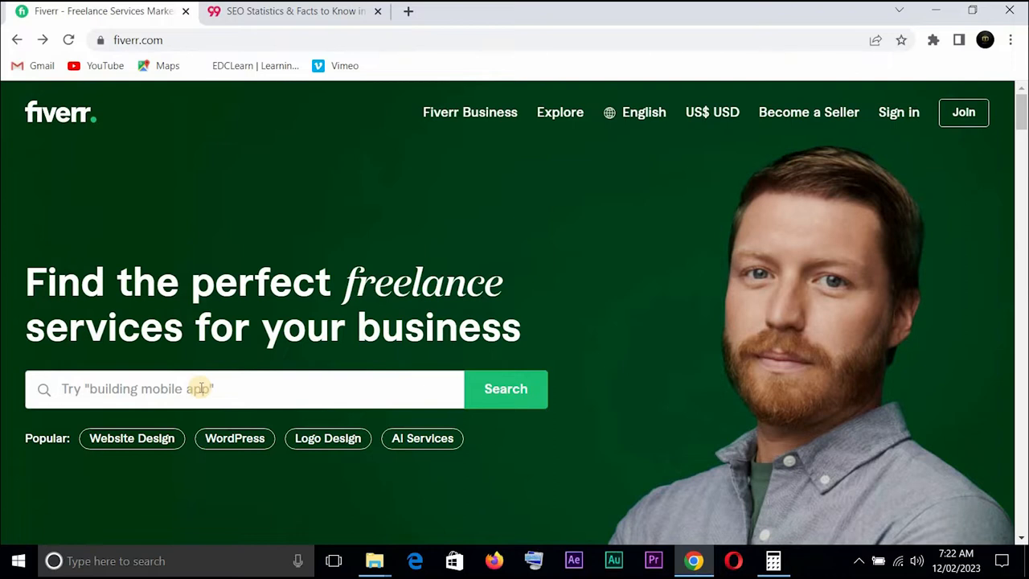
pyautogui.click(242, 388)
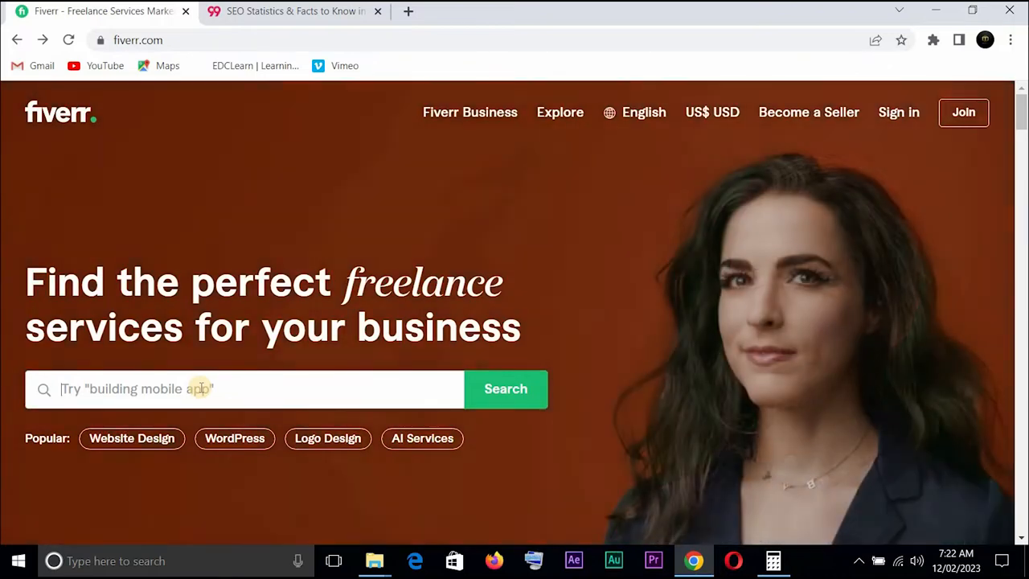
pyautogui.write('h')
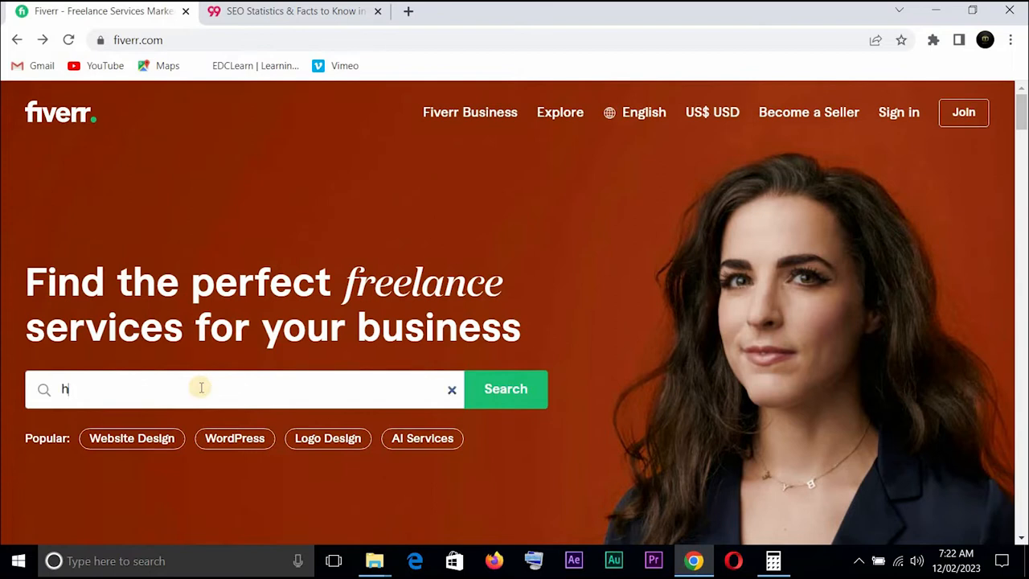
pyautogui.write('igh d')
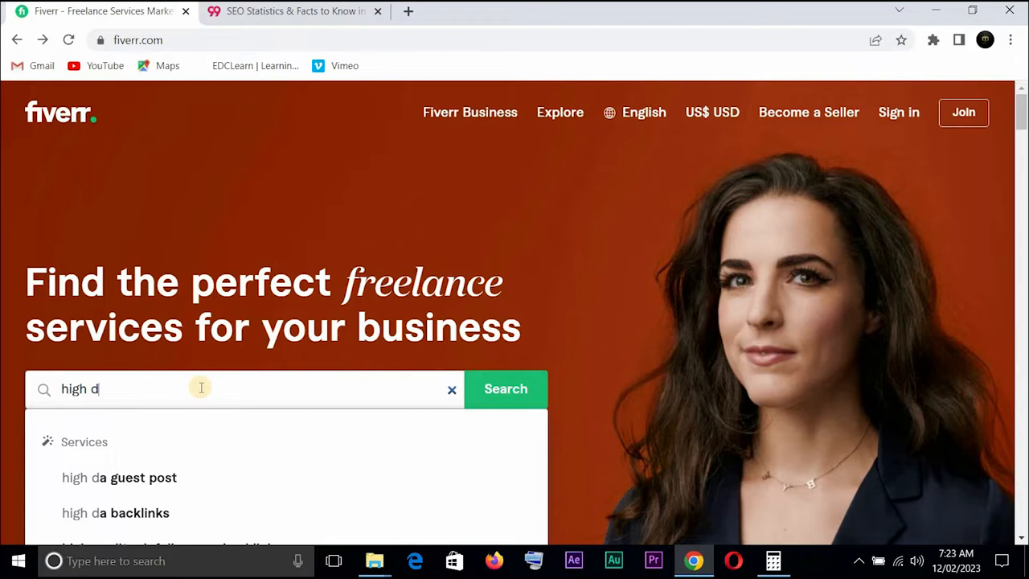
pyautogui.write('q')
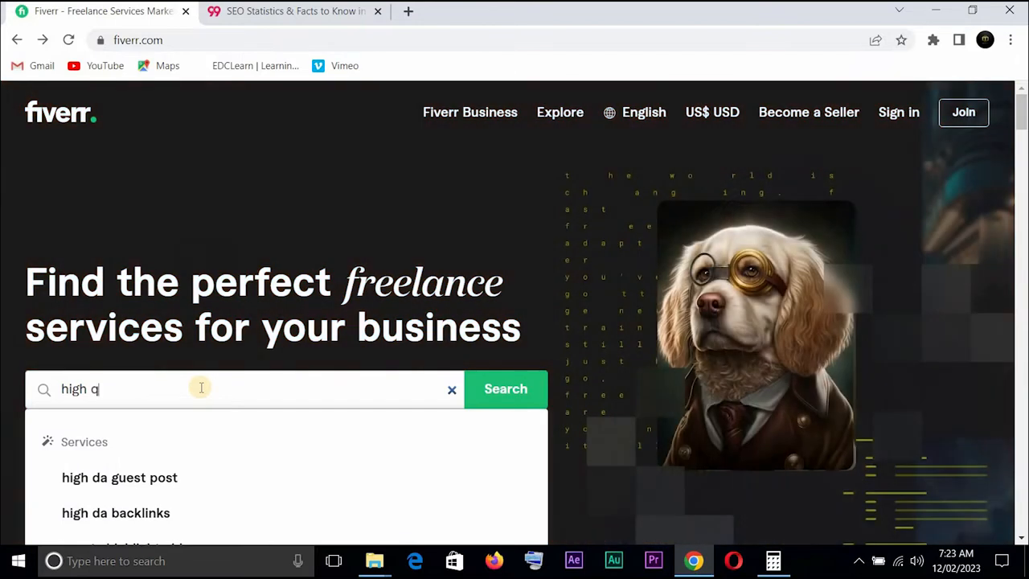
pyautogui.write('uality')
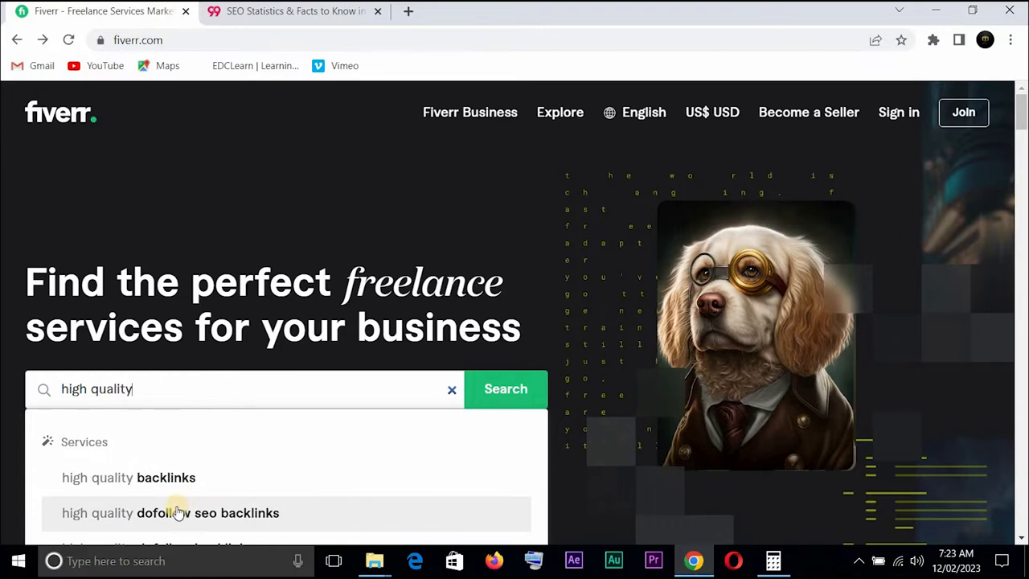
pyautogui.click(170, 513)
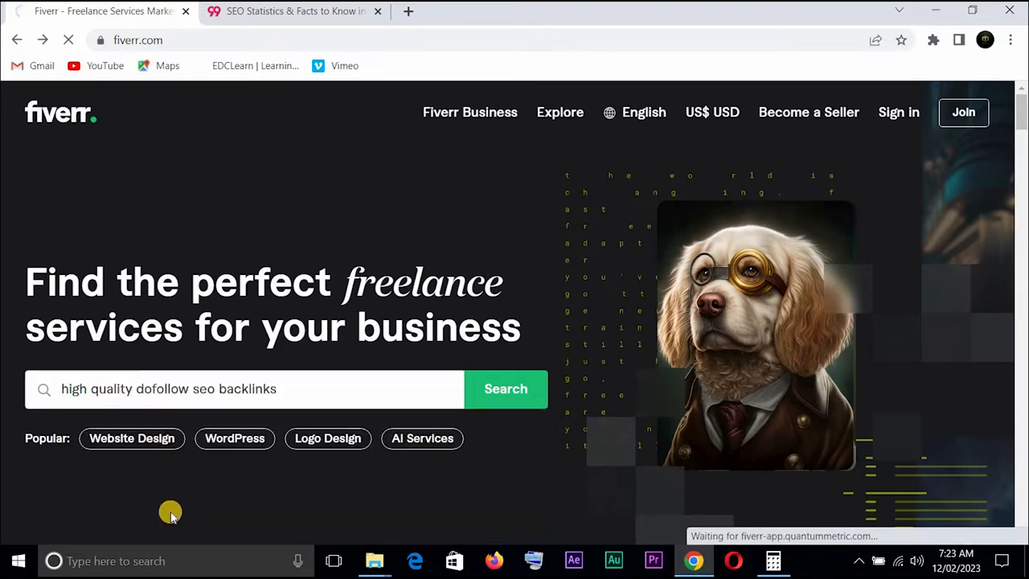
pyautogui.click(505, 389)
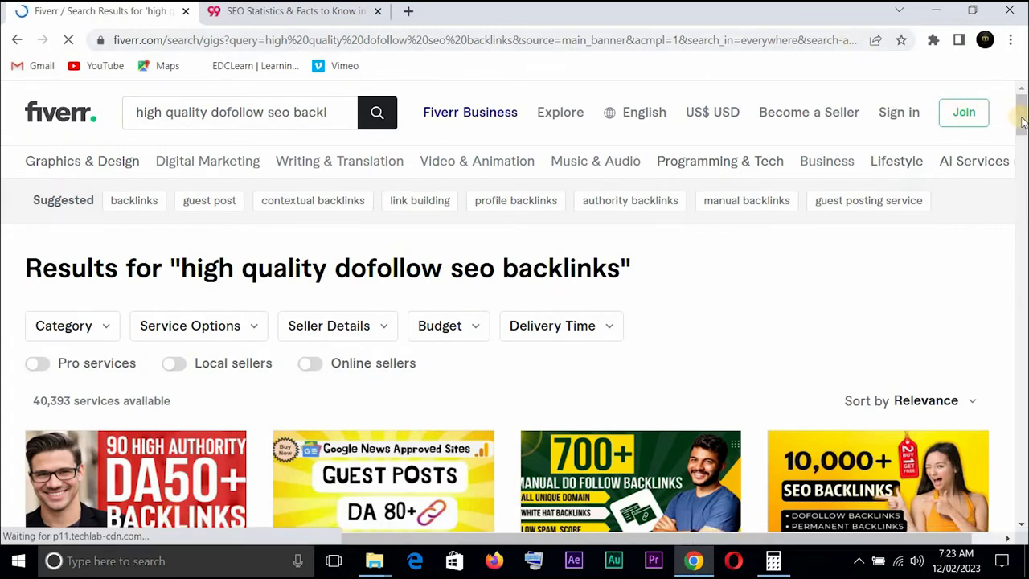
# Open jacob21's dofollow backlinks gig and musa5412's guest post gig in new tabs
pyautogui.scroll(-3)
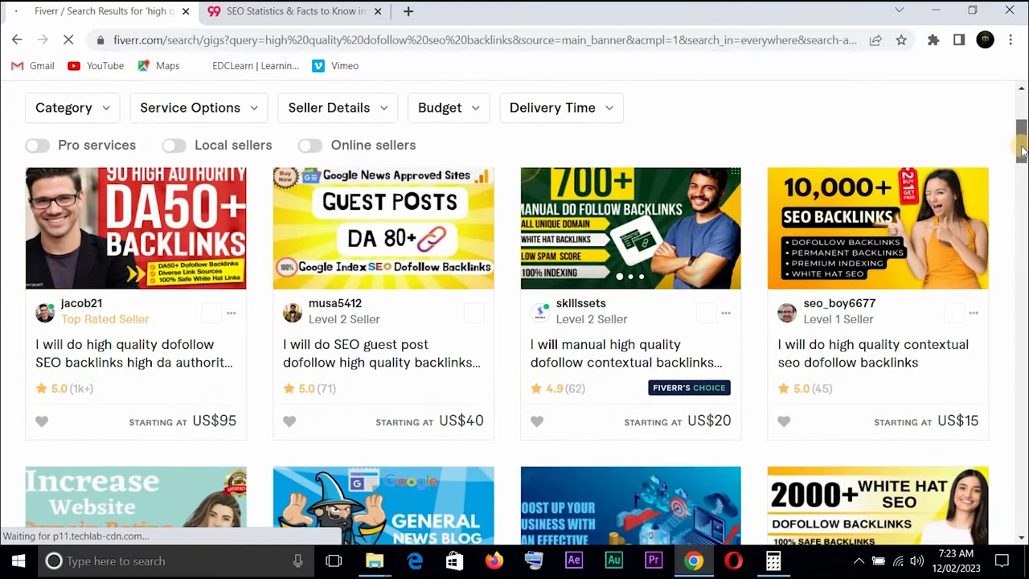
pyautogui.scroll(-3)
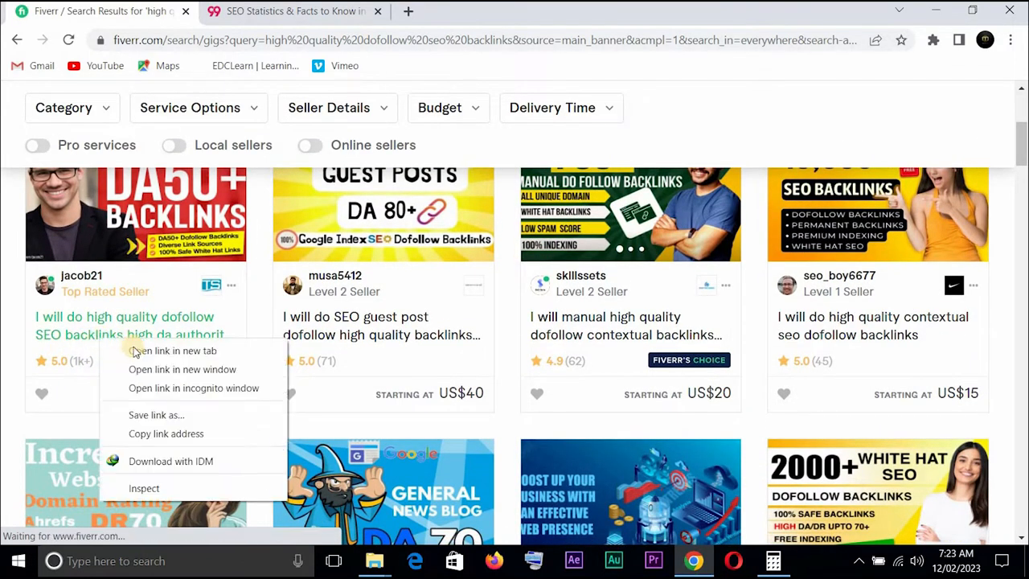
pyautogui.click(174, 351)
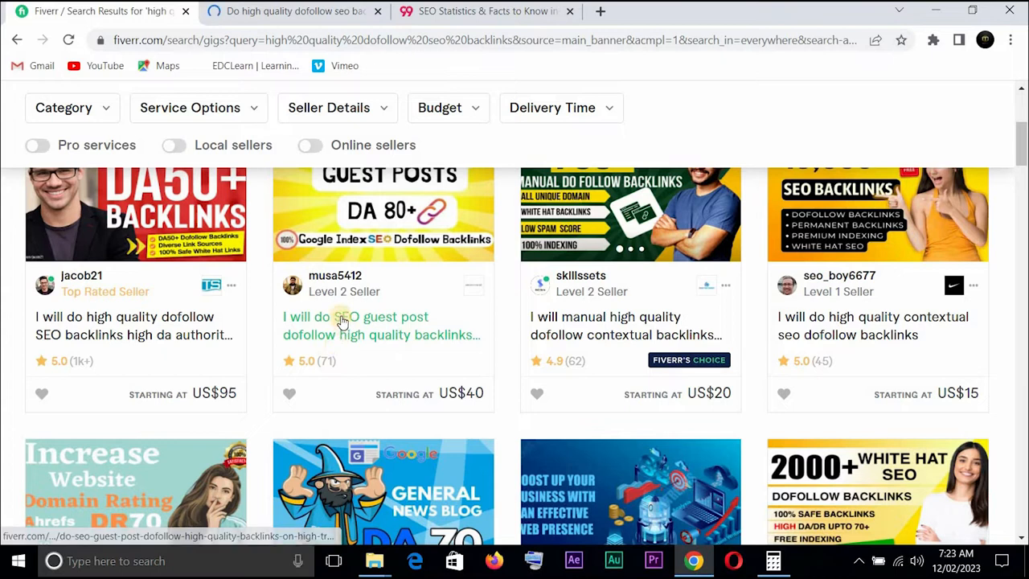
pyautogui.rightClick(341, 321)
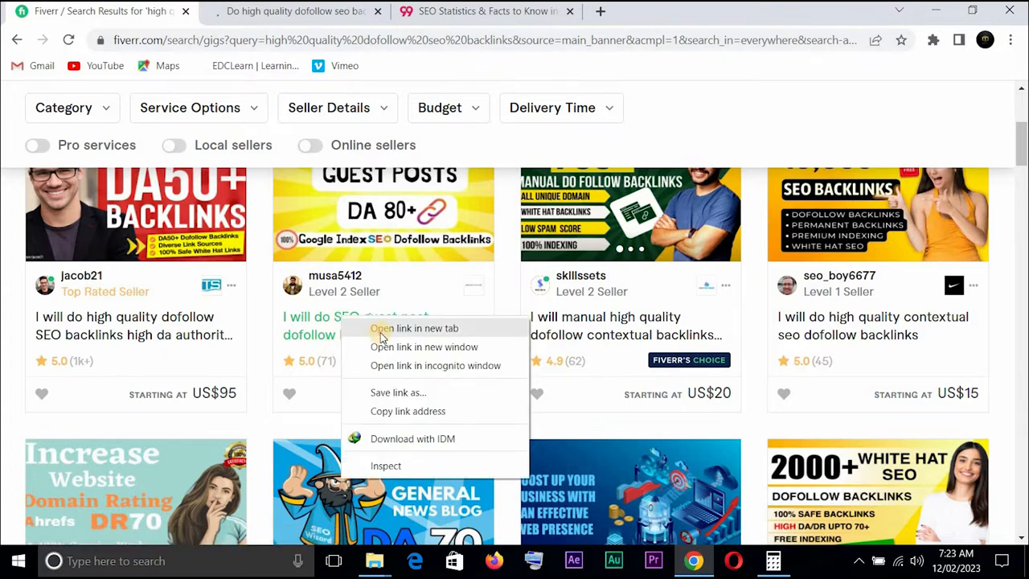
pyautogui.click(413, 328)
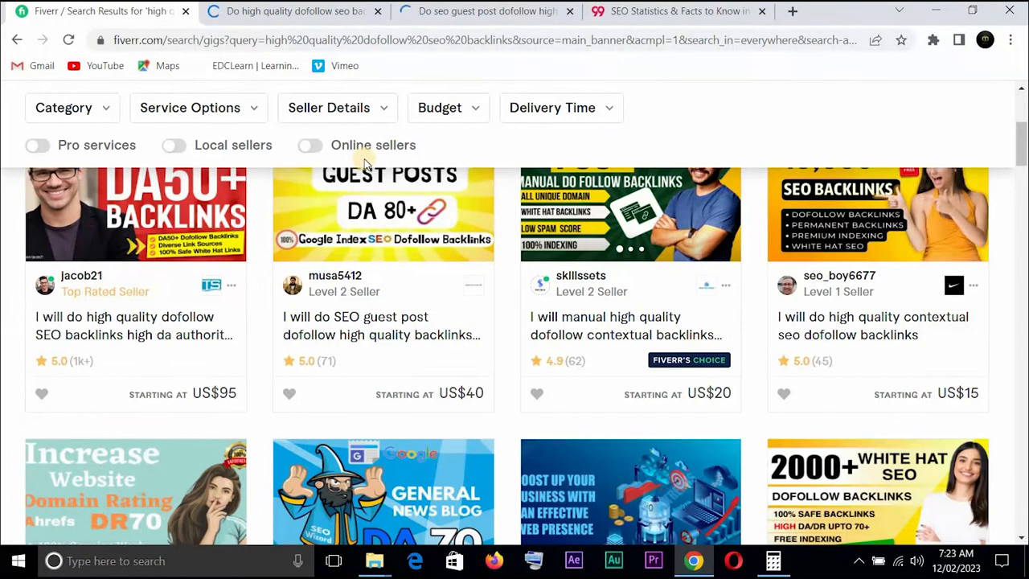
pyautogui.moveTo(576, 360)
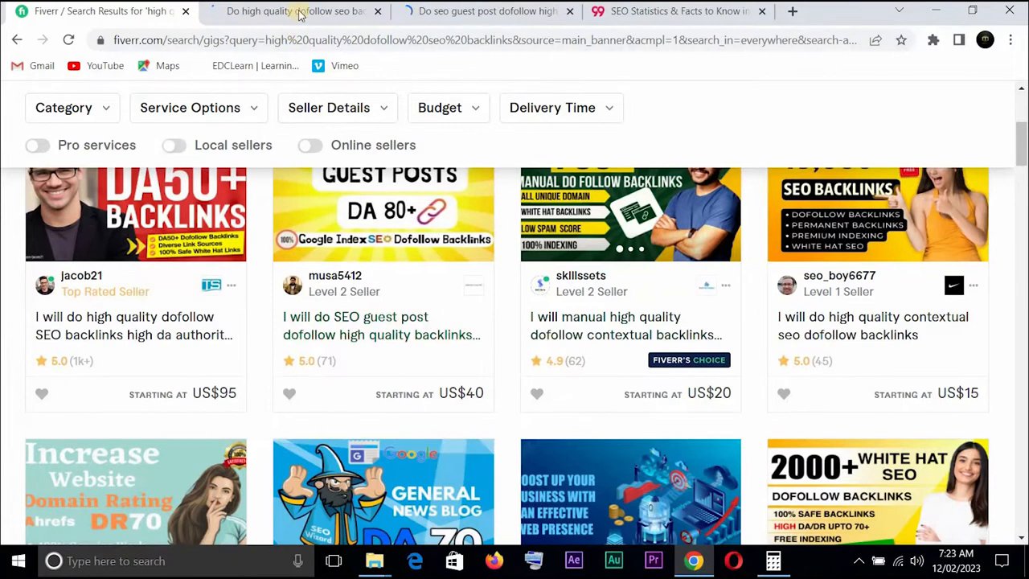
pyautogui.moveTo(296, 12)
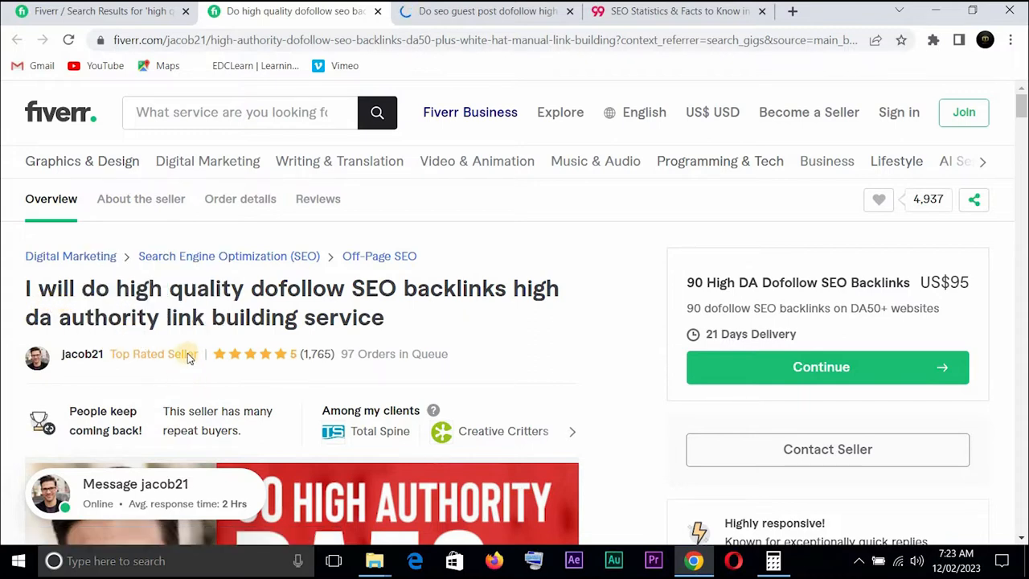
pyautogui.moveTo(440, 325)
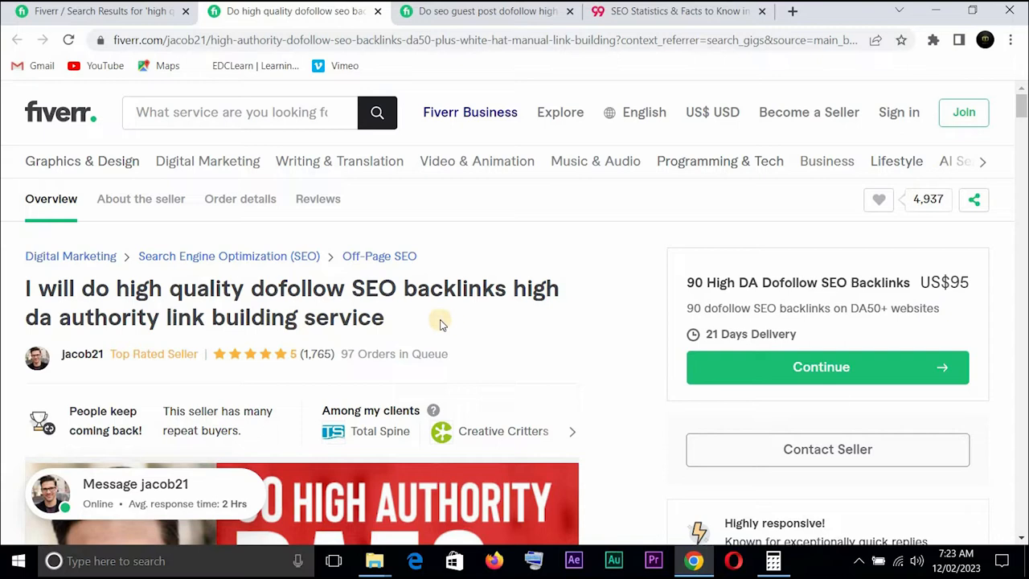
pyautogui.moveTo(499, 325)
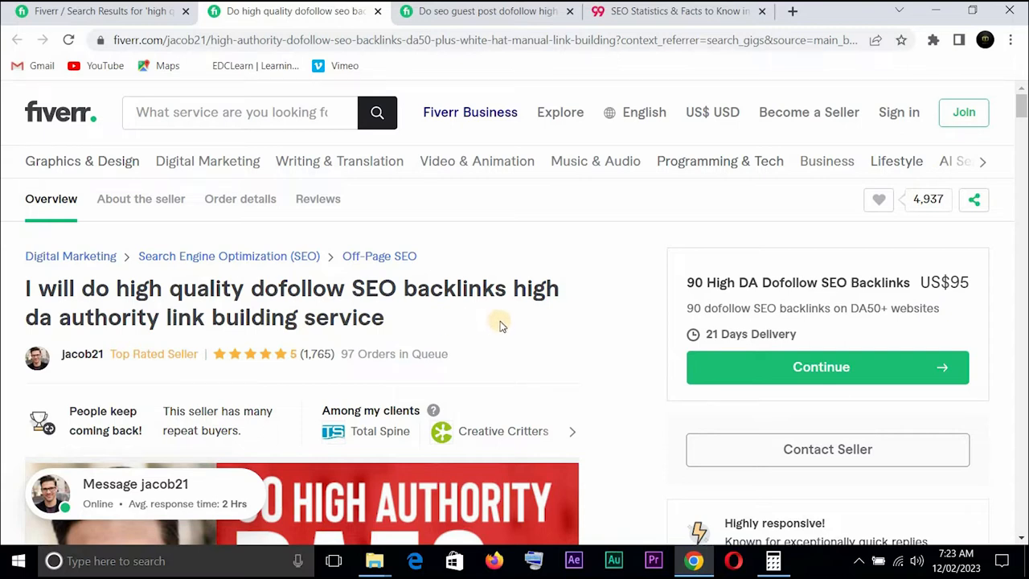
pyautogui.moveTo(1016, 127)
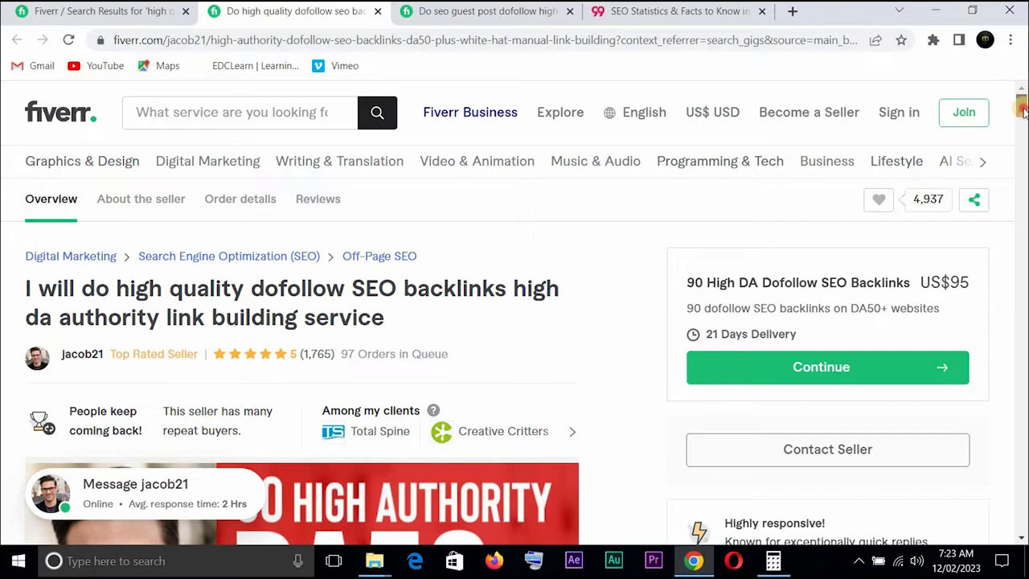
pyautogui.scroll(-3)
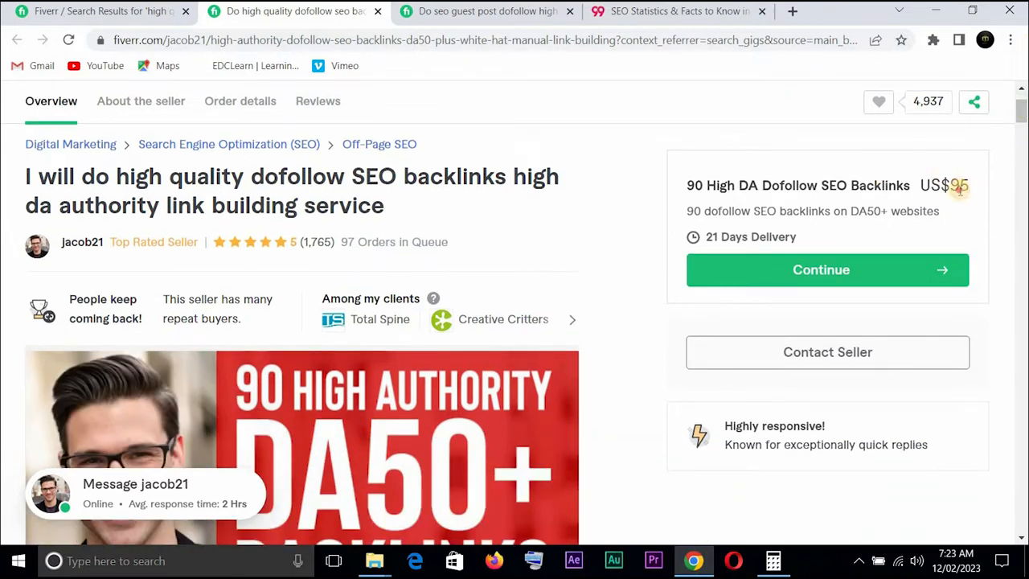
pyautogui.doubleClick(958, 185)
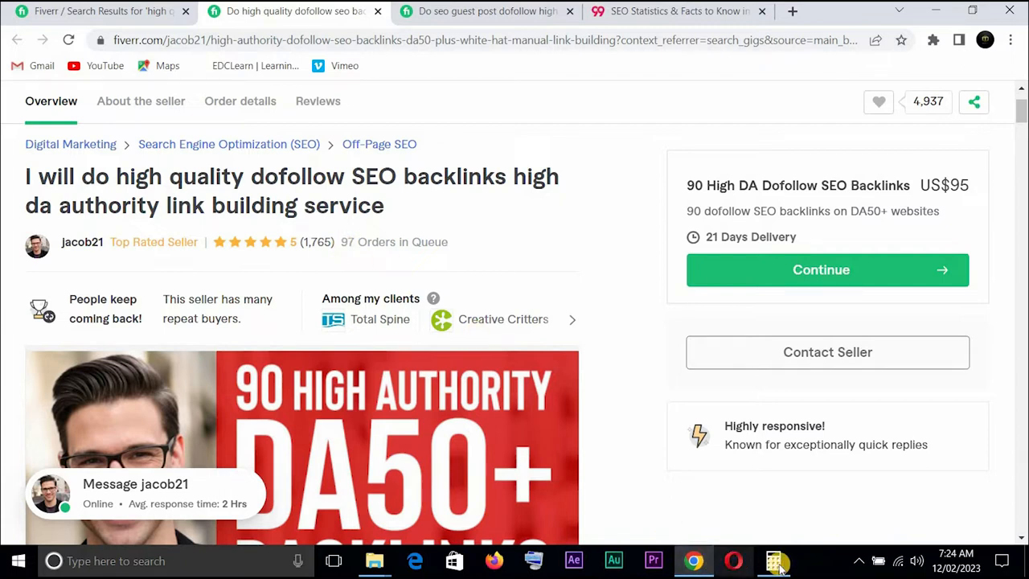
# Multiply 97 by 95 in Calculator to get 9,215, then minimize it
pyautogui.click(775, 560)
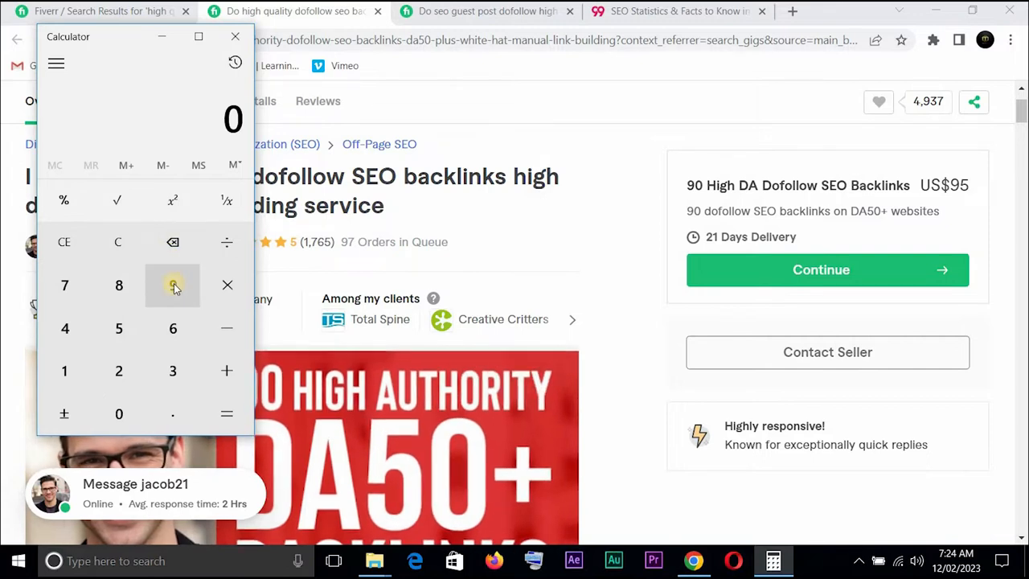
pyautogui.click(174, 285)
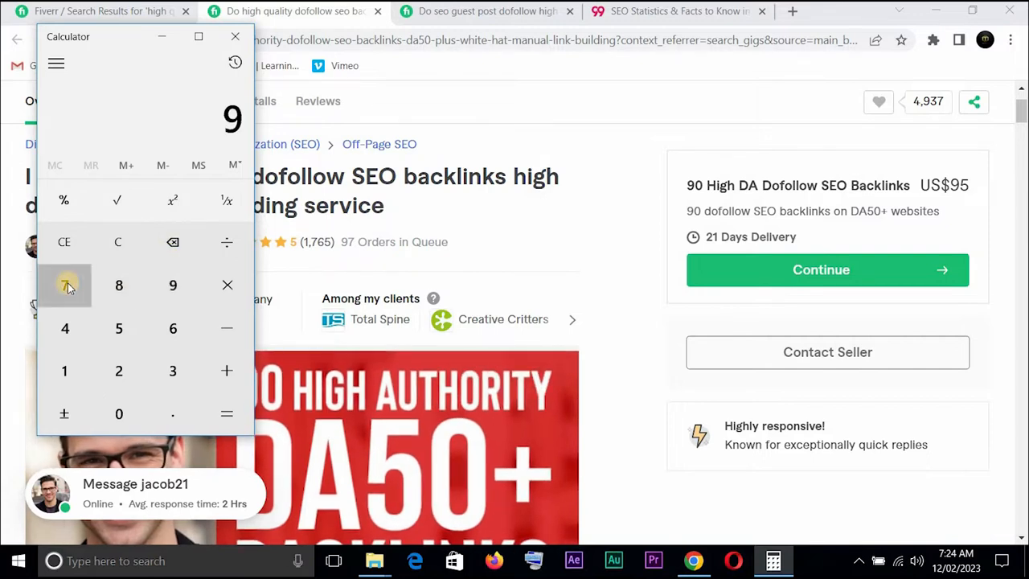
pyautogui.click(64, 285)
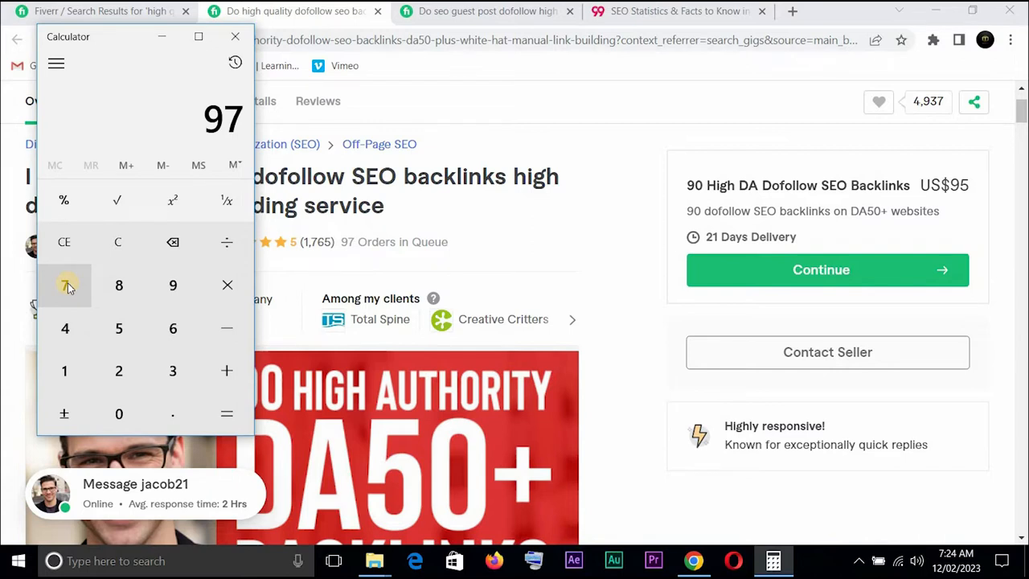
pyautogui.moveTo(187, 314)
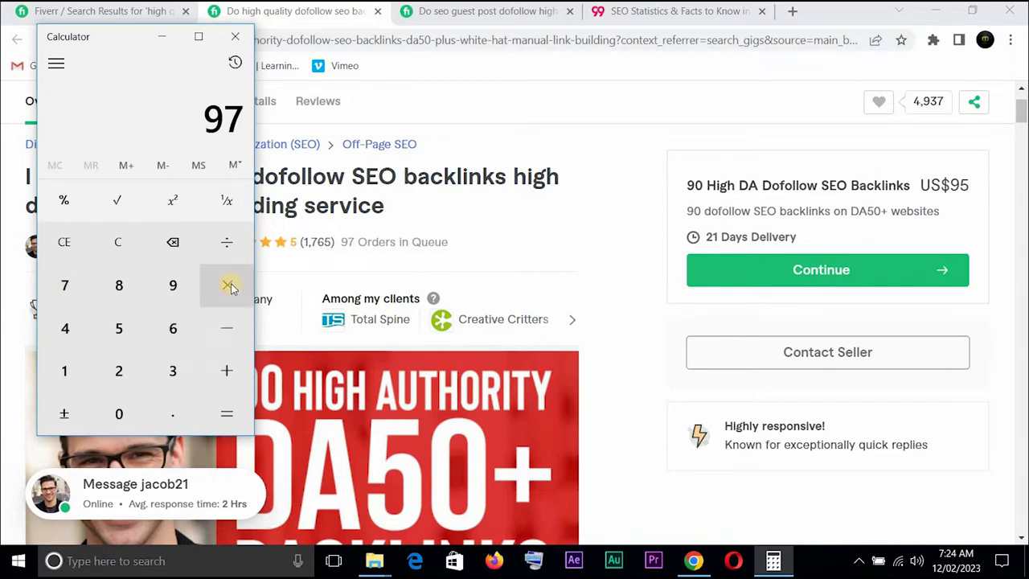
pyautogui.click(227, 287)
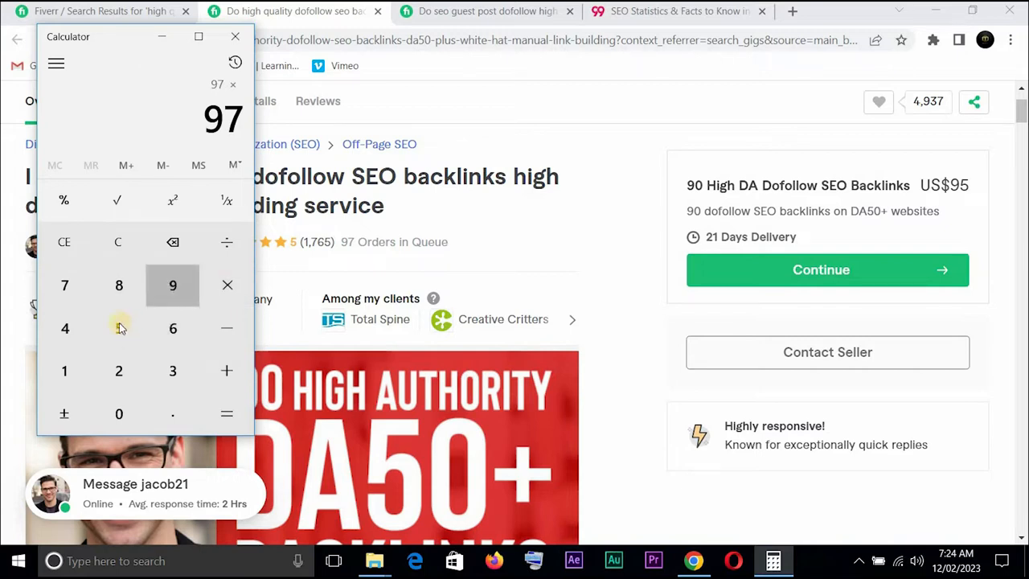
pyautogui.click(226, 413)
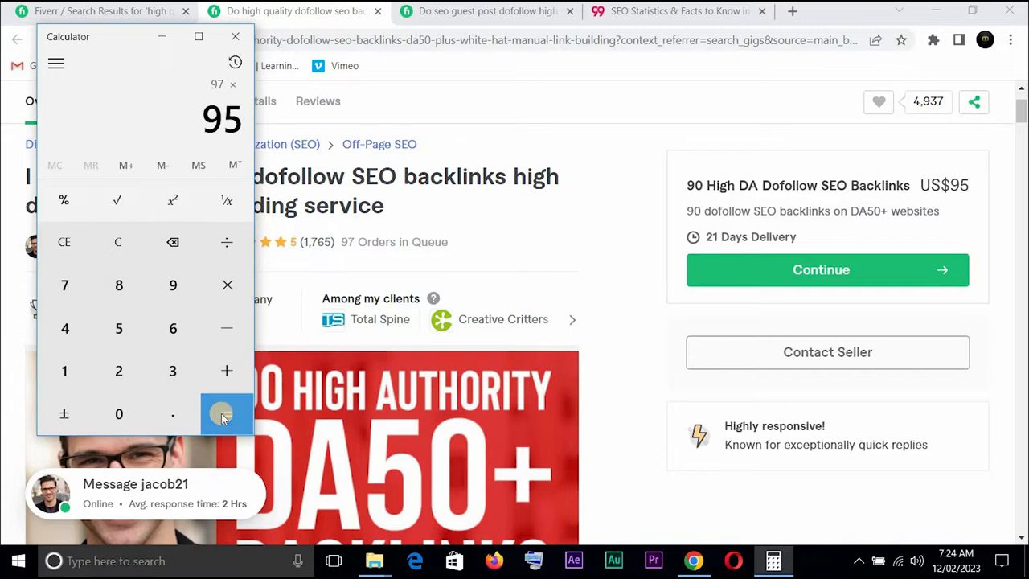
pyautogui.click(227, 415)
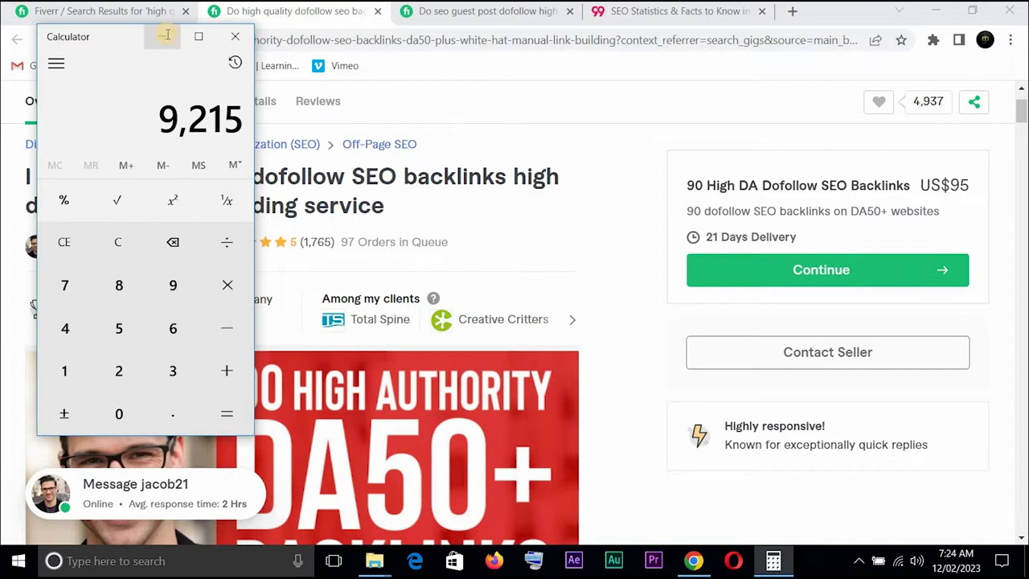
pyautogui.click(235, 35)
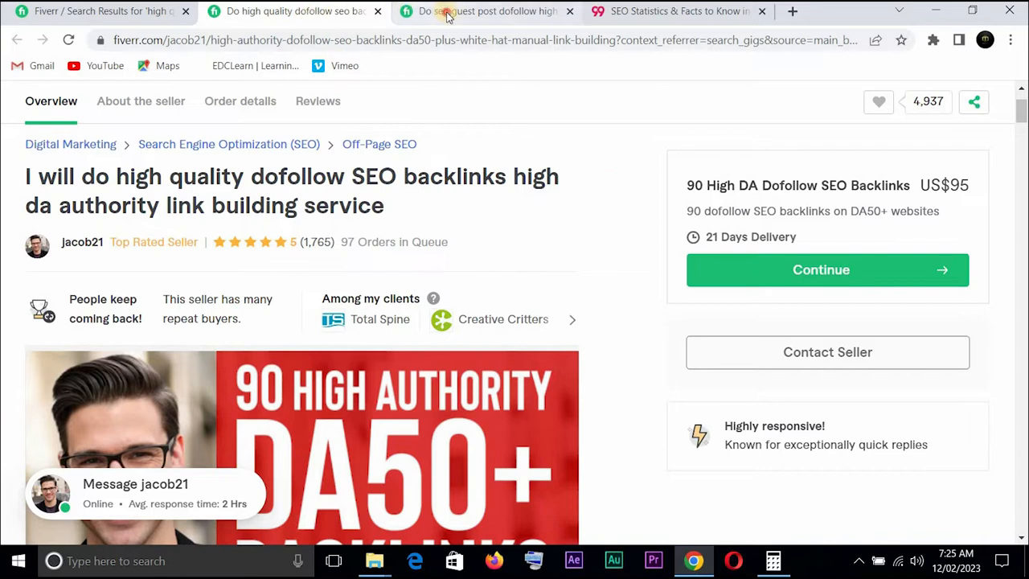
# Switch to musa5412's guest post gig starting at US$40
pyautogui.click(483, 10)
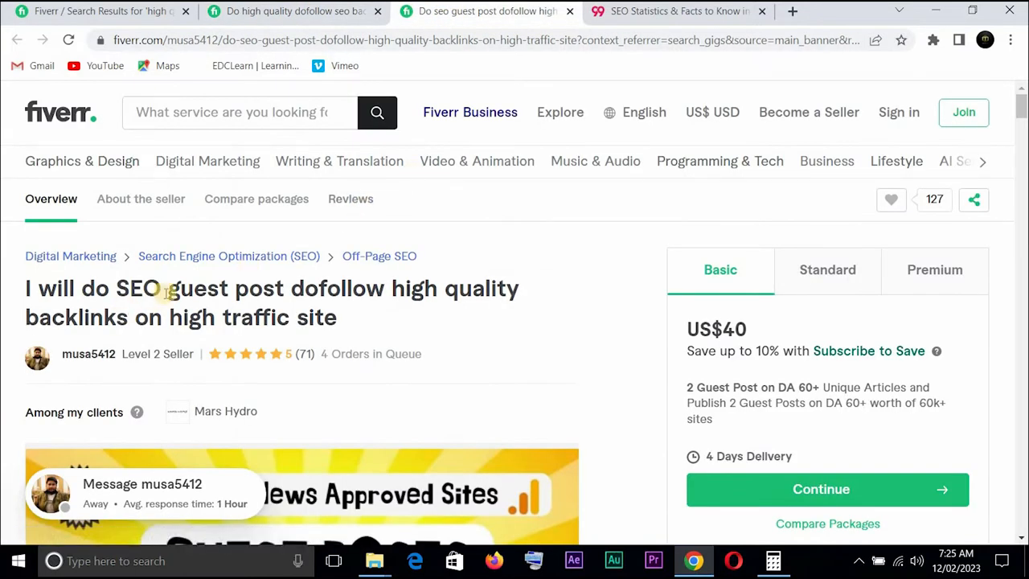
pyautogui.moveTo(366, 292)
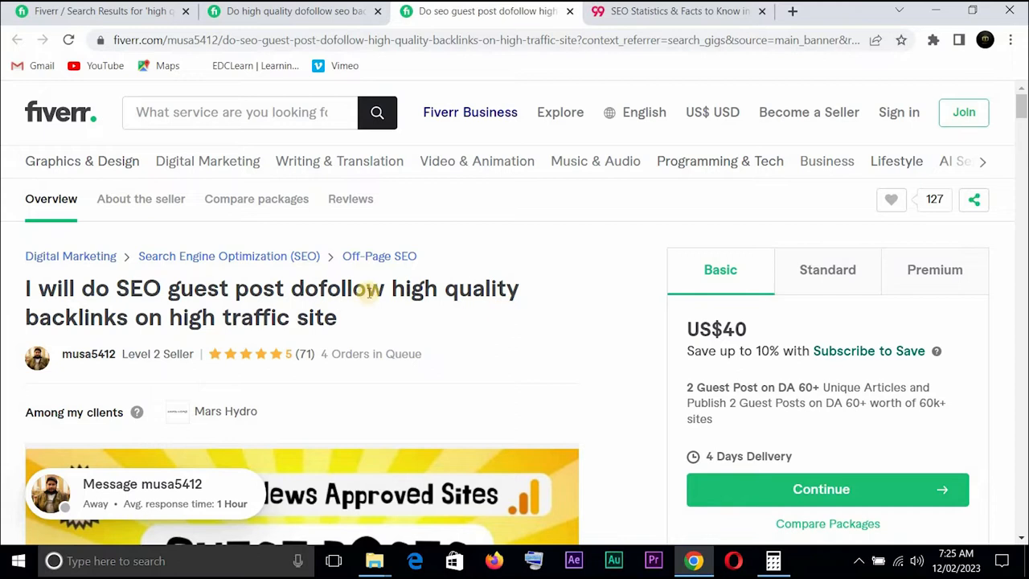
pyautogui.moveTo(50, 291)
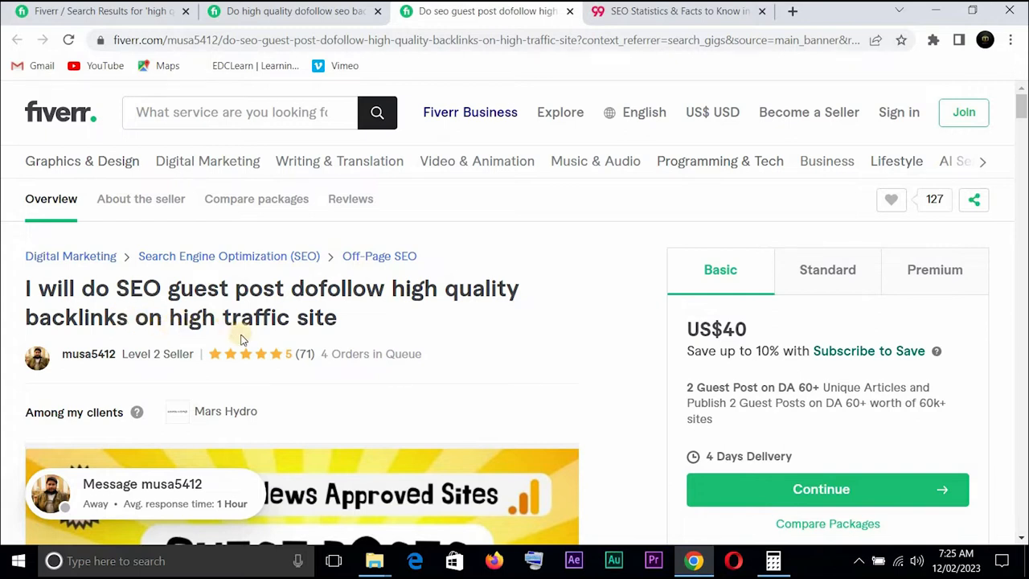
pyautogui.moveTo(357, 337)
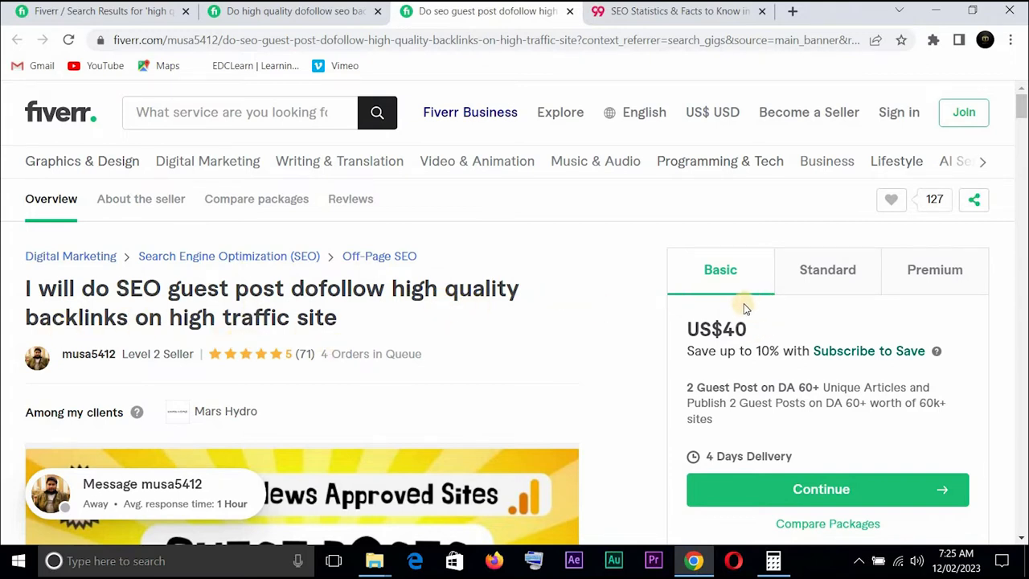
pyautogui.moveTo(320, 363)
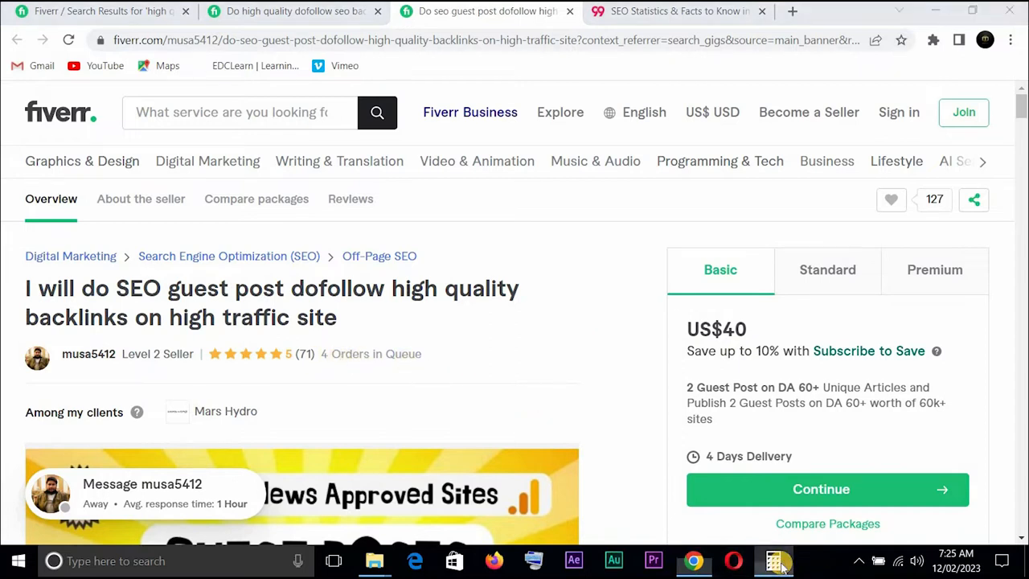
# Compute 4 × 40 = 160 in Calculator, then view the US$90 Standard package
pyautogui.click(774, 559)
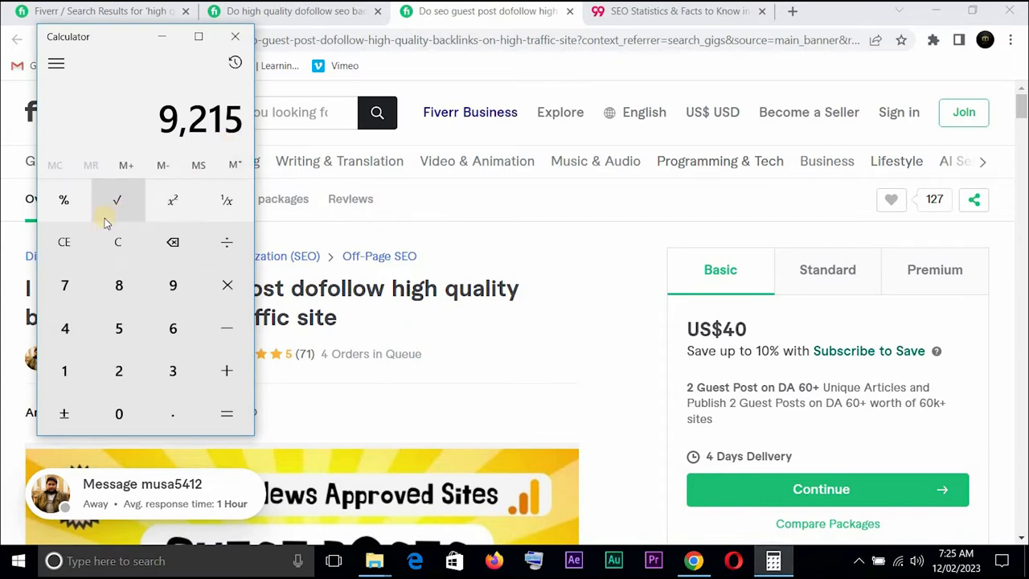
pyautogui.click(119, 242)
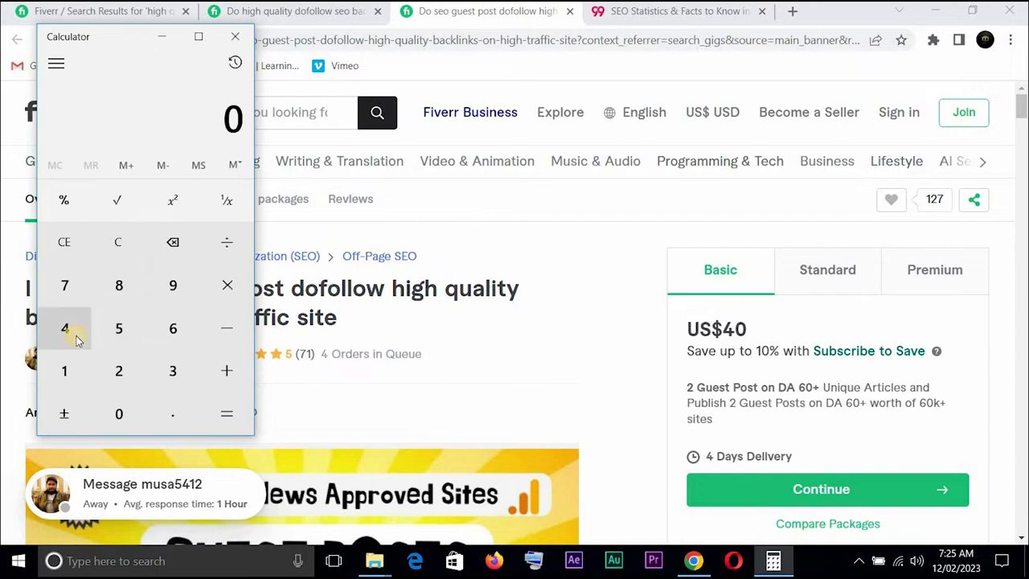
pyautogui.click(64, 328)
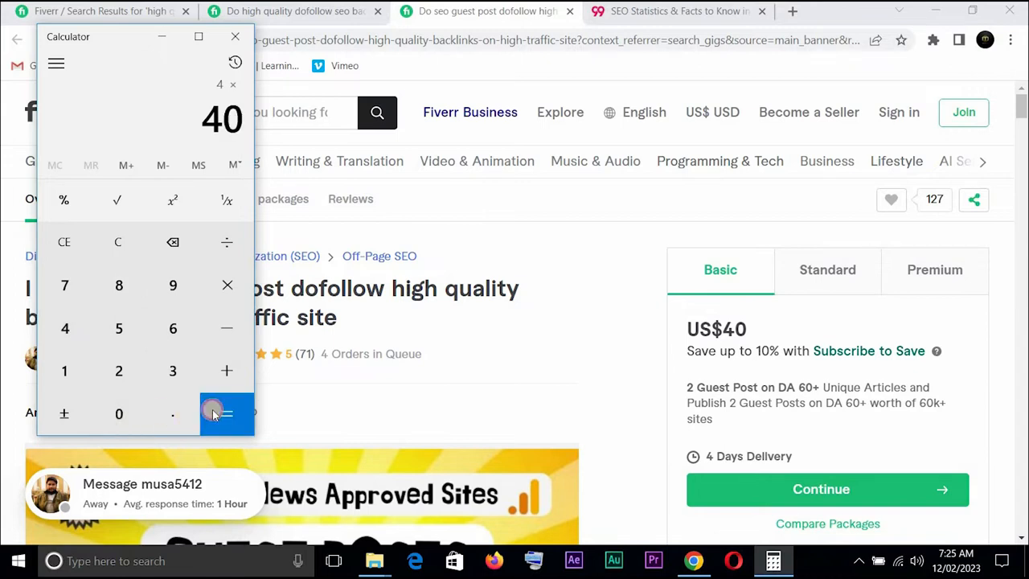
pyautogui.click(227, 411)
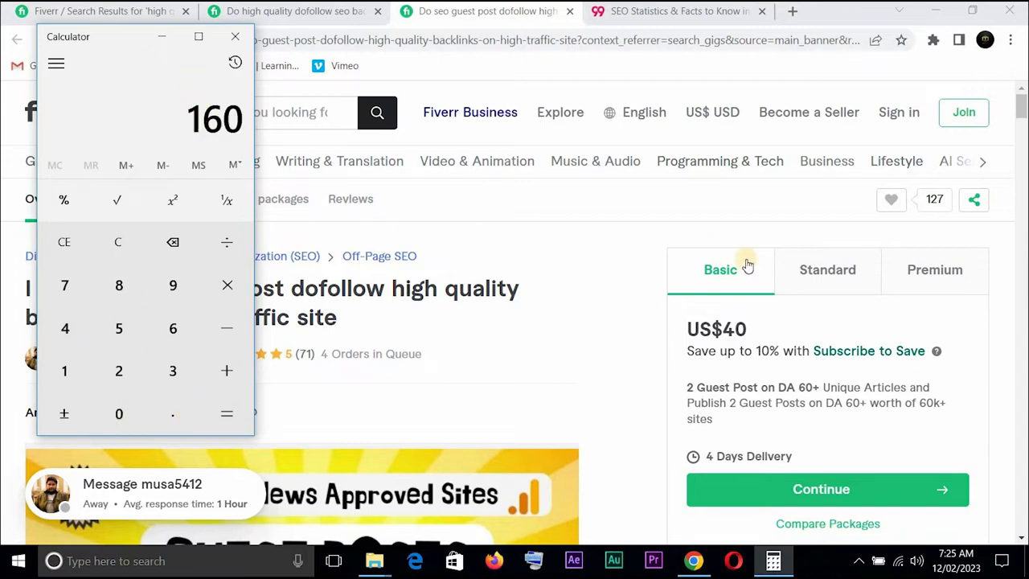
pyautogui.click(827, 270)
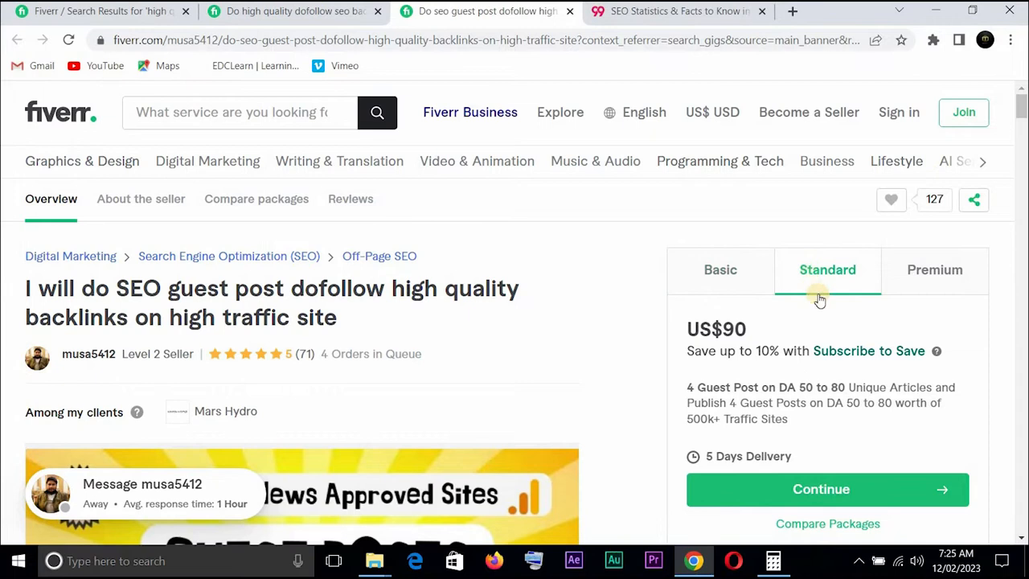
pyautogui.moveTo(738, 544)
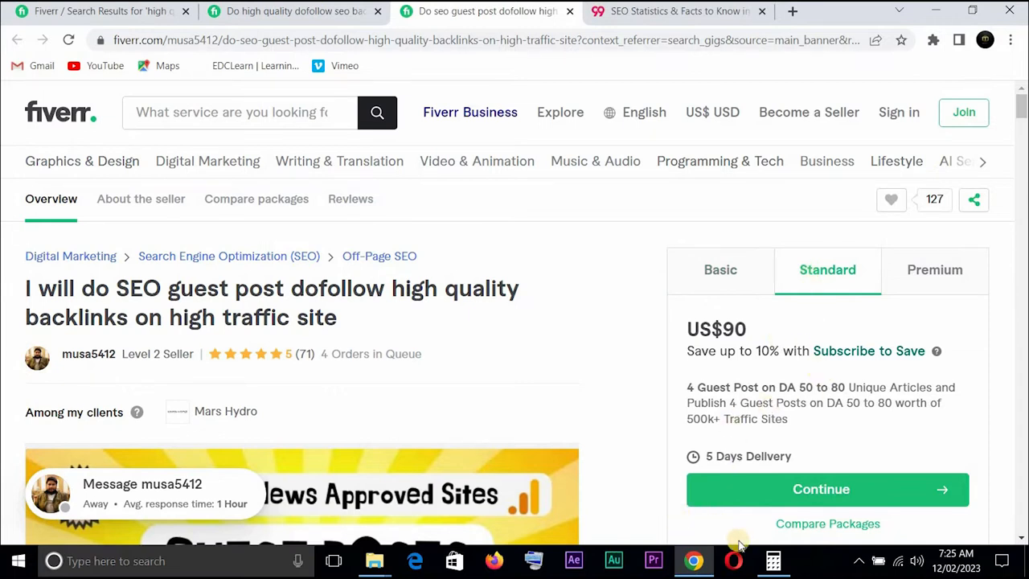
pyautogui.moveTo(447, 386)
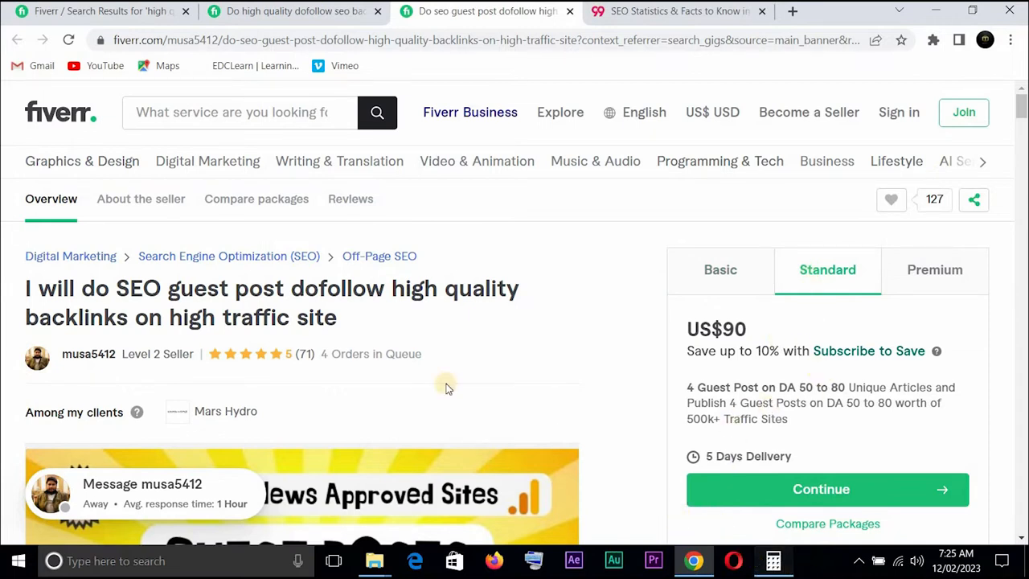
# Compute 90 × 4 = 360 in Calculator, then minimize it
pyautogui.click(772, 559)
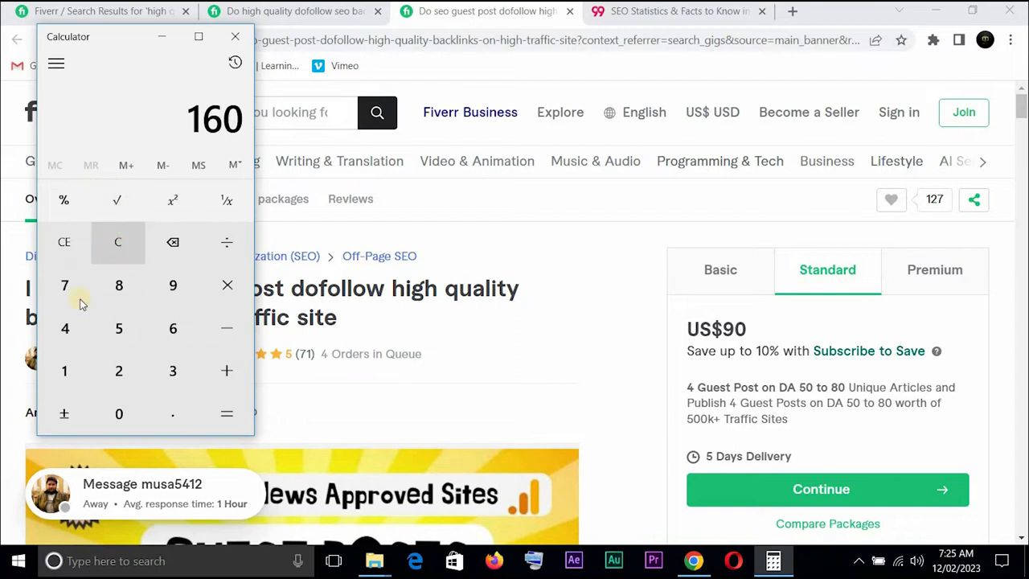
pyautogui.click(119, 241)
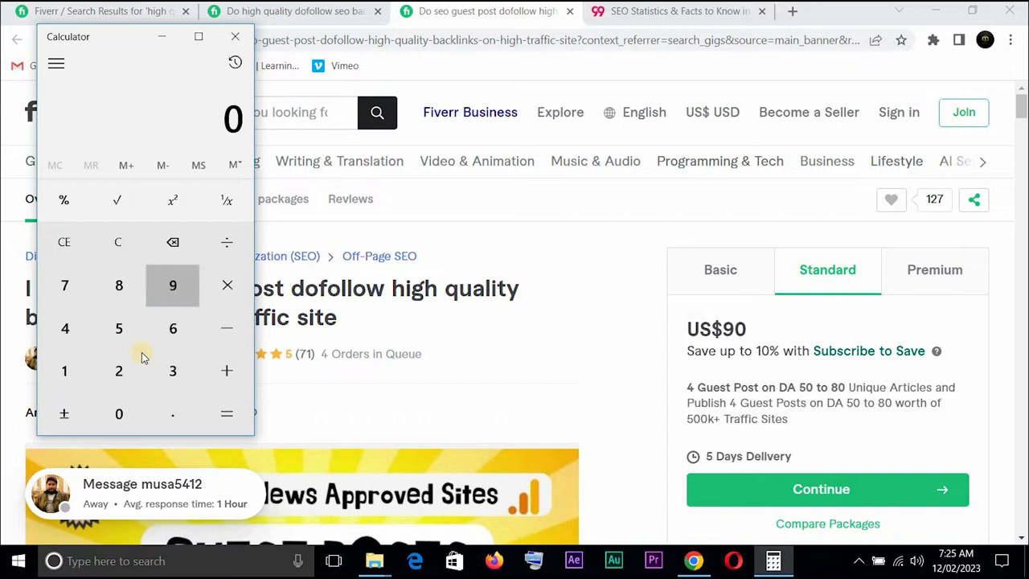
pyautogui.click(119, 413)
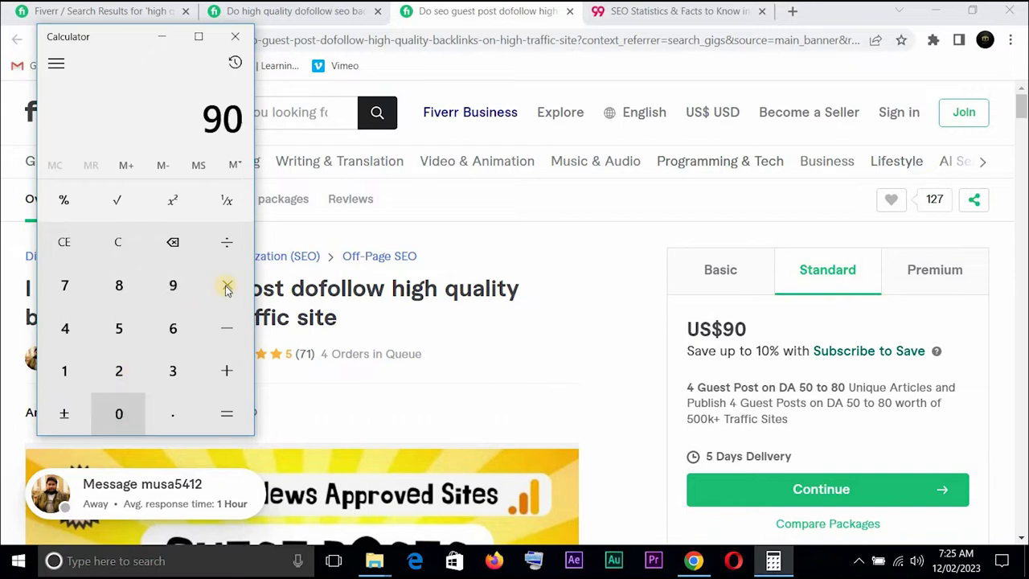
pyautogui.click(226, 286)
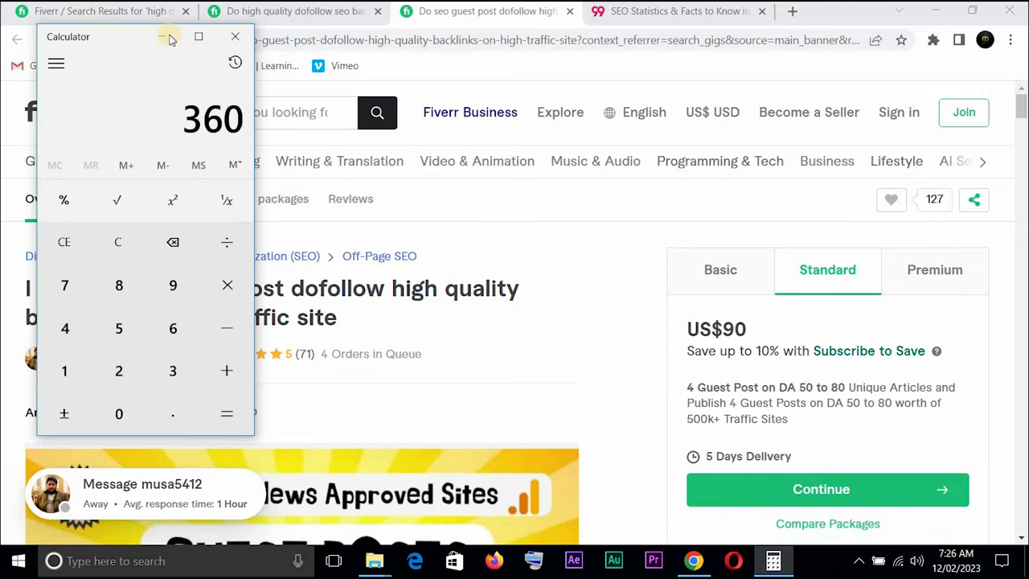
pyautogui.click(235, 36)
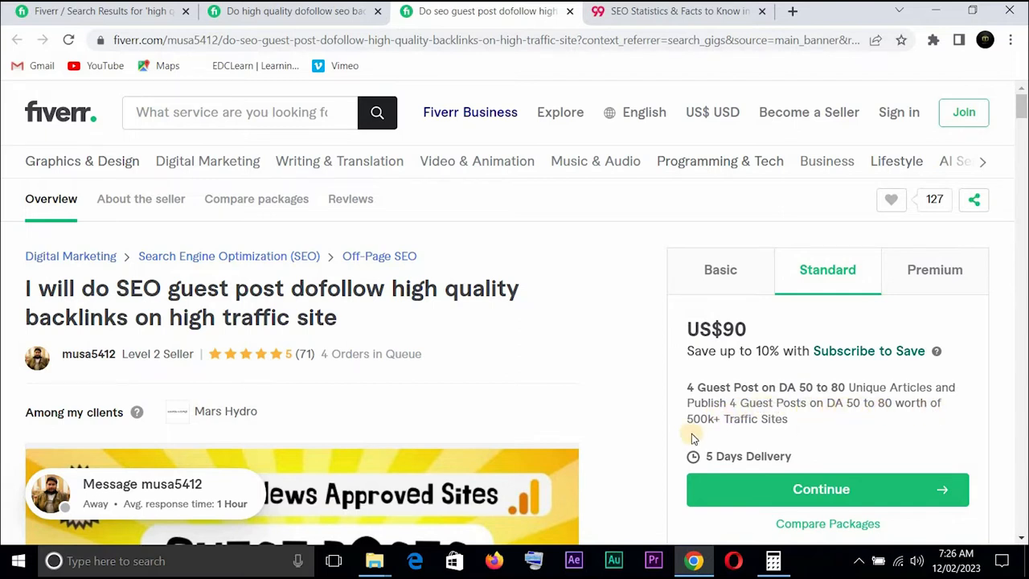
pyautogui.moveTo(810, 331)
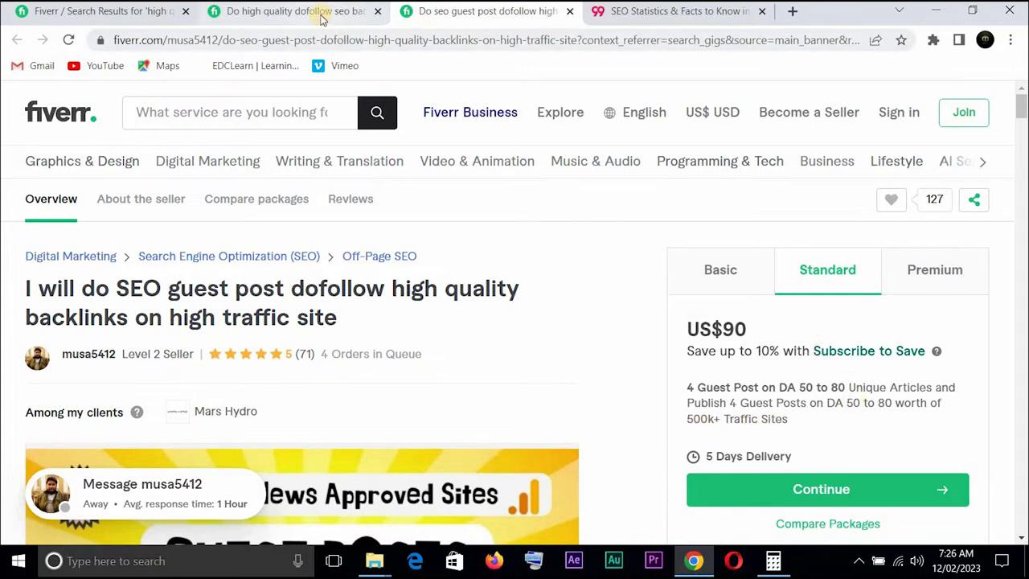
pyautogui.moveTo(296, 10)
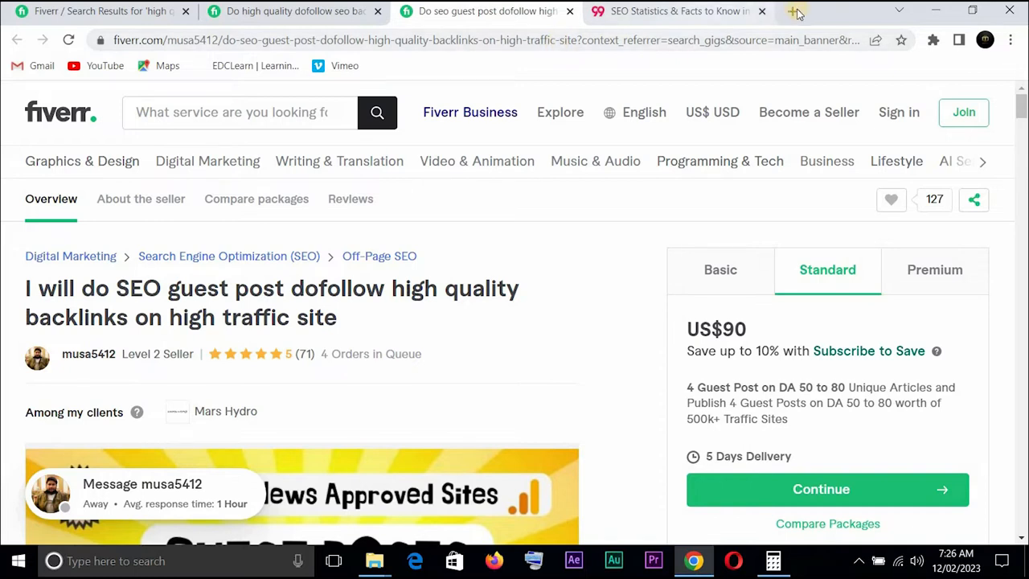
# Start a new blank Chrome tab showing the Google start page
pyautogui.click(795, 10)
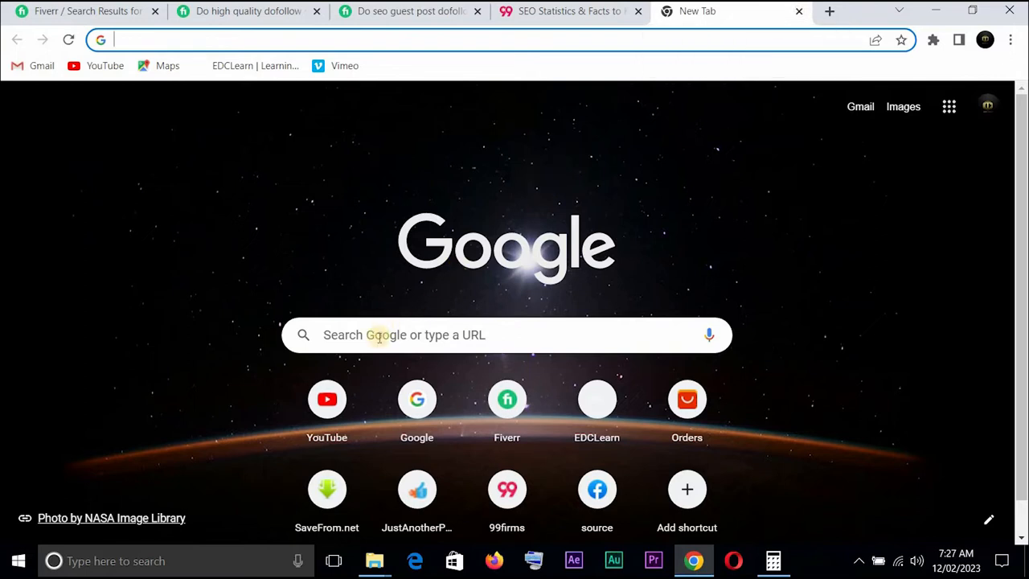
pyautogui.write('seo estore')
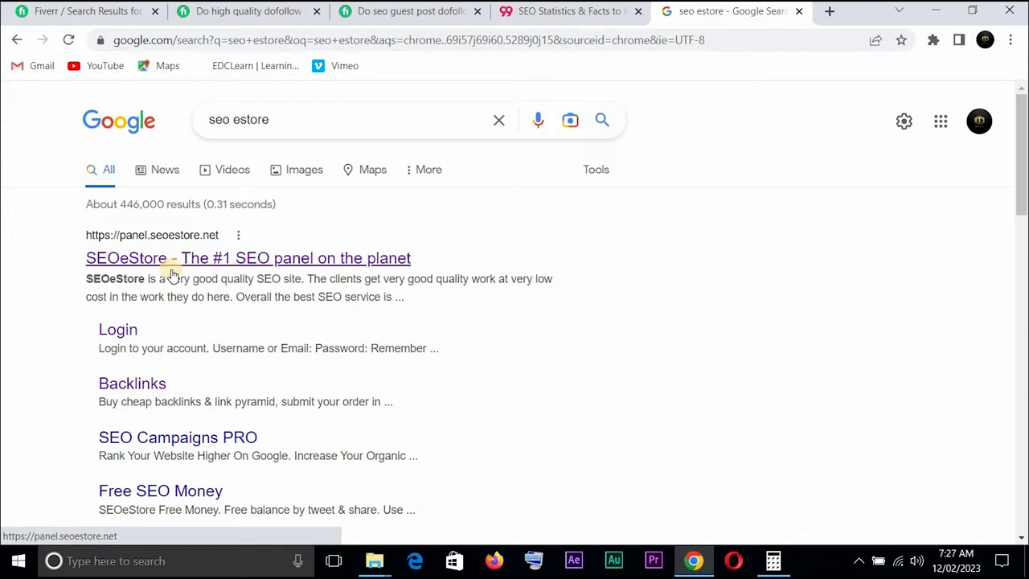
pyautogui.moveTo(690, 301)
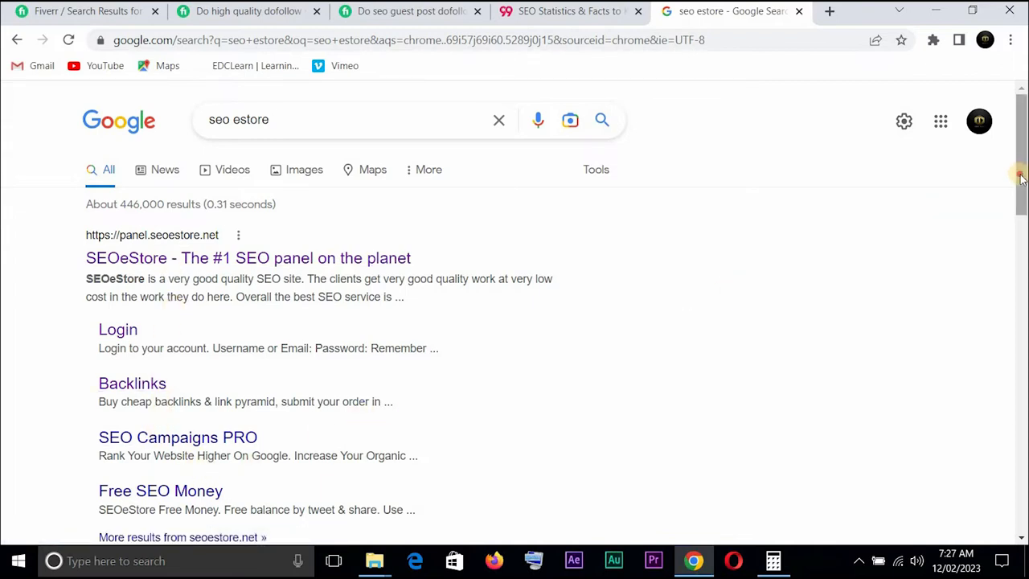
pyautogui.scroll(-3)
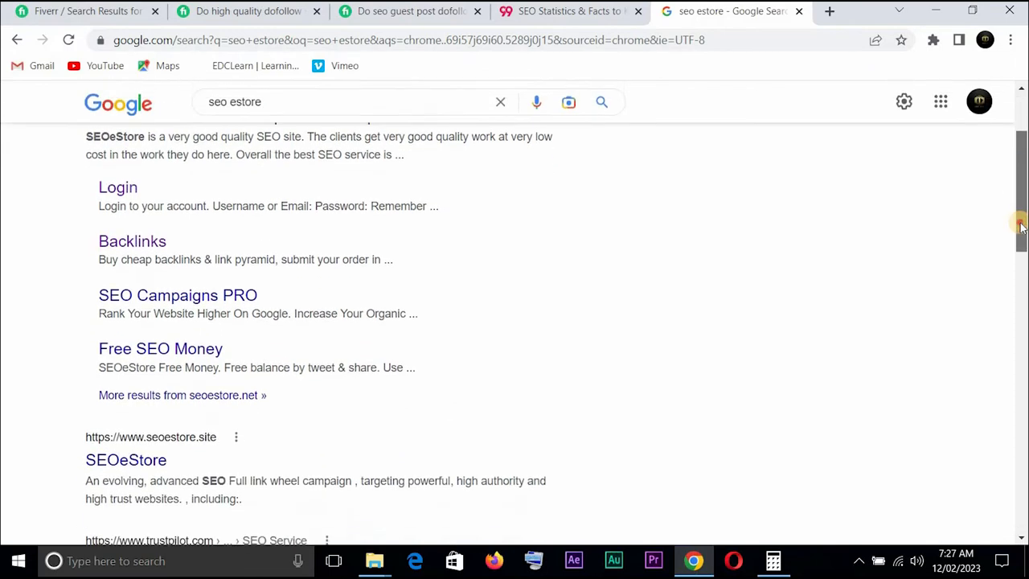
pyautogui.scroll(-3)
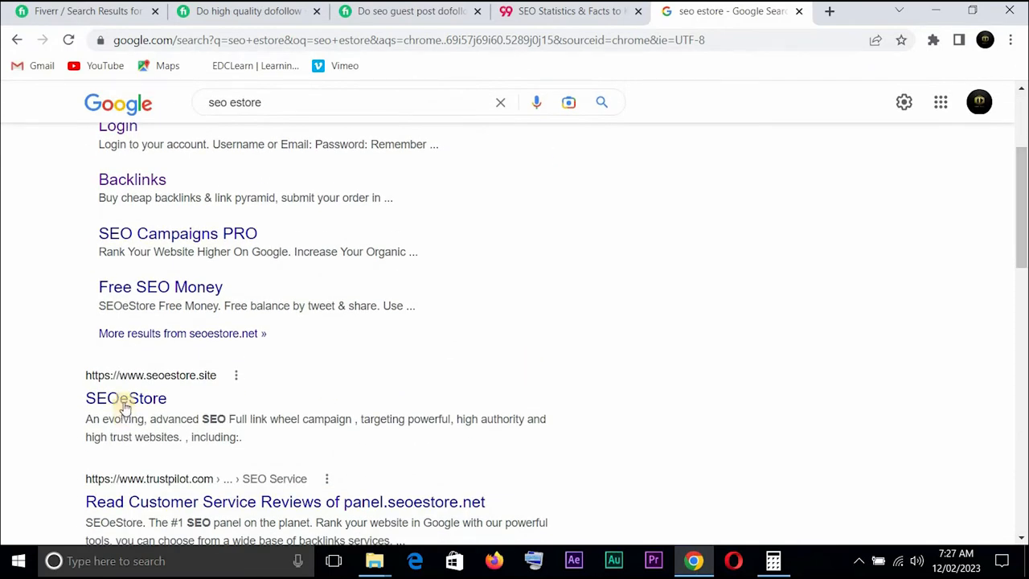
pyautogui.moveTo(126, 398)
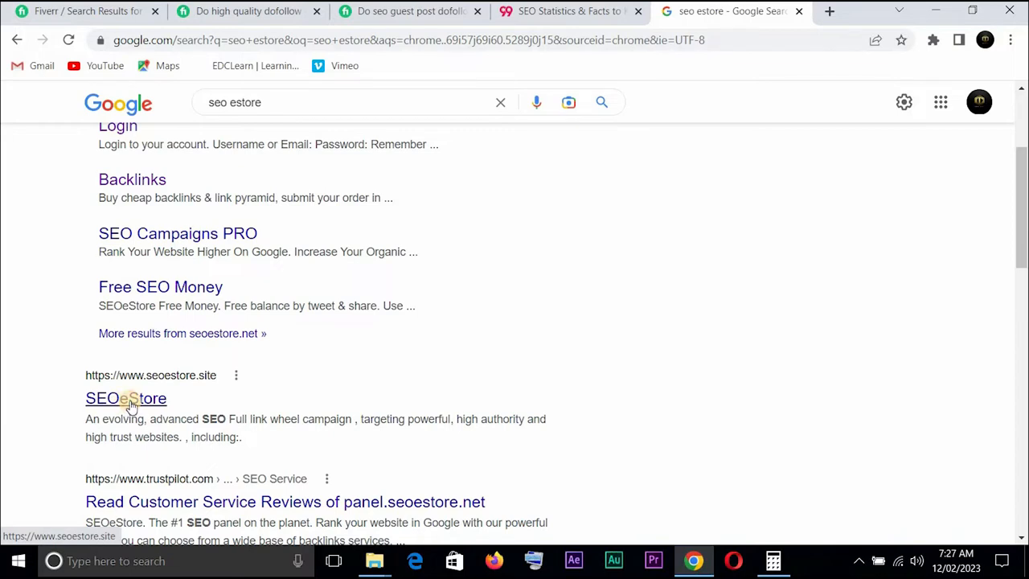
pyautogui.click(125, 399)
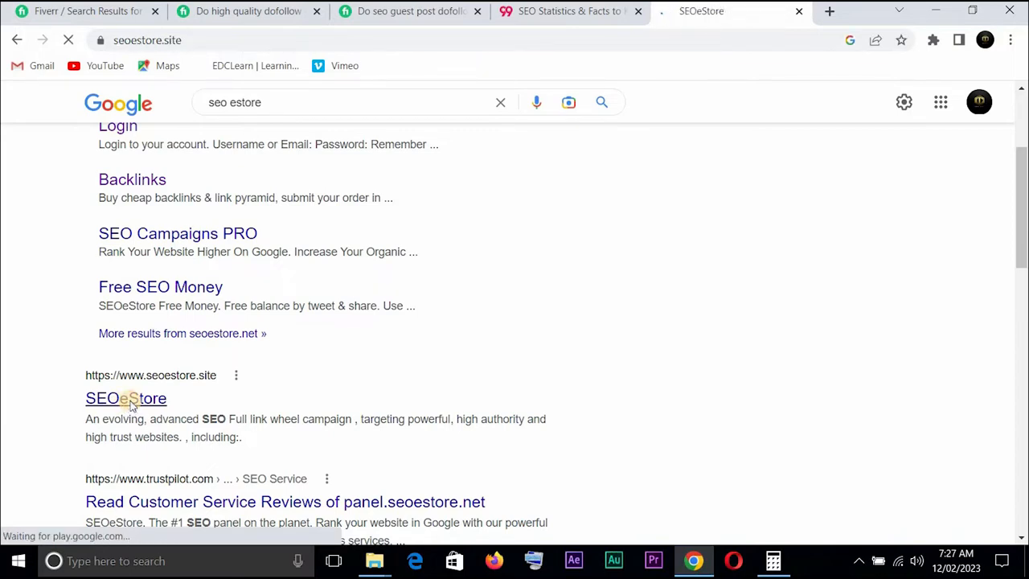
# Go from the seoestore.site blog to the panel.seoestore.net home page
pyautogui.click(125, 399)
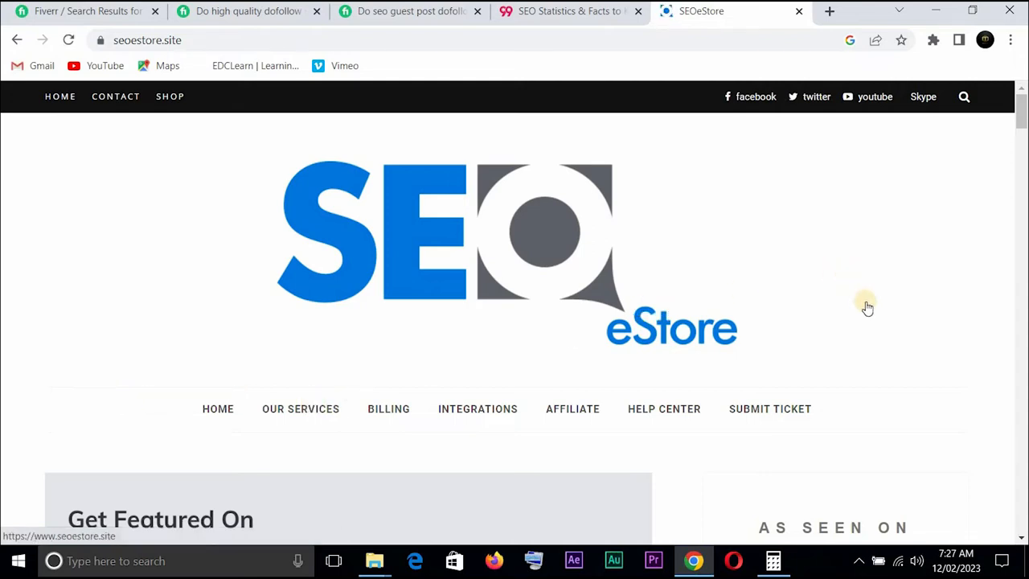
pyautogui.moveTo(1000, 136)
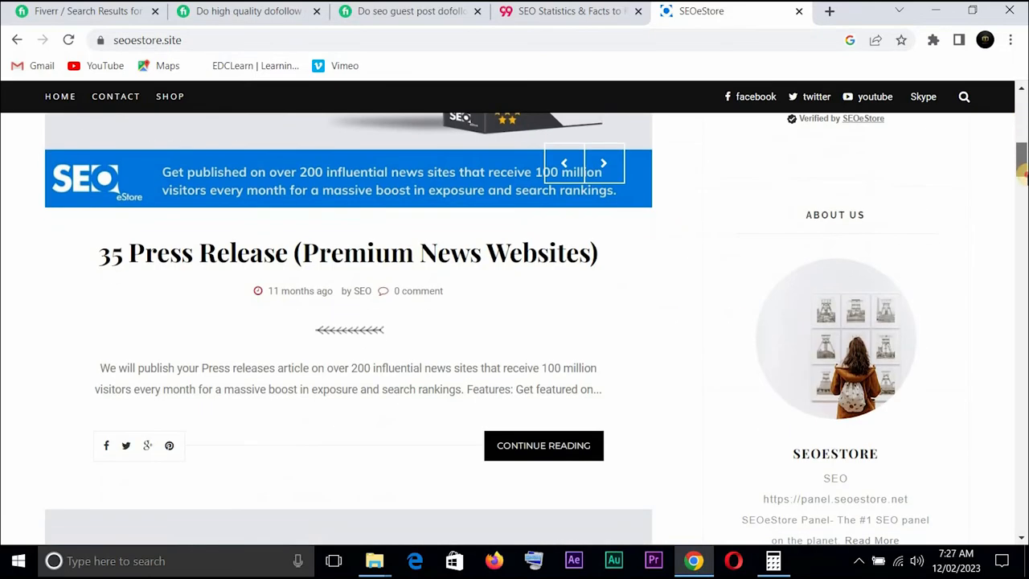
pyautogui.scroll(-3)
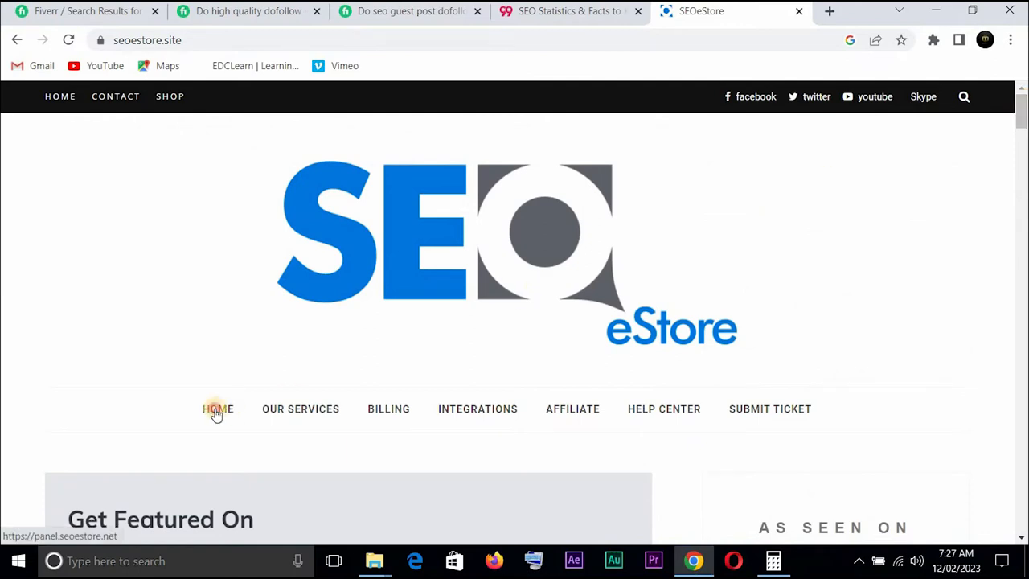
pyautogui.click(217, 408)
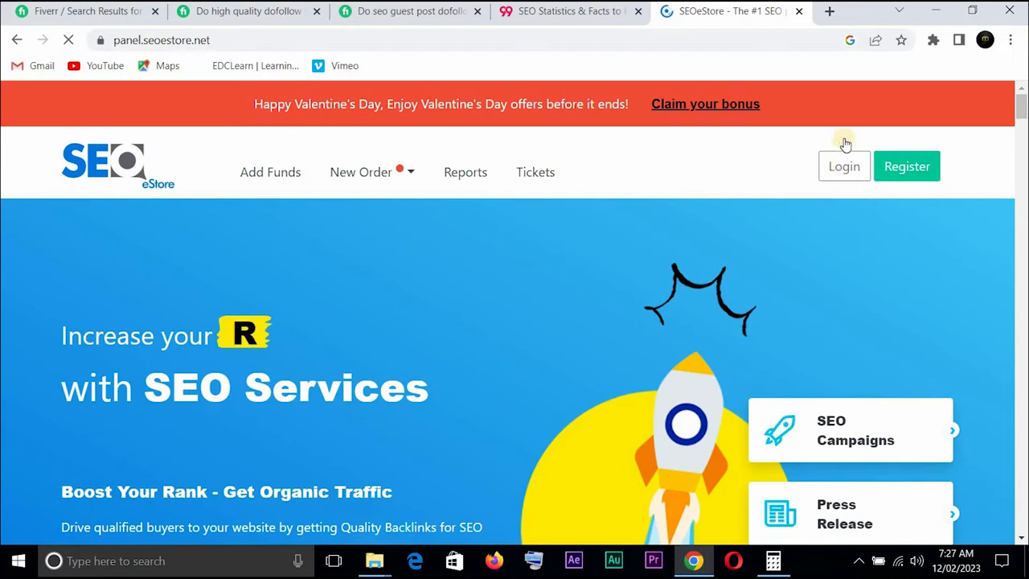
# Log in and open the Submit New Backlinks Order page via New Order > Backlinks
pyautogui.click(842, 166)
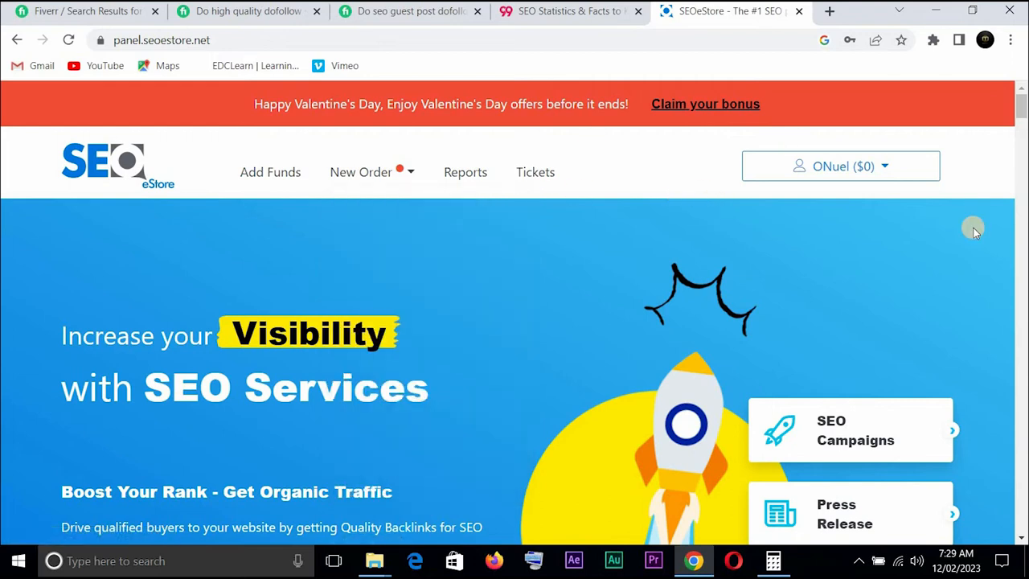
pyautogui.click(360, 172)
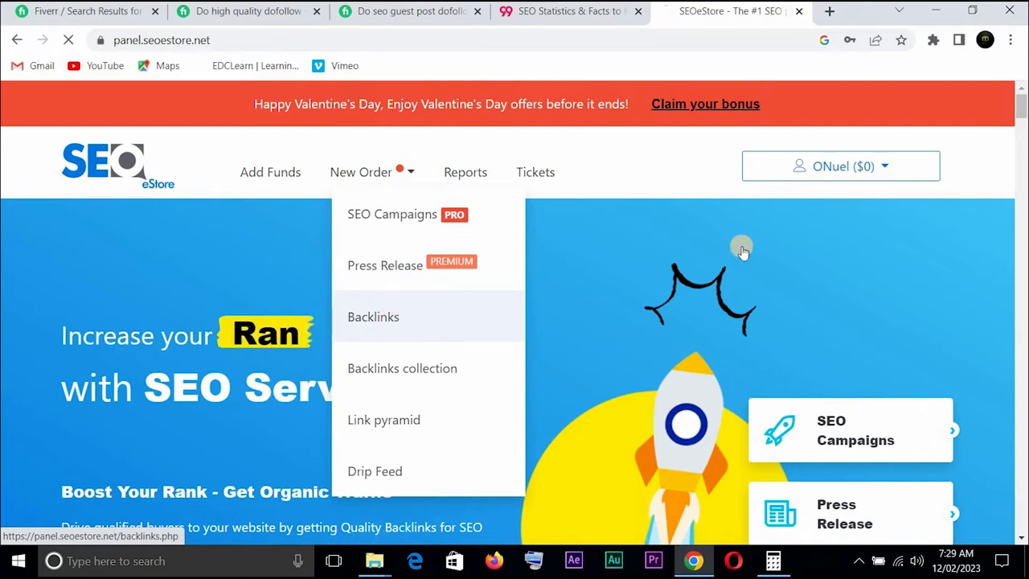
pyautogui.click(373, 315)
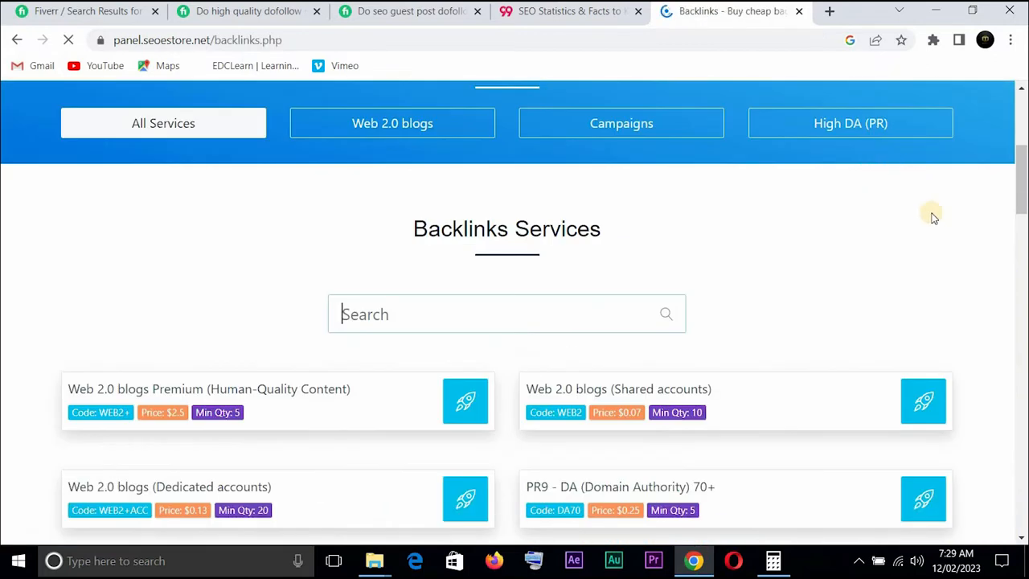
pyautogui.scroll(3)
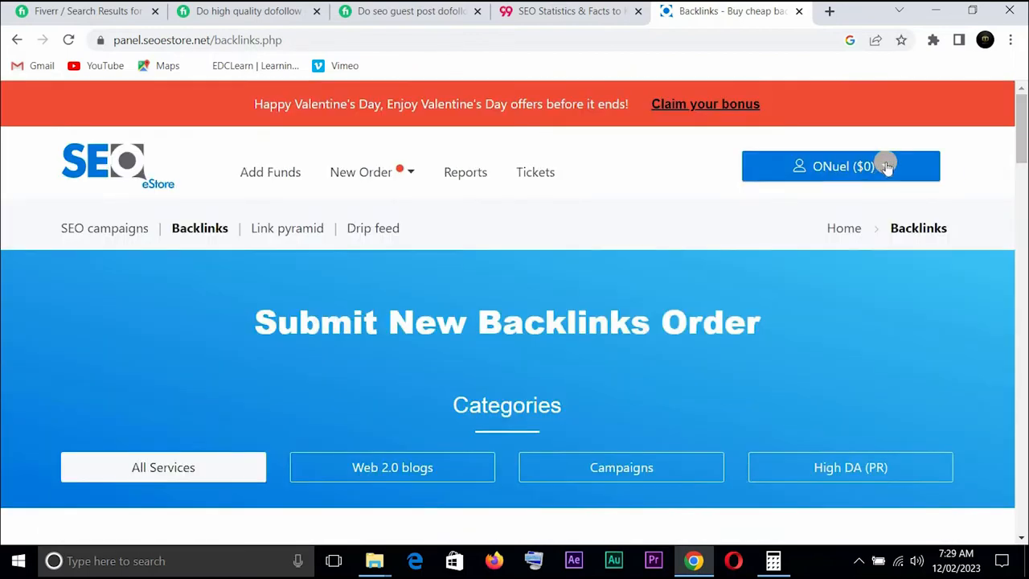
pyautogui.click(841, 166)
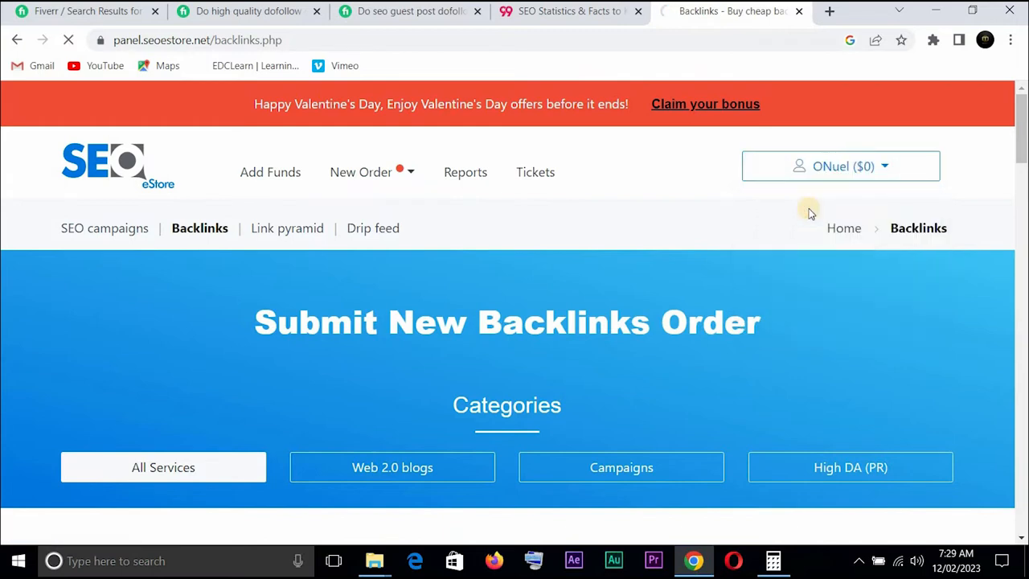
# Go to the Top-up page and scroll through the payment options (PayPal, Bitcoin, Payoneer) for the $0 balance
pyautogui.click(270, 172)
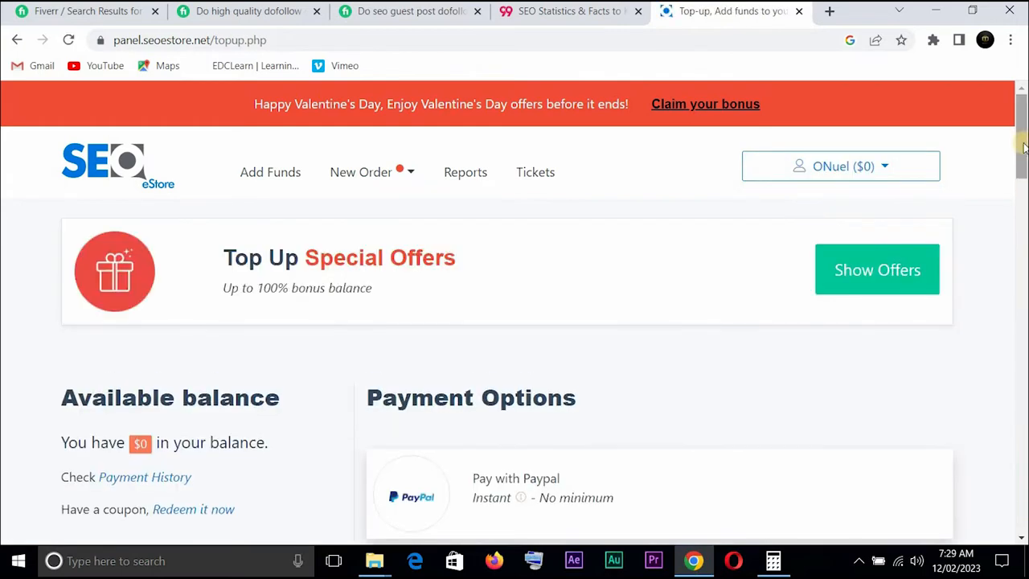
pyautogui.scroll(-3)
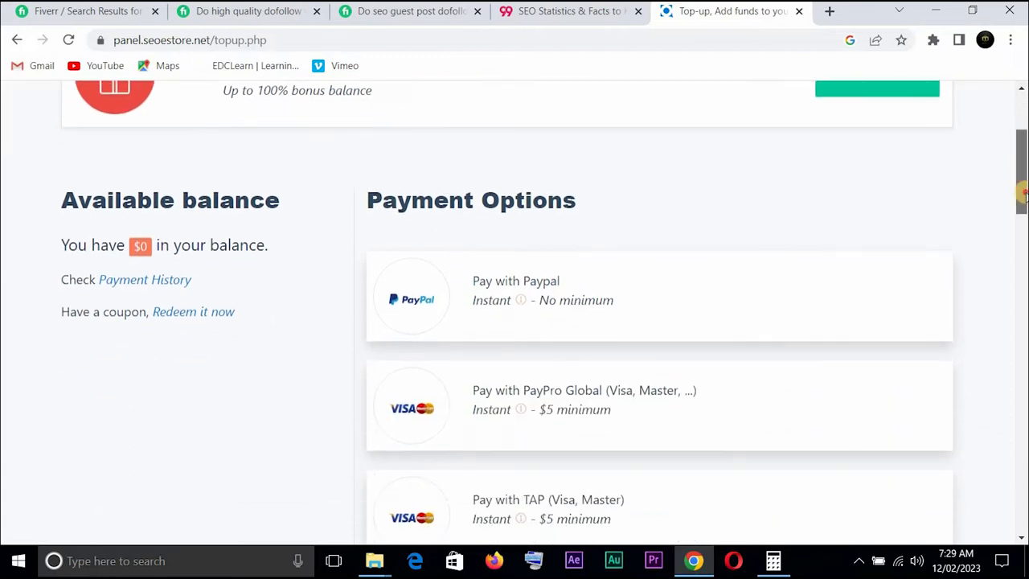
pyautogui.scroll(-3)
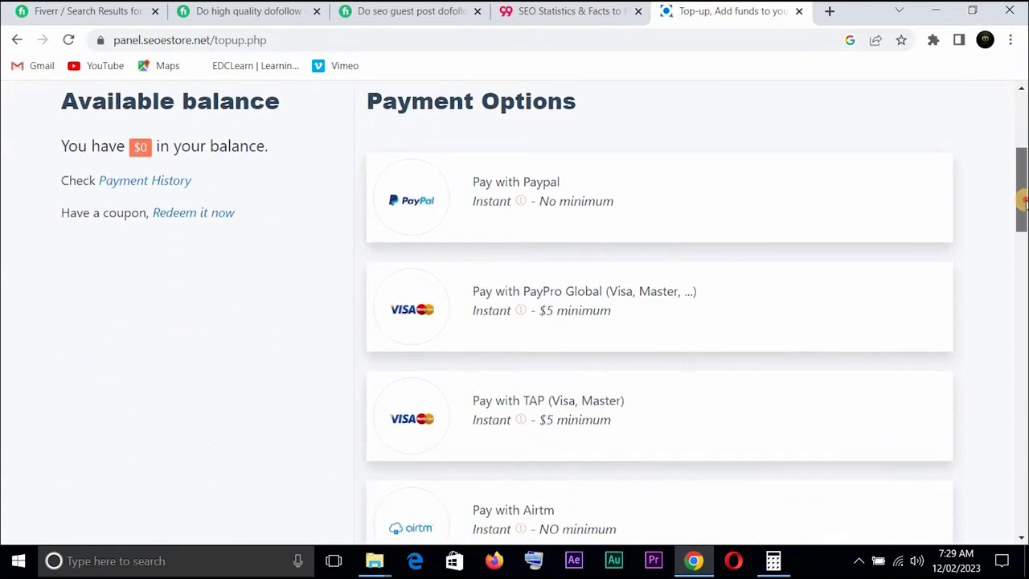
pyautogui.scroll(-3)
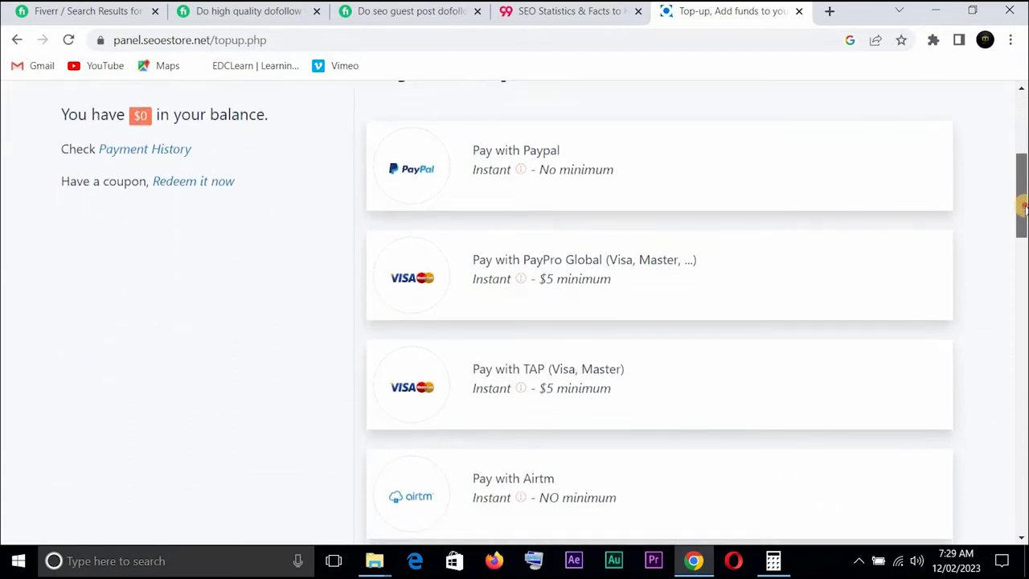
pyautogui.scroll(-3)
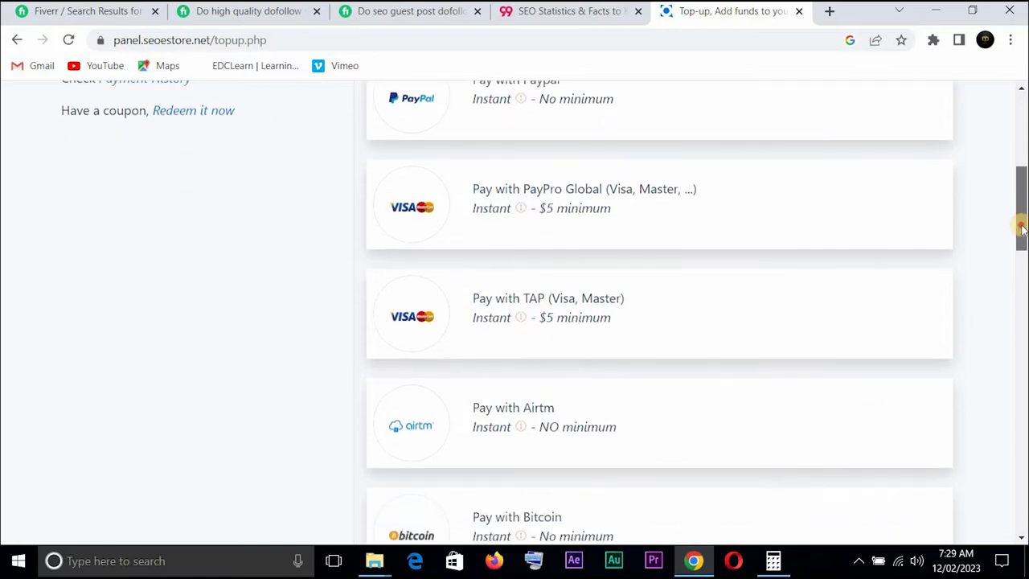
pyautogui.scroll(-3)
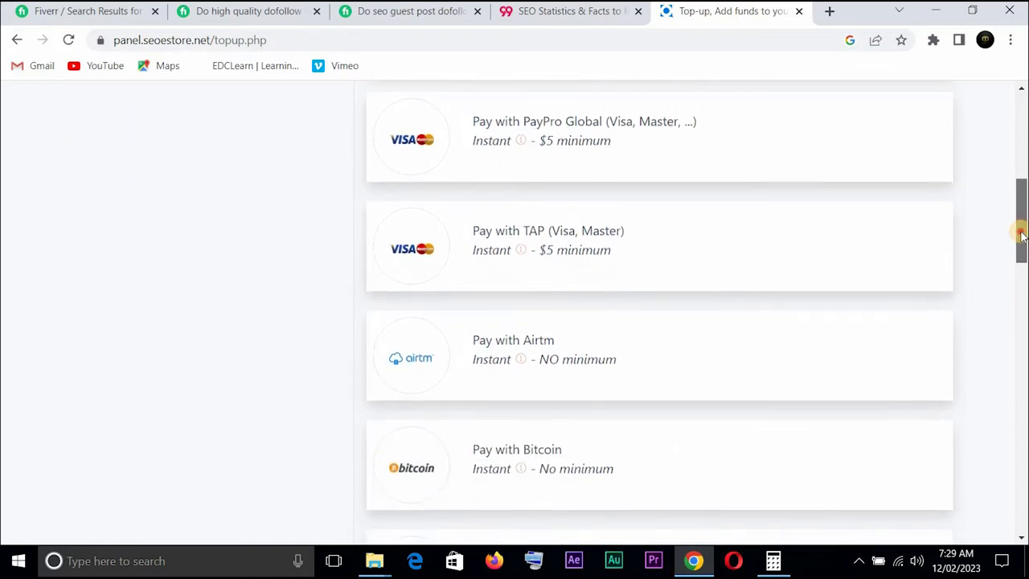
pyautogui.scroll(-3)
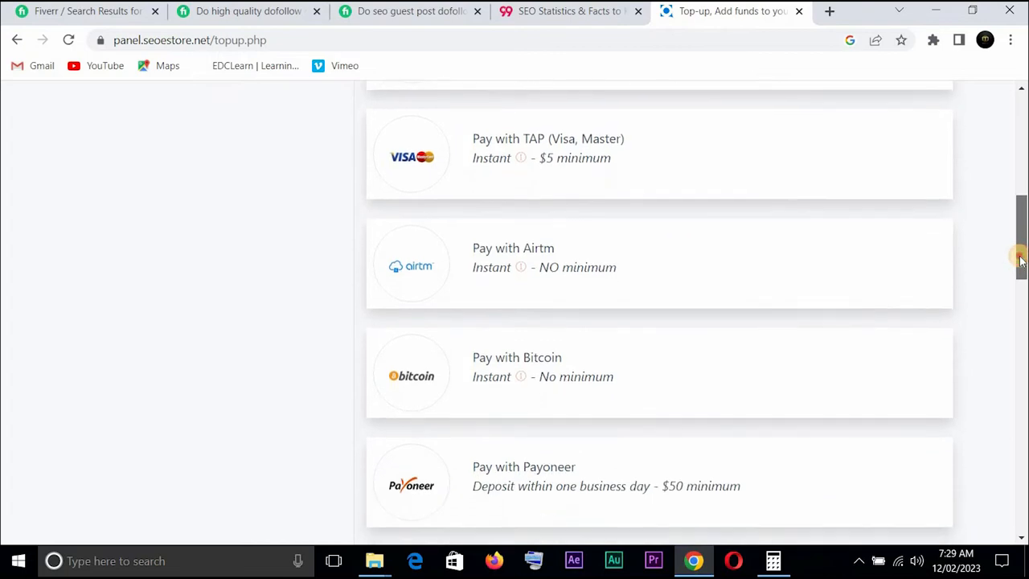
pyautogui.scroll(-3)
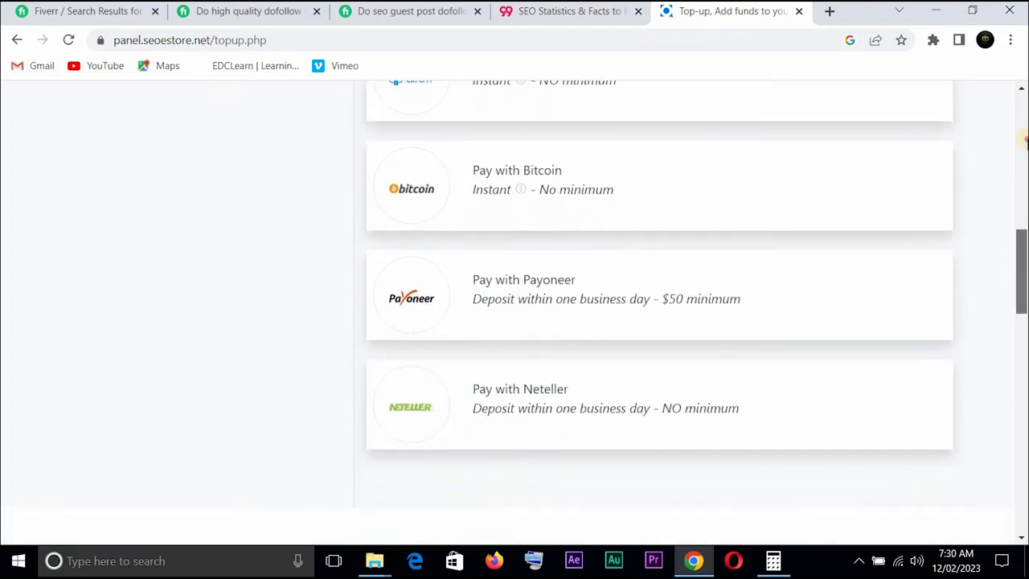
pyautogui.scroll(3)
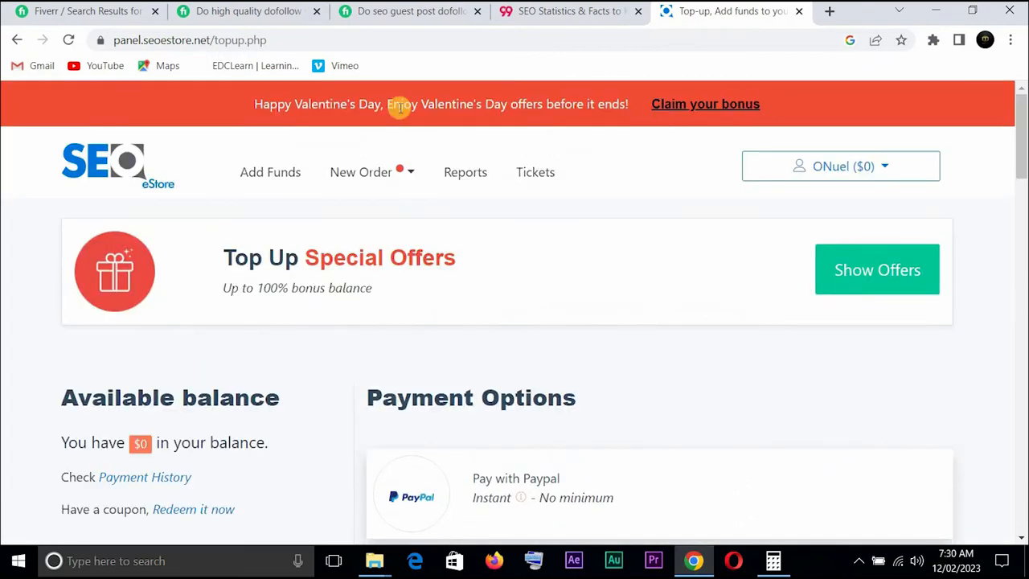
# Go to New Order > Backlinks and scroll to the DA 30+ card showing Make Order
pyautogui.click(371, 172)
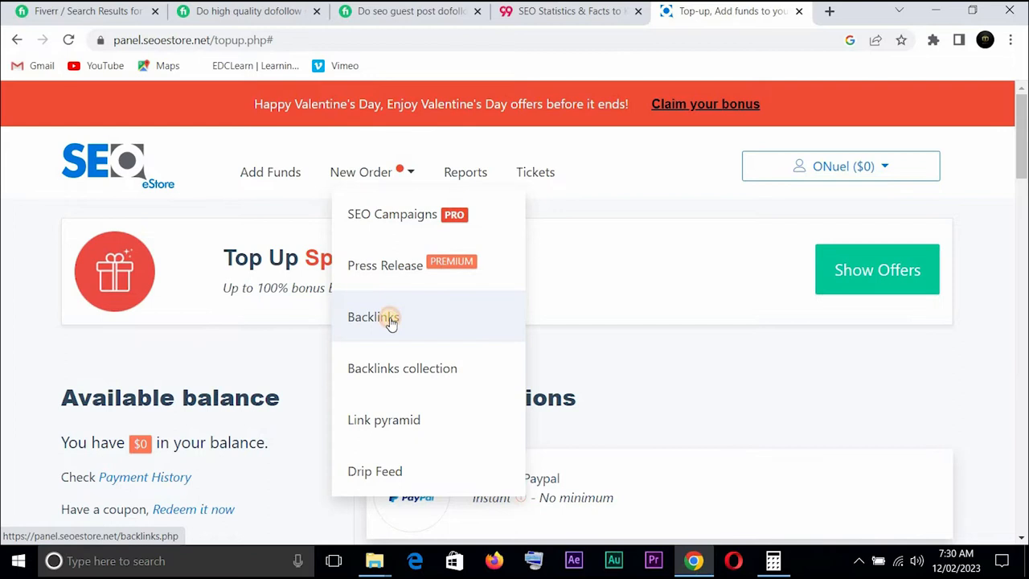
pyautogui.click(370, 315)
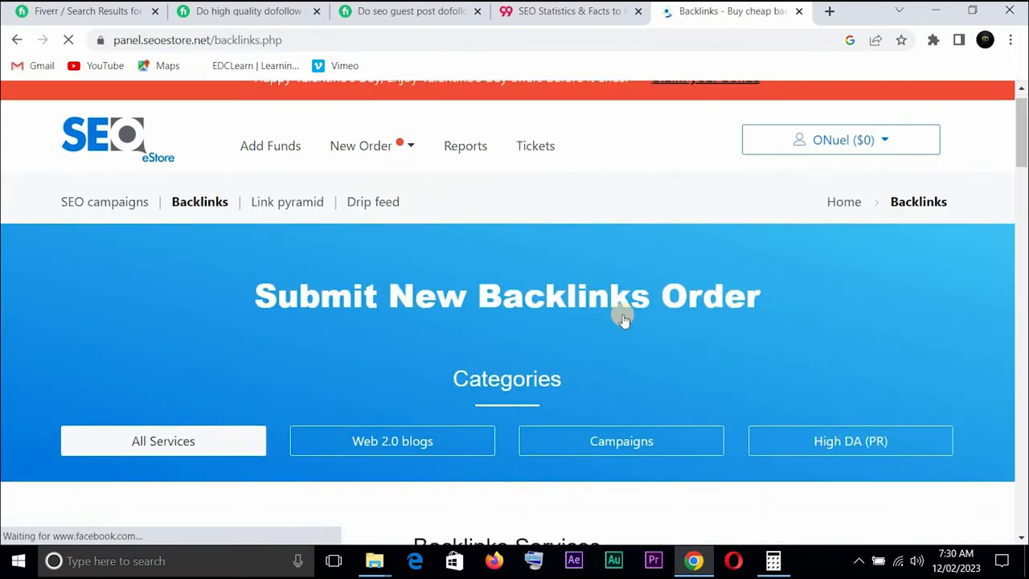
pyautogui.scroll(-3)
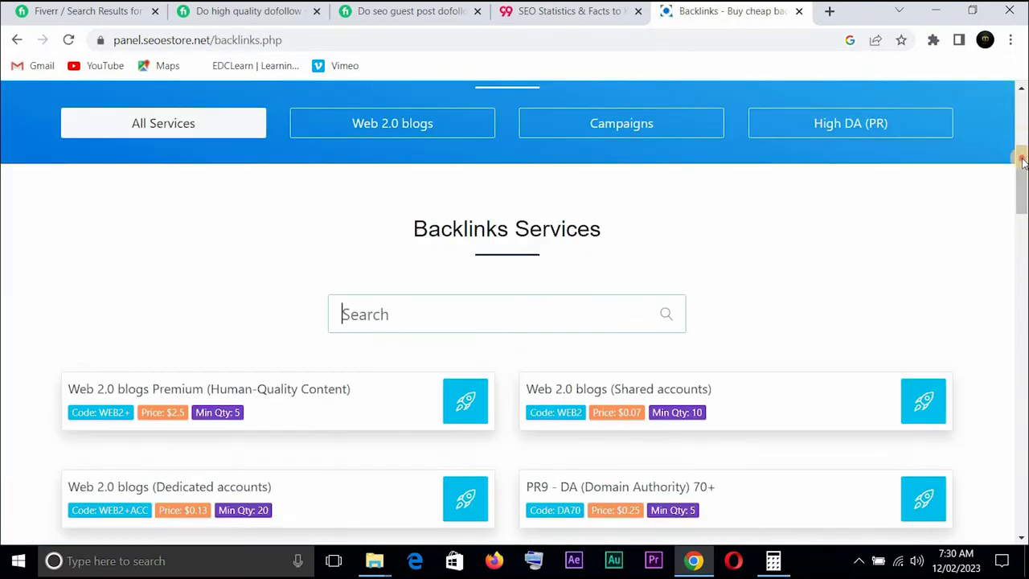
pyautogui.scroll(-3)
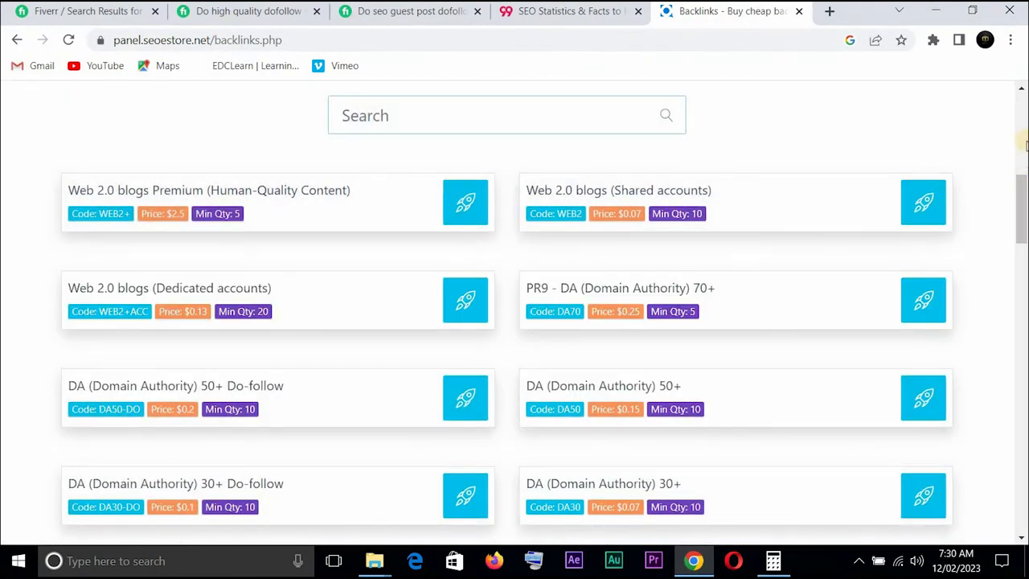
pyautogui.scroll(-3)
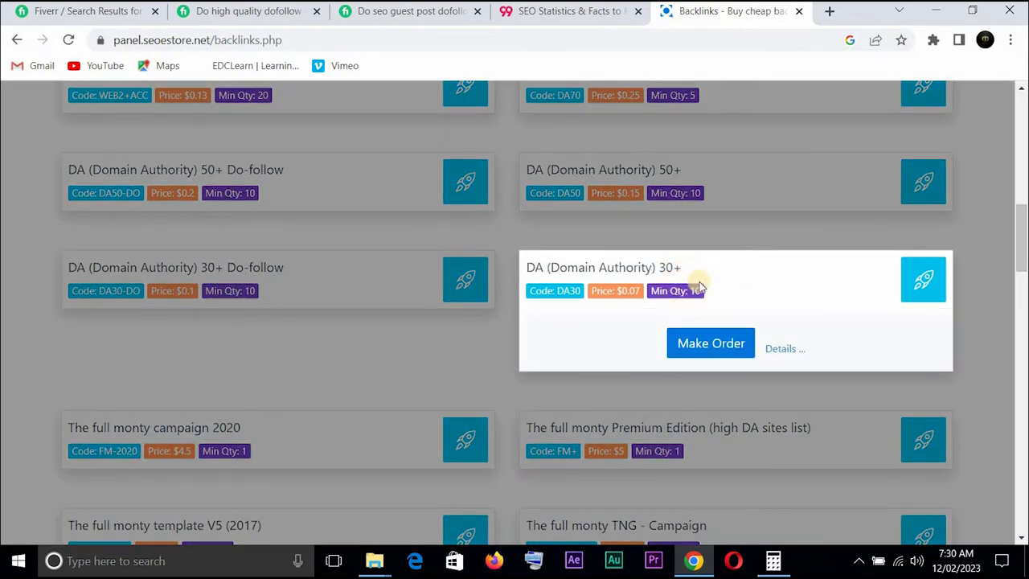
# Start a DA 30+ order ($0.07 per link, minimum 10) and scroll to its Quantity and Links fields
pyautogui.click(711, 345)
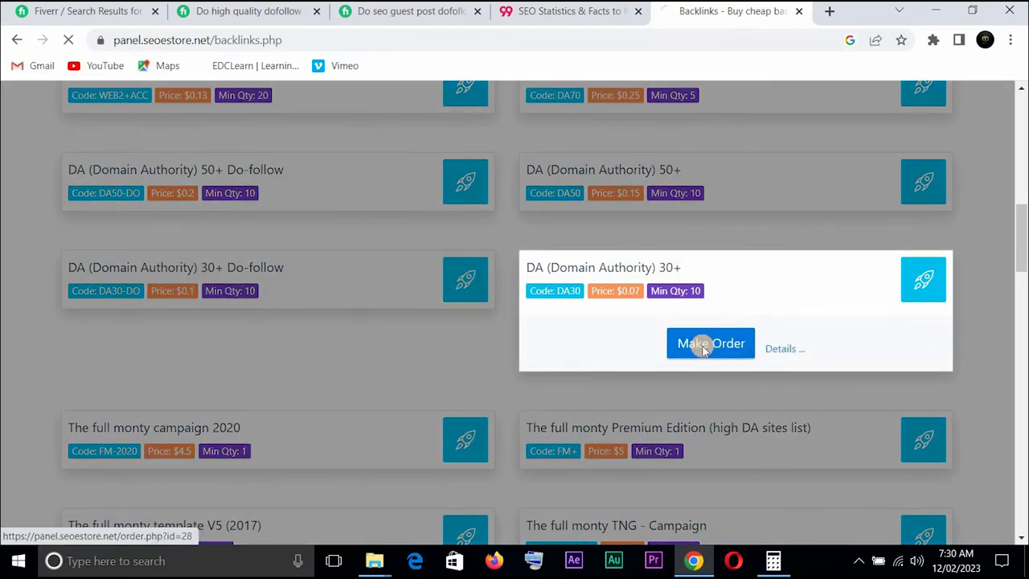
pyautogui.click(710, 344)
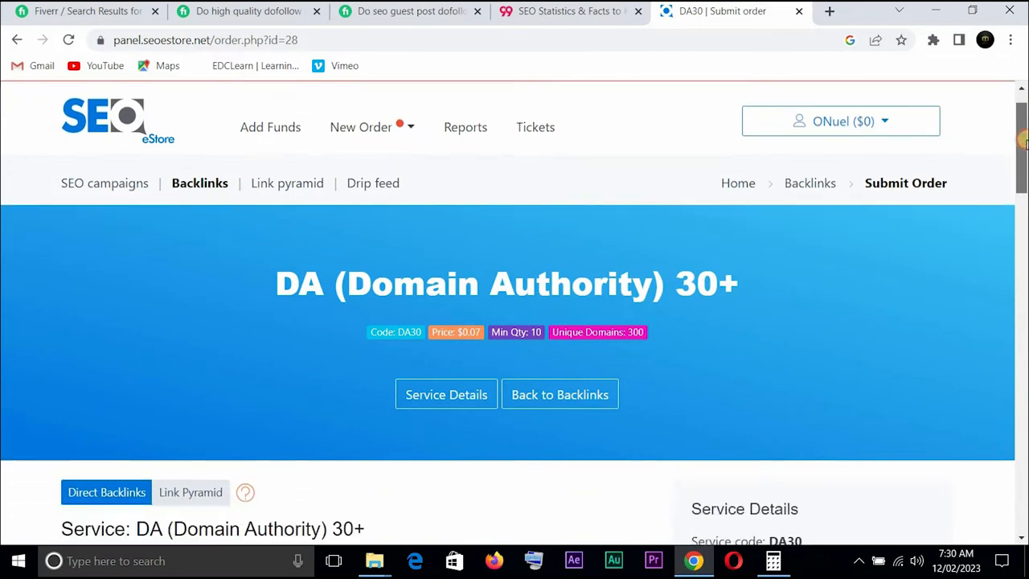
pyautogui.scroll(-3)
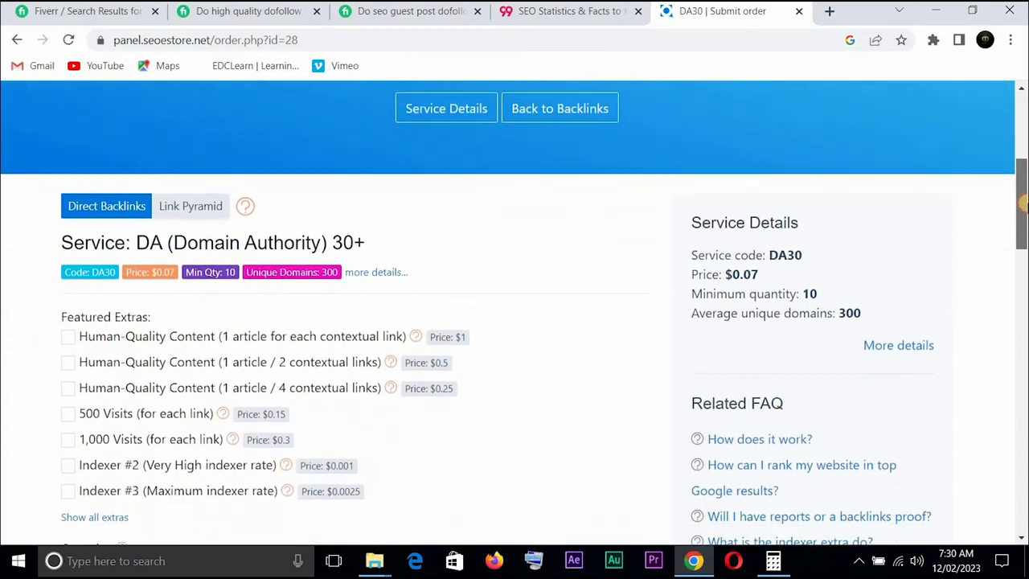
pyautogui.scroll(-3)
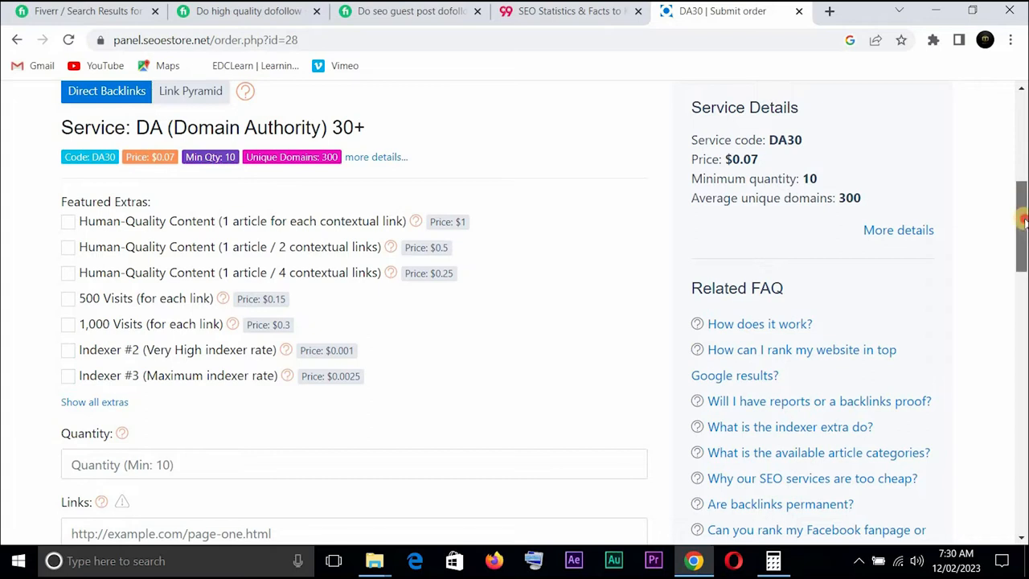
pyautogui.scroll(-3)
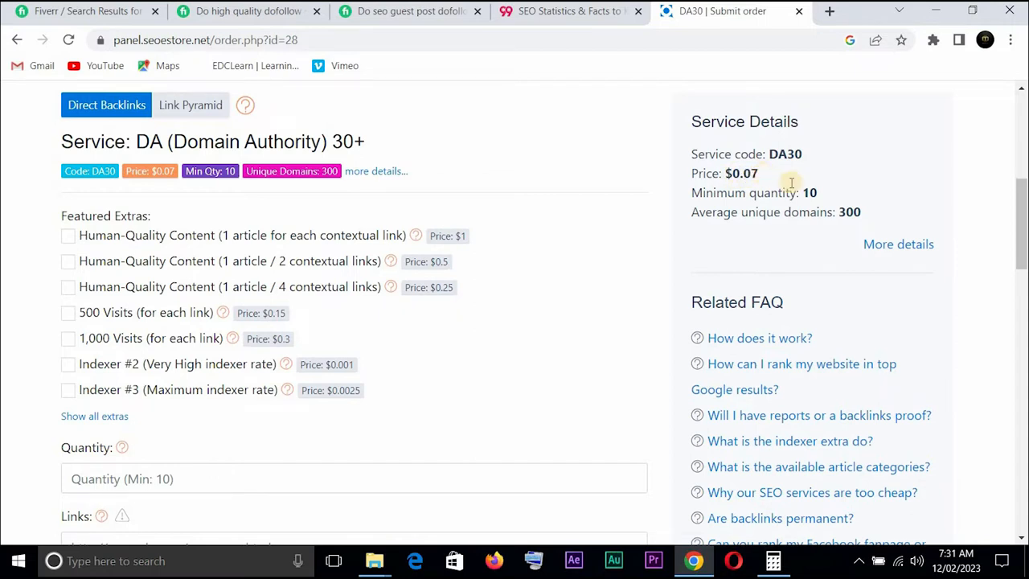
pyautogui.moveTo(828, 217)
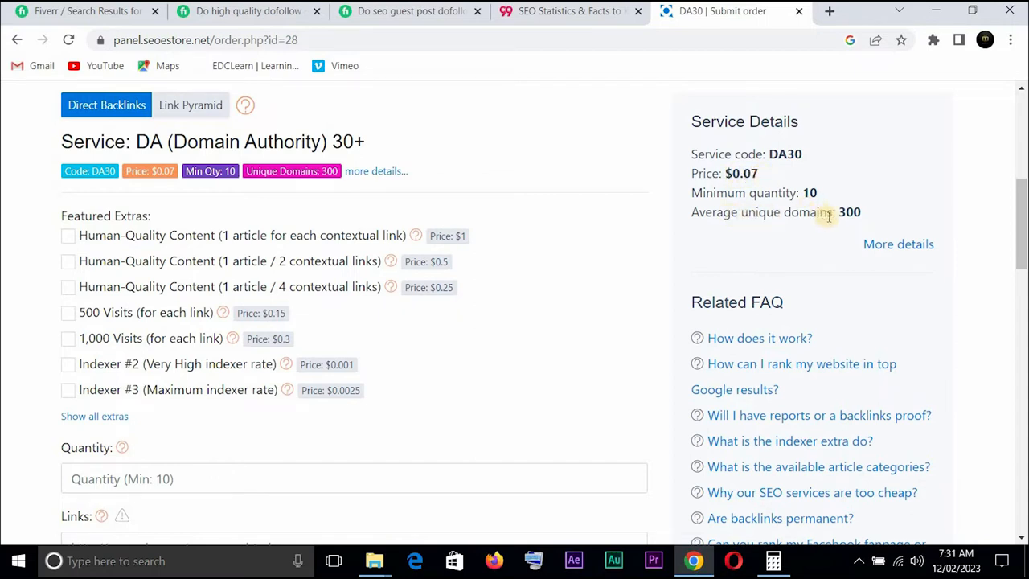
pyautogui.moveTo(627, 312)
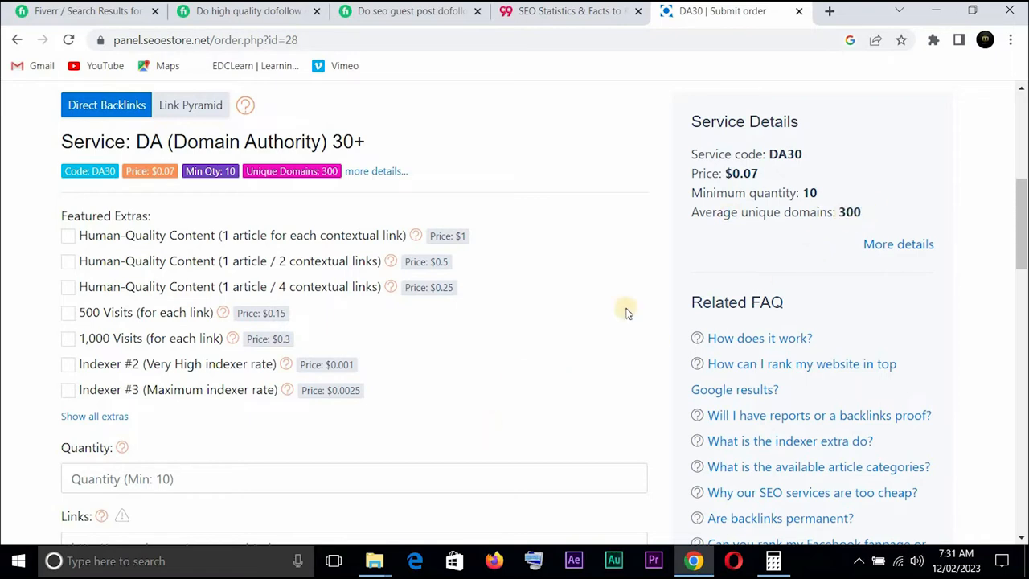
pyautogui.moveTo(1022, 228)
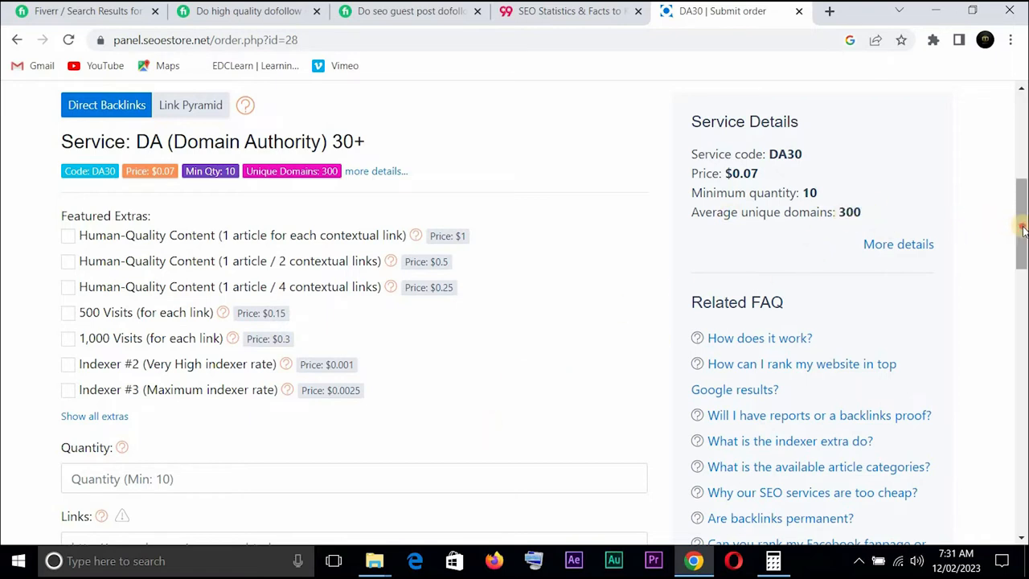
pyautogui.scroll(-3)
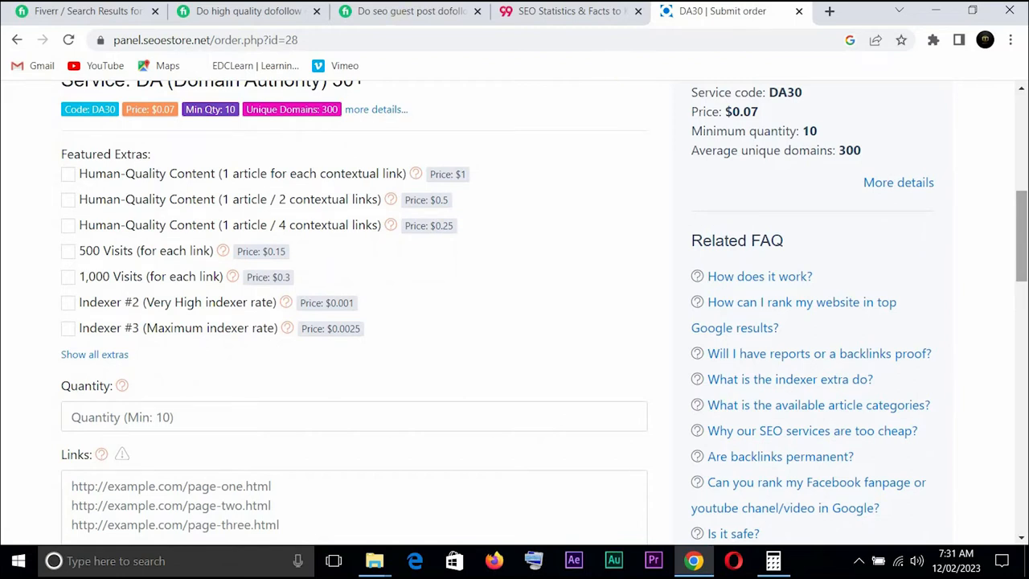
# Switch to the Fiverr tab to check the US$95 High DA Dofollow backlinks gig price
pyautogui.click(242, 11)
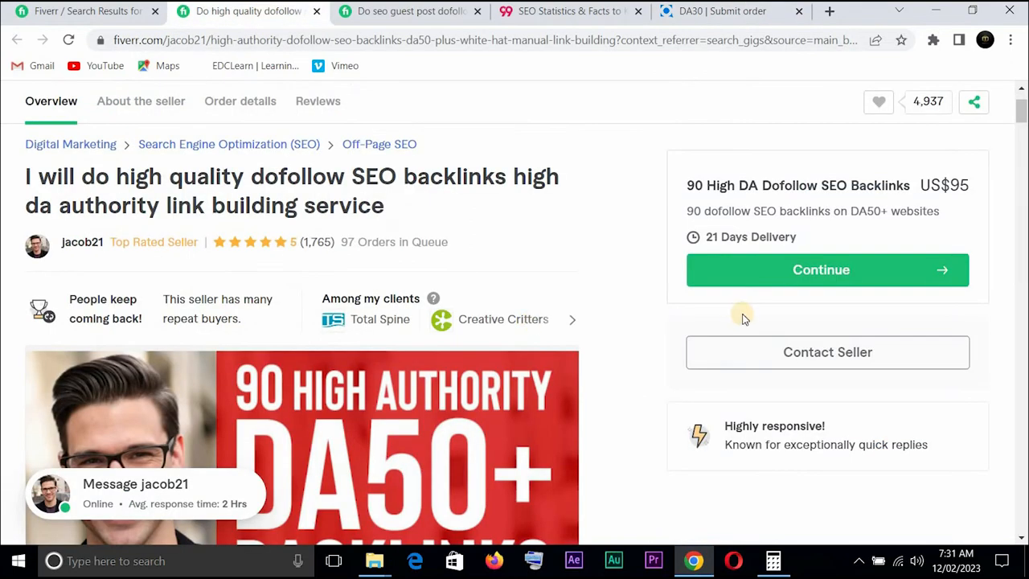
pyautogui.moveTo(716, 215)
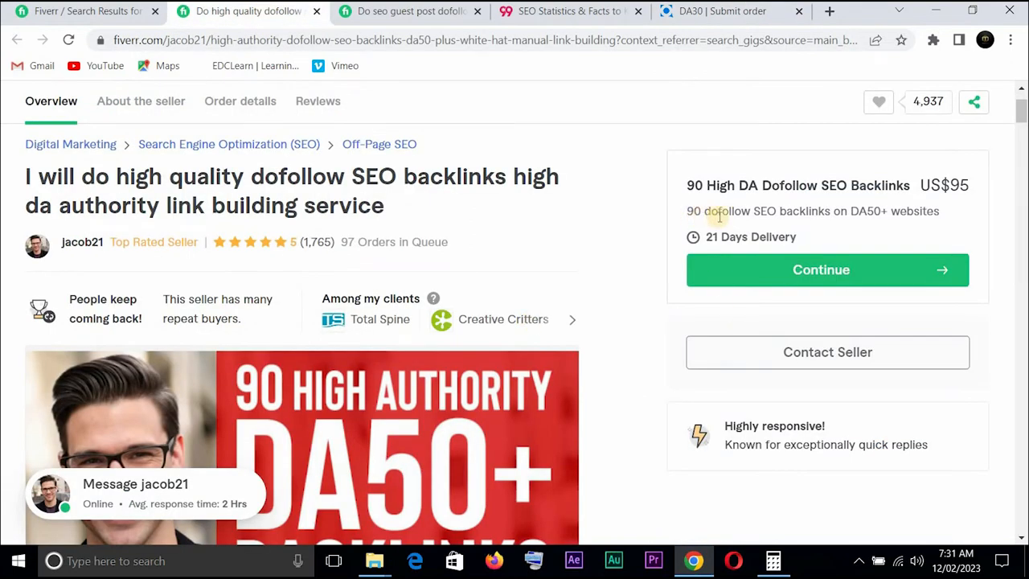
pyautogui.moveTo(781, 215)
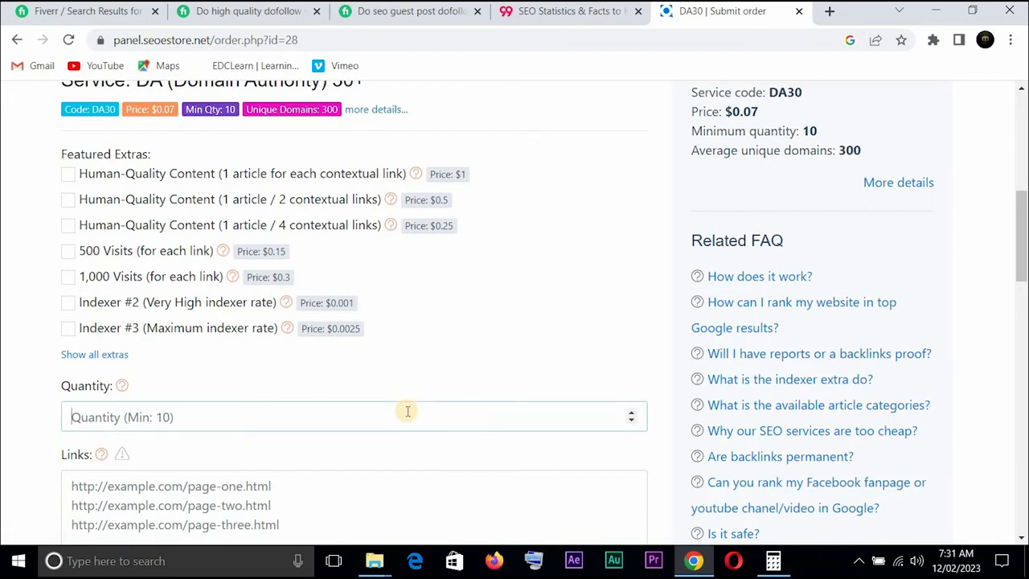
# Enter quantity 90 on the DA 30+ order form so the total price reads $6.30
pyautogui.write('90')
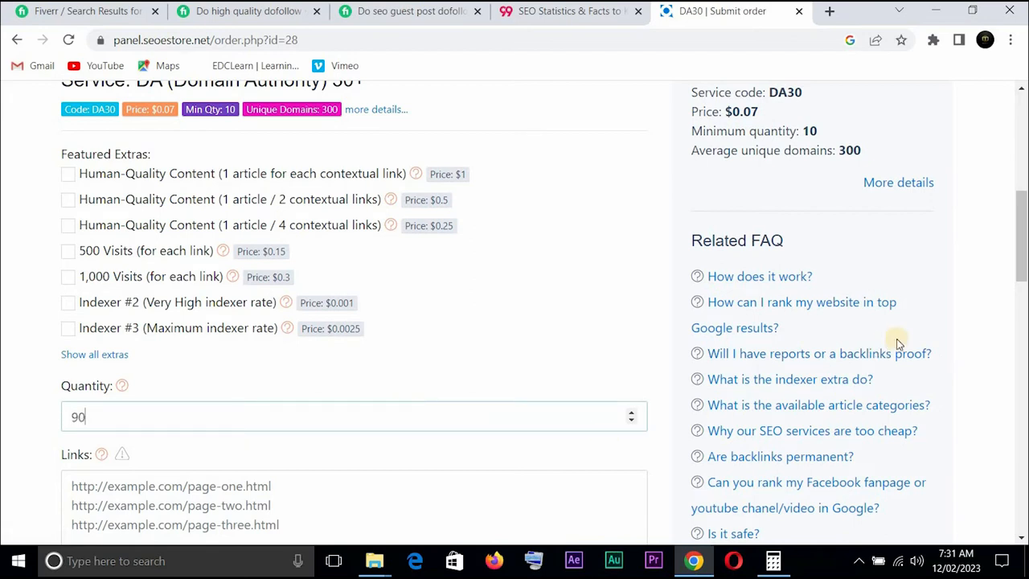
pyautogui.scroll(-3)
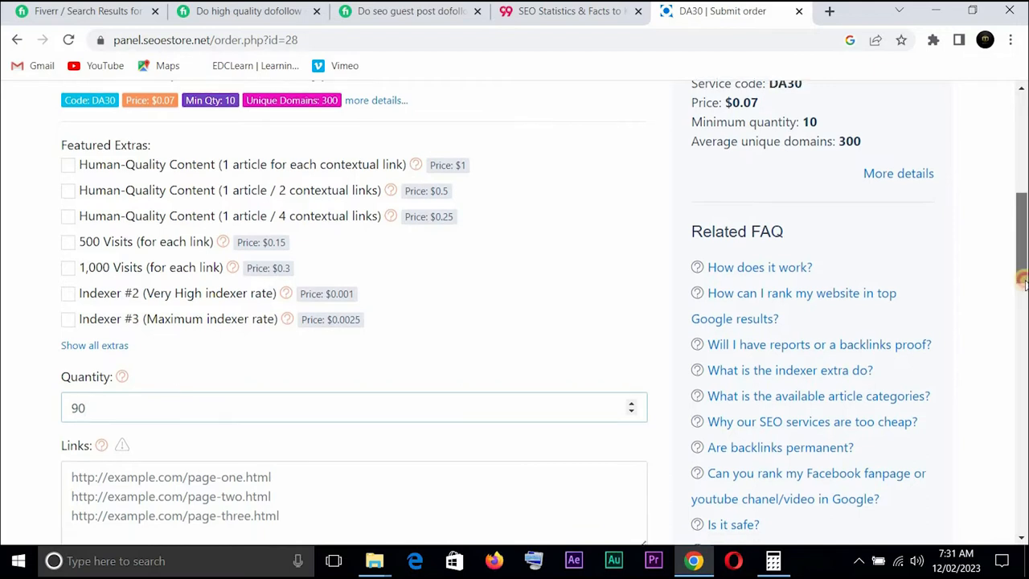
pyautogui.scroll(-3)
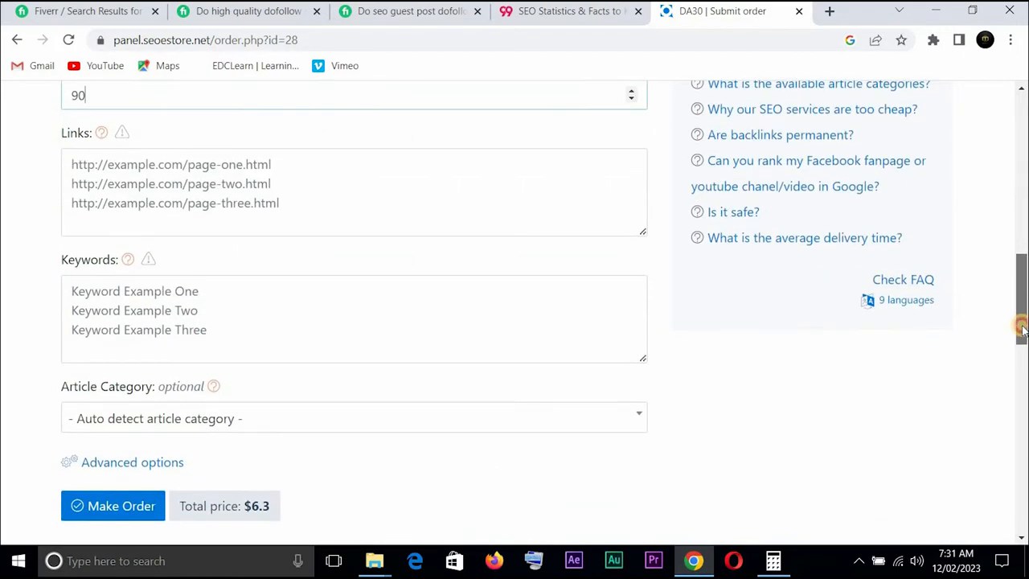
pyautogui.scroll(-3)
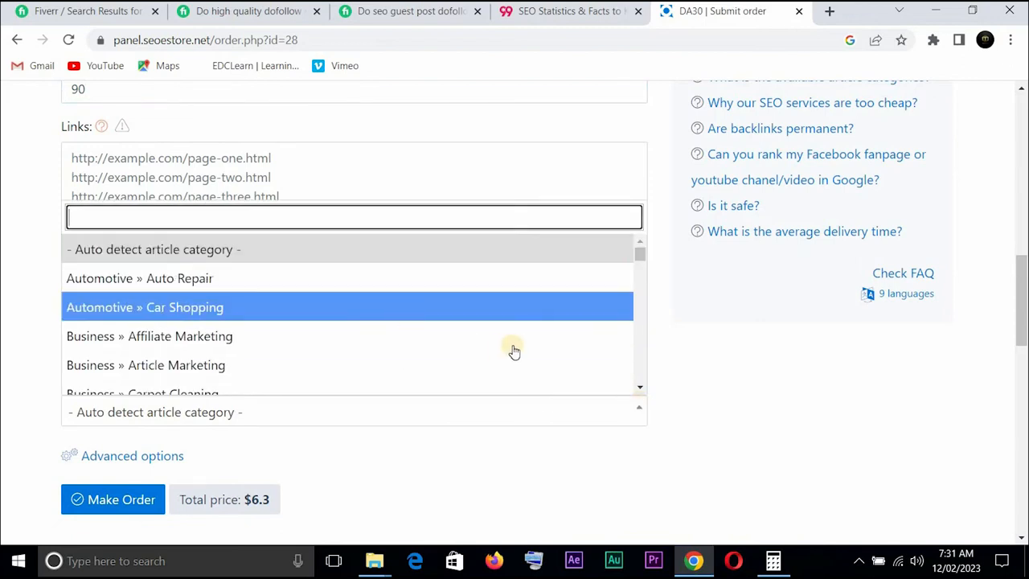
pyautogui.scroll(-3)
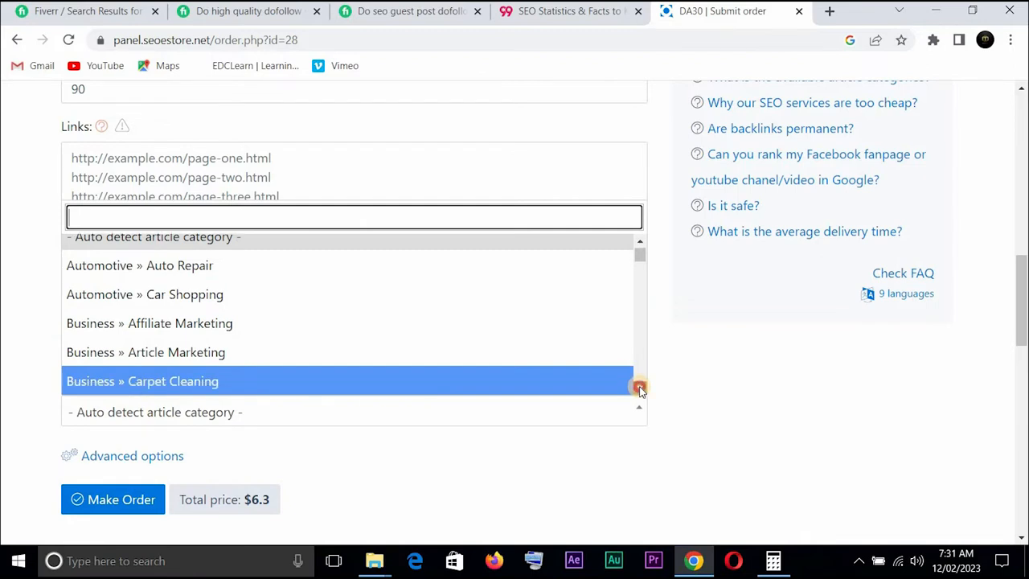
pyautogui.scroll(-3)
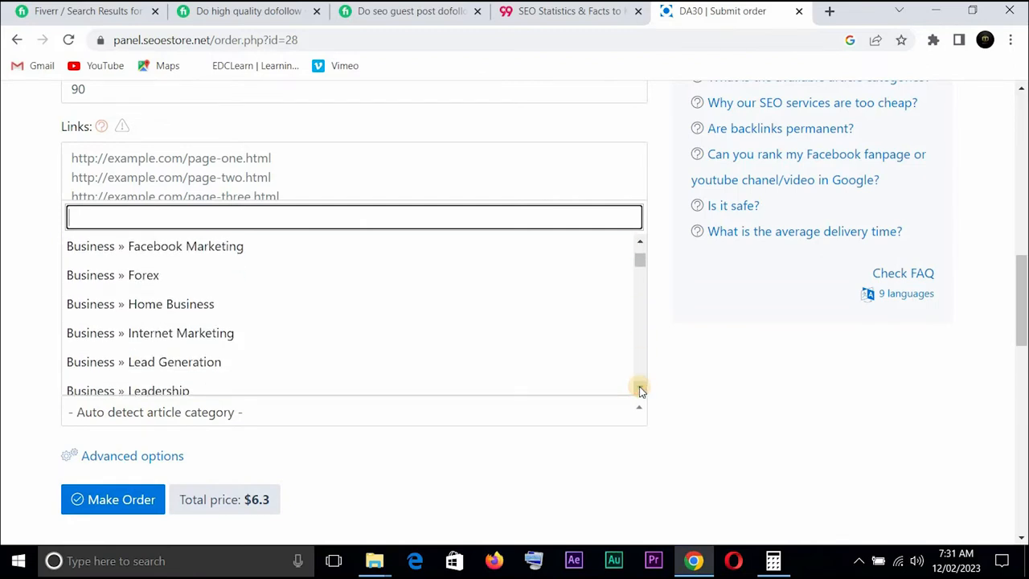
pyautogui.scroll(-3)
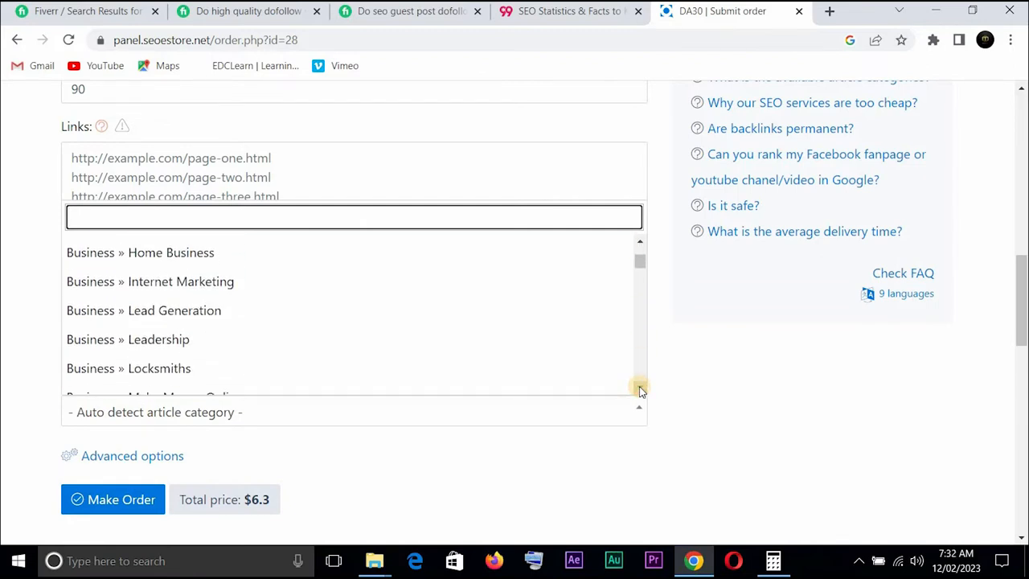
pyautogui.scroll(-3)
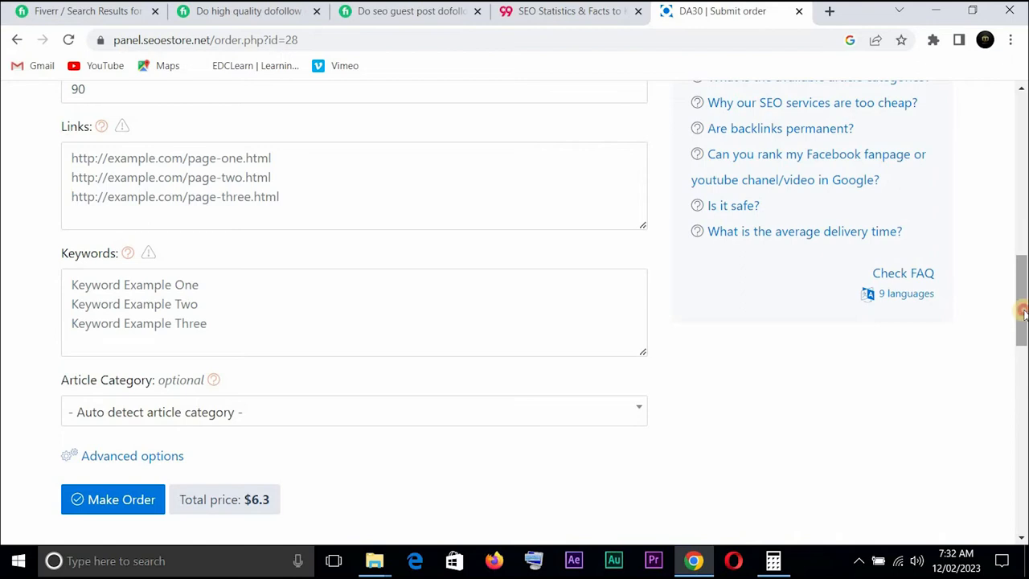
pyautogui.scroll(-3)
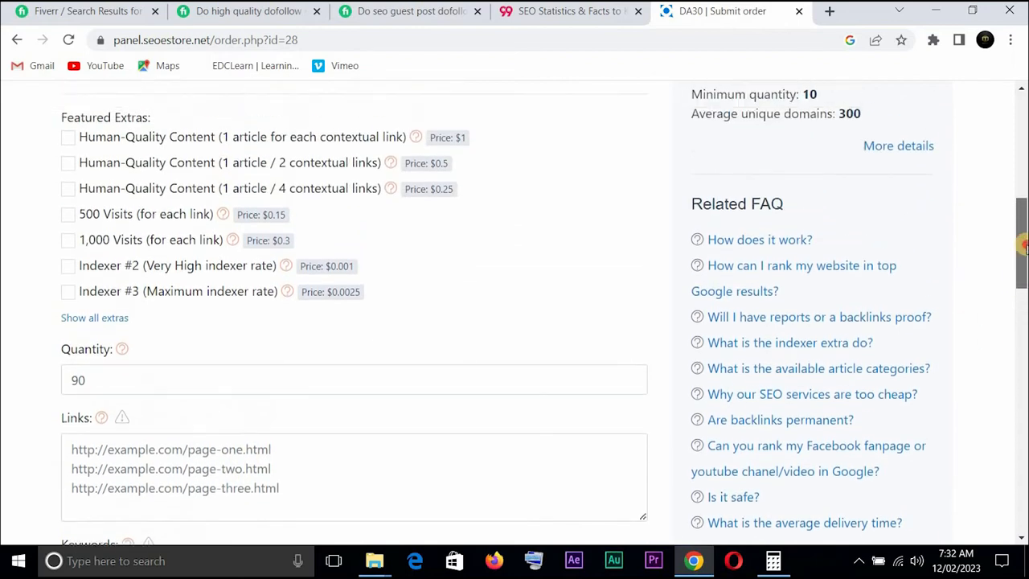
pyautogui.scroll(3)
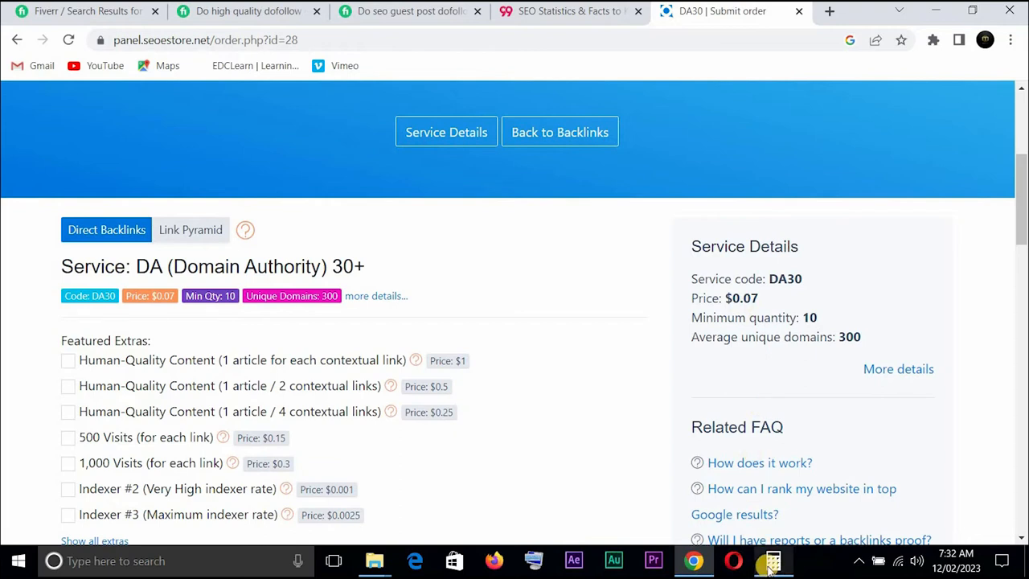
# Bring up Windows Calculator from the taskbar to work out the cost
pyautogui.click(772, 560)
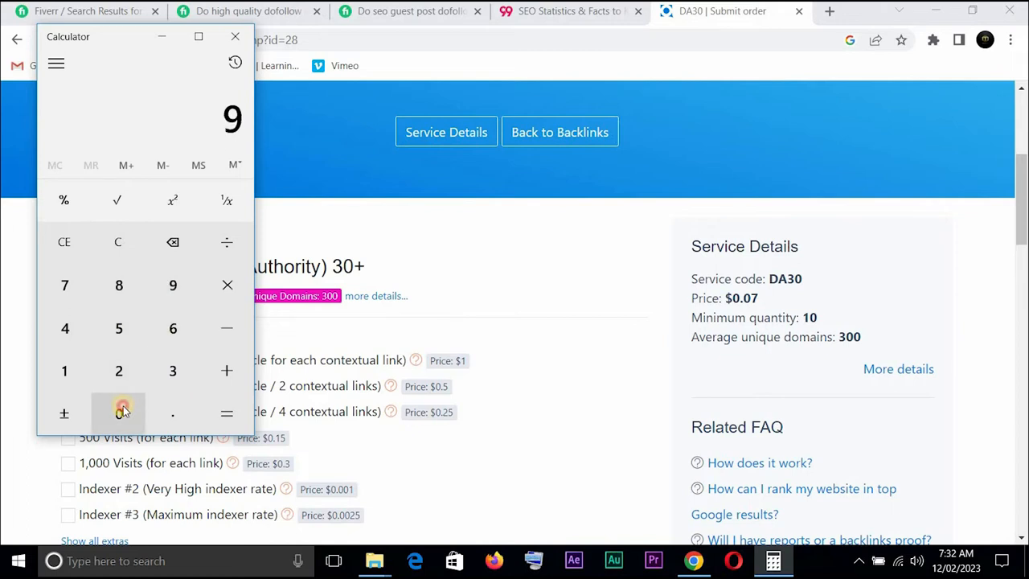
# Calculate 90 × 0.07 = 6.3 in Calculator, then clear it
pyautogui.click(119, 413)
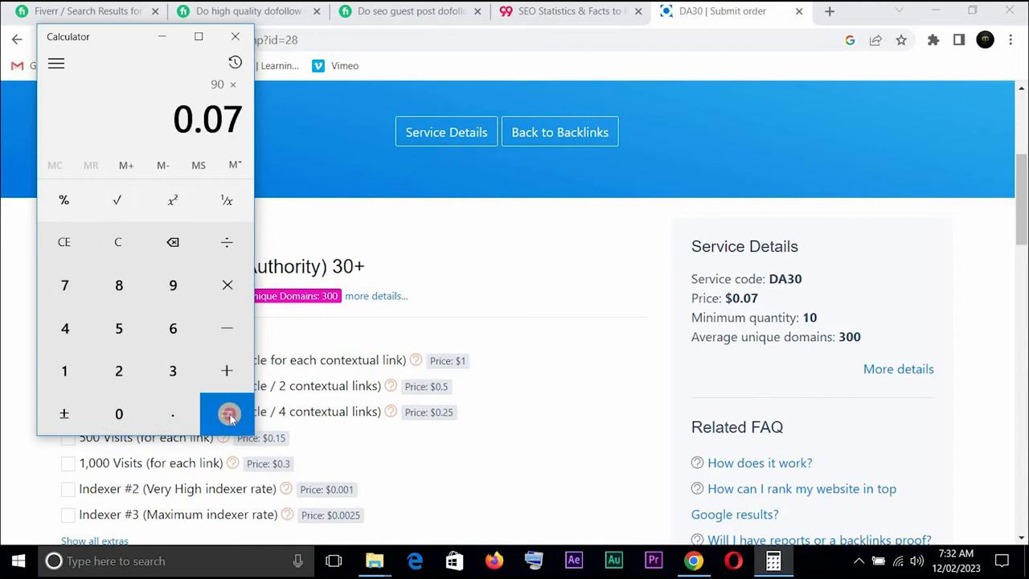
pyautogui.click(228, 414)
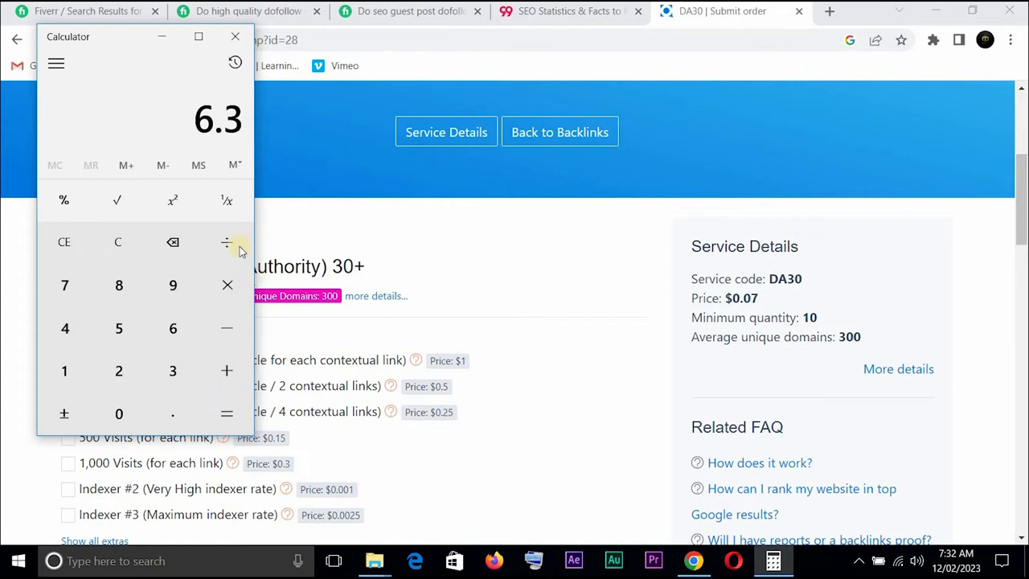
pyautogui.click(119, 242)
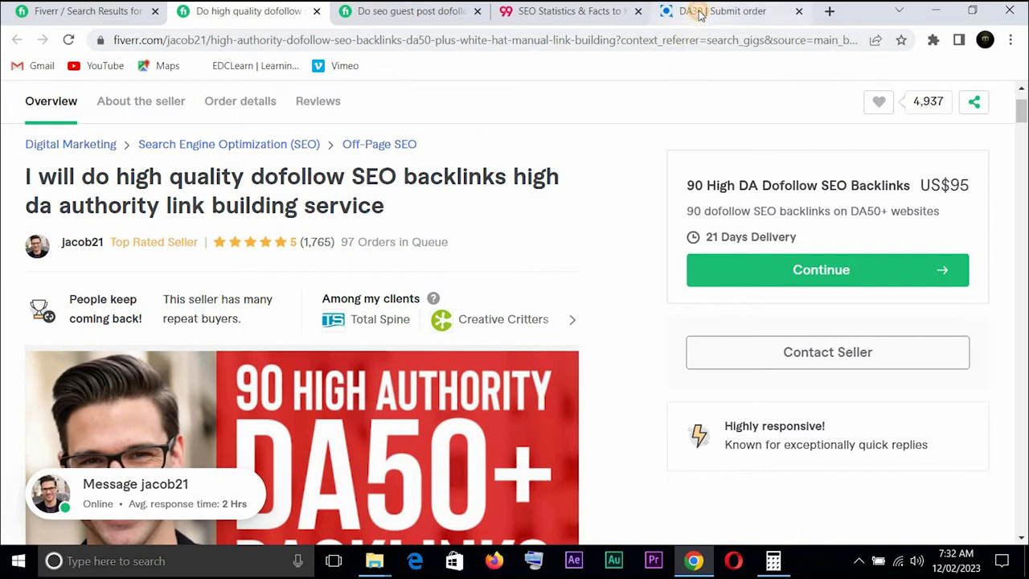
# Return to Calculator, enter 95 and begin a subtraction, then clear it
pyautogui.click(721, 10)
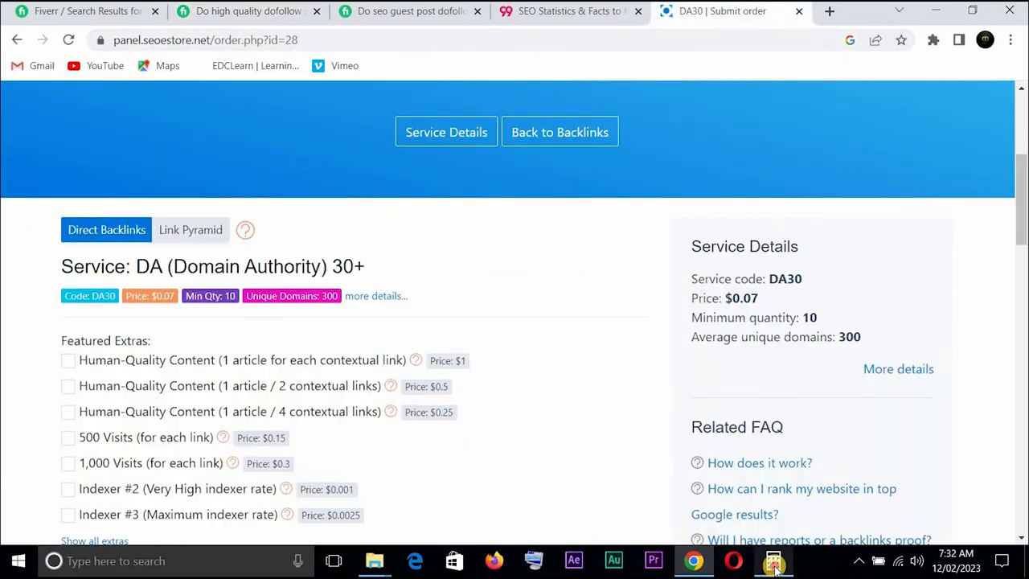
pyautogui.click(773, 560)
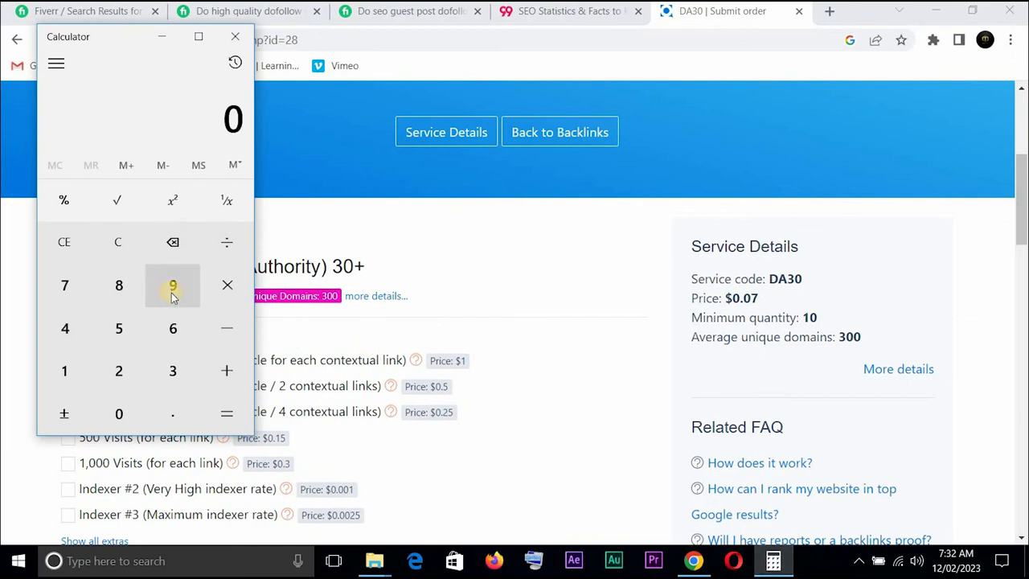
pyautogui.click(172, 286)
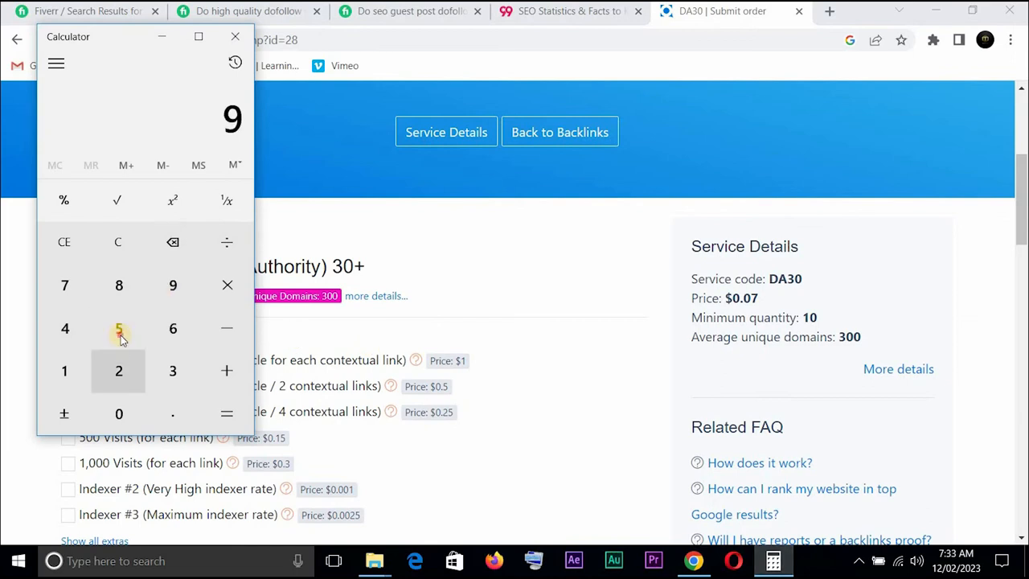
pyautogui.click(119, 329)
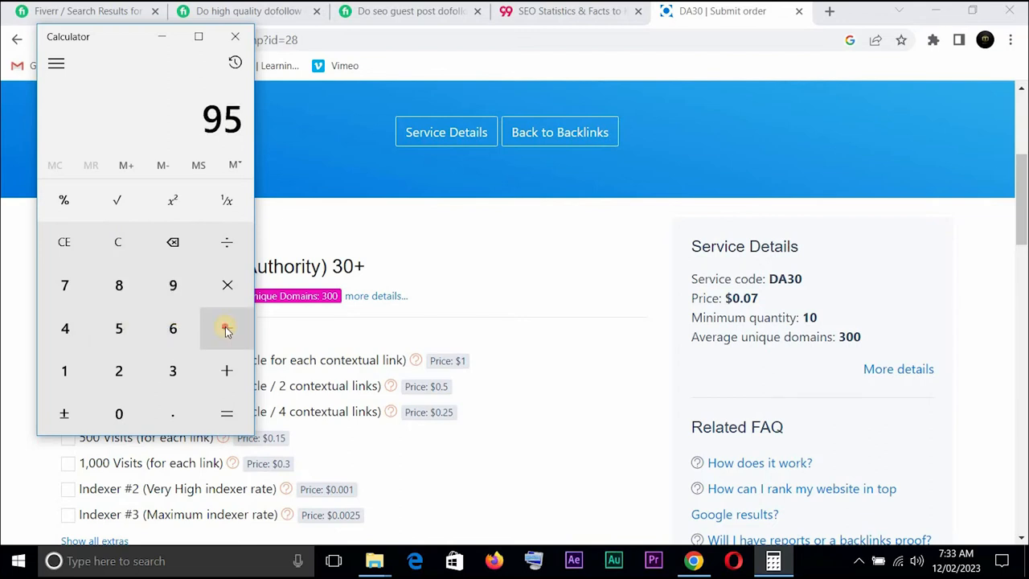
pyautogui.click(227, 328)
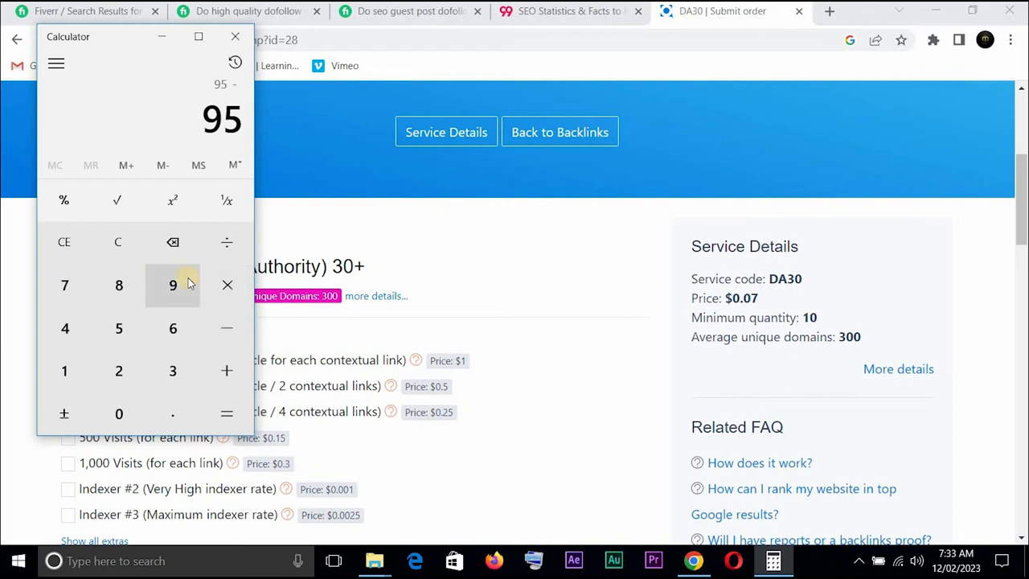
pyautogui.moveTo(173, 328)
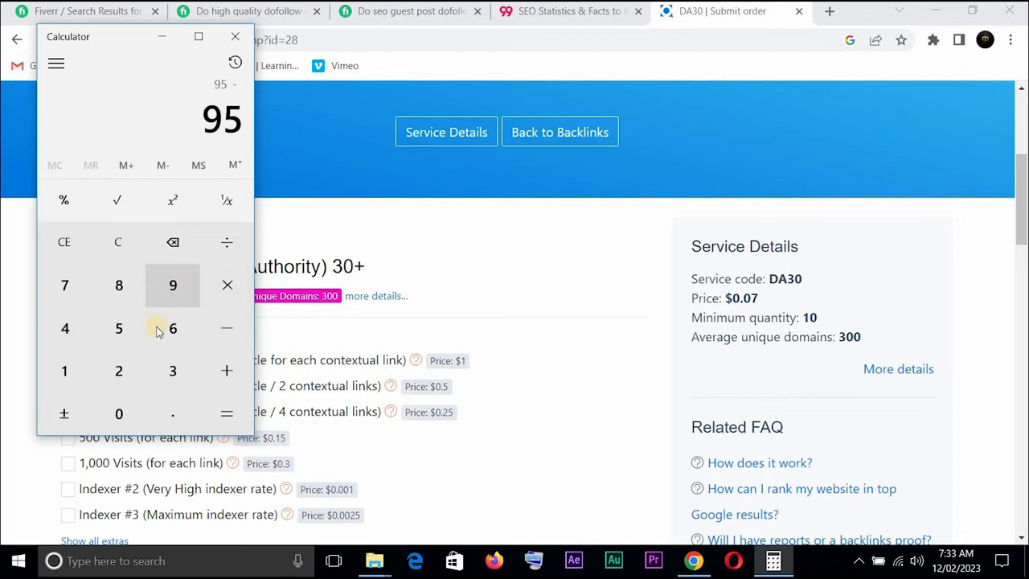
pyautogui.moveTo(172, 328)
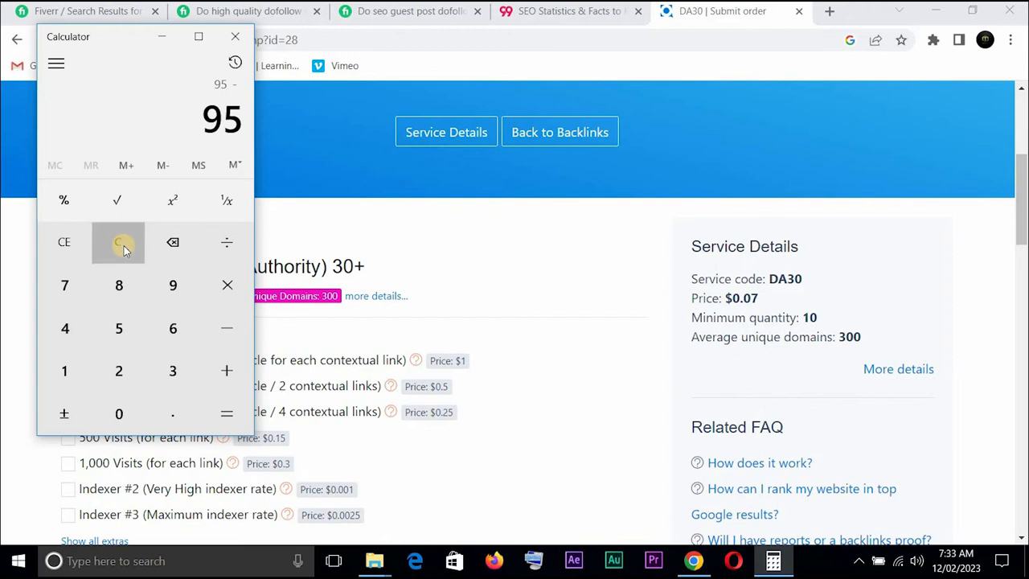
pyautogui.click(119, 241)
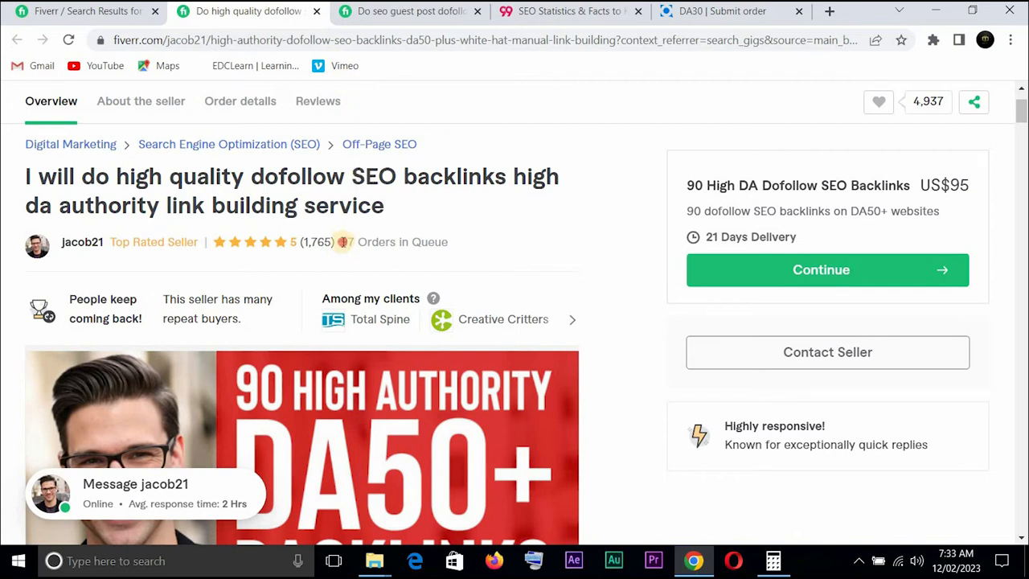
# Note the 97 Orders in Queue and calculate 95 × 97 = 9,215, then clear
pyautogui.doubleClick(383, 242)
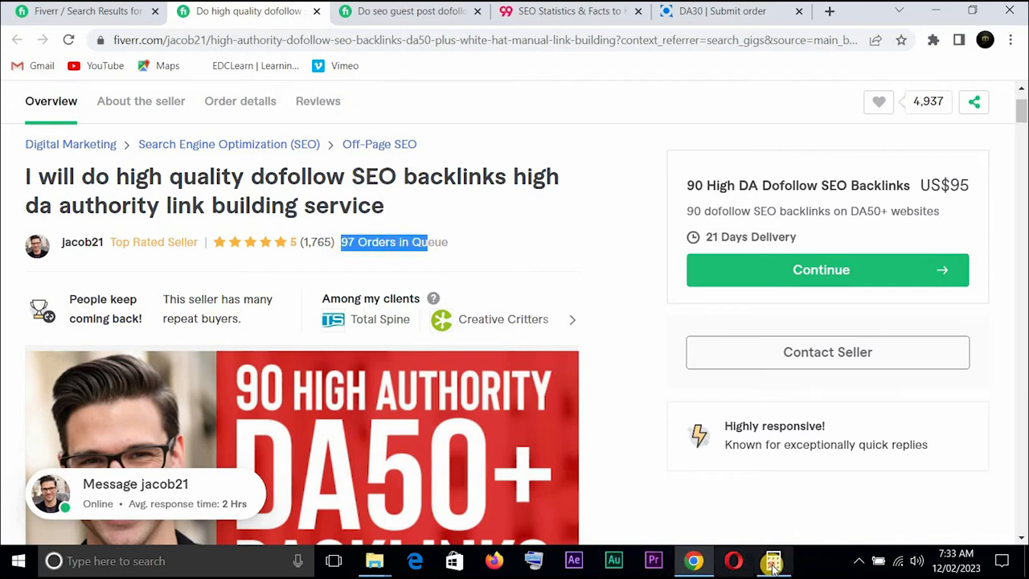
pyautogui.click(772, 559)
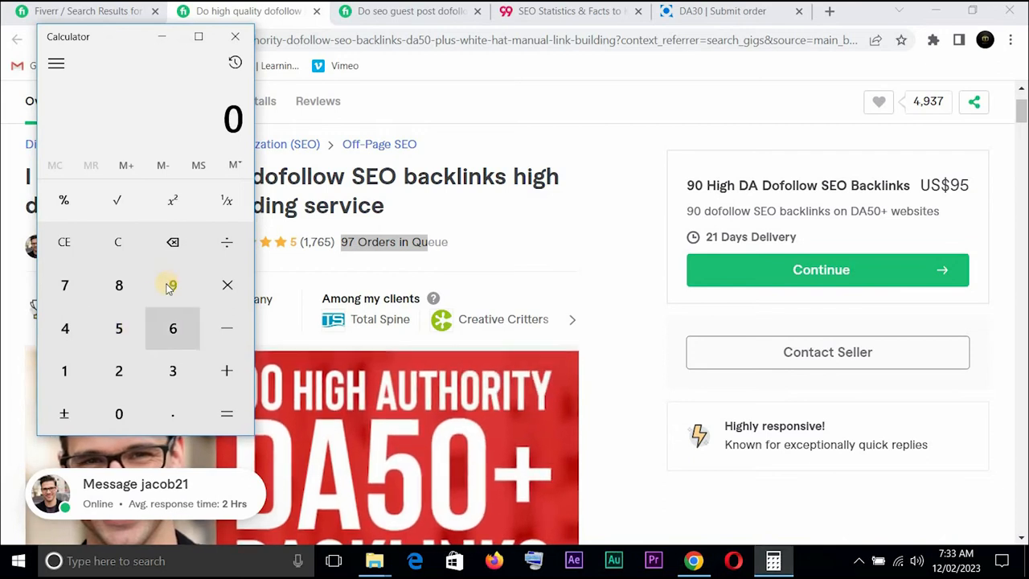
pyautogui.click(172, 284)
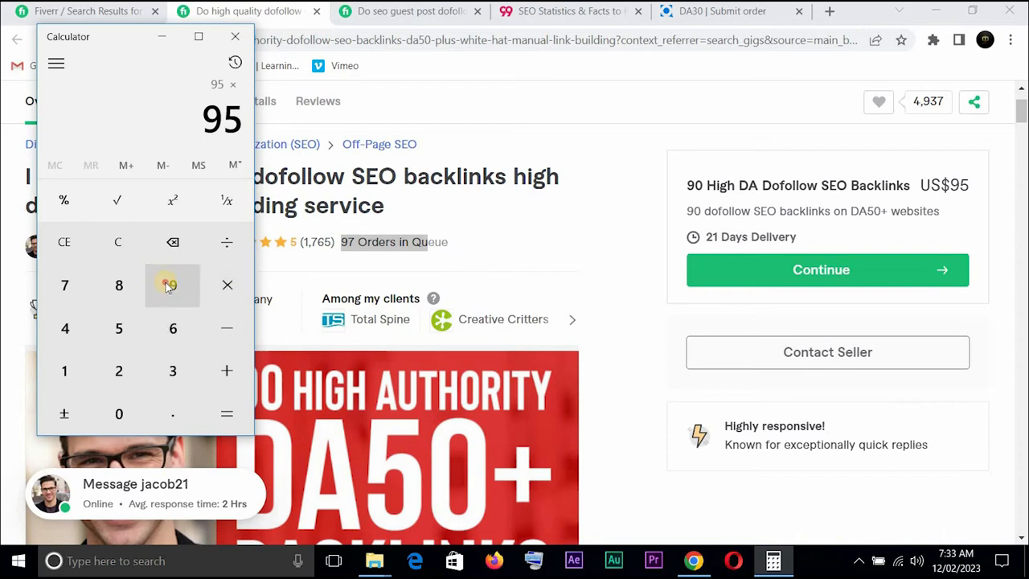
pyautogui.click(227, 414)
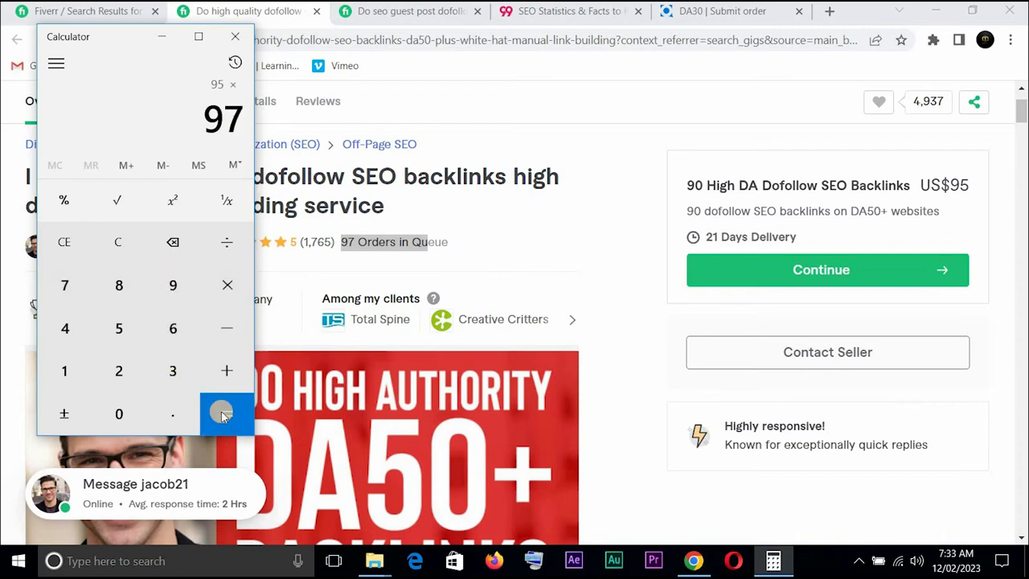
pyautogui.click(228, 414)
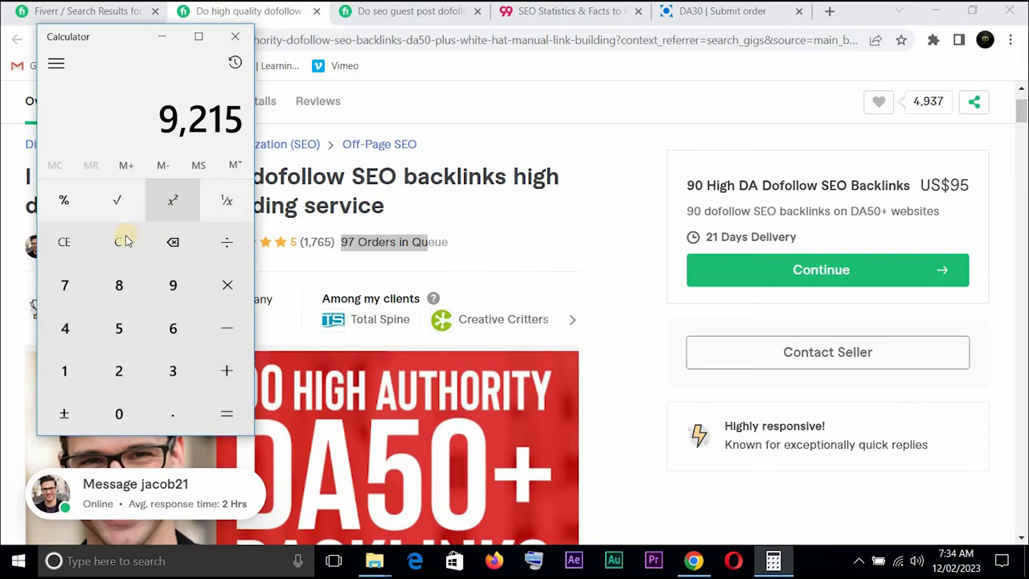
pyautogui.click(119, 241)
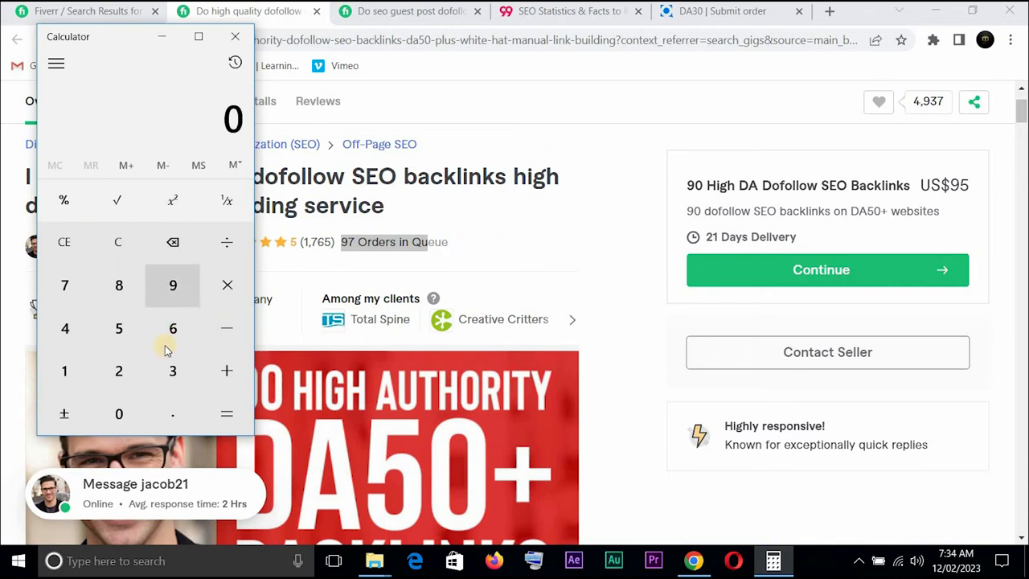
pyautogui.moveTo(172, 284)
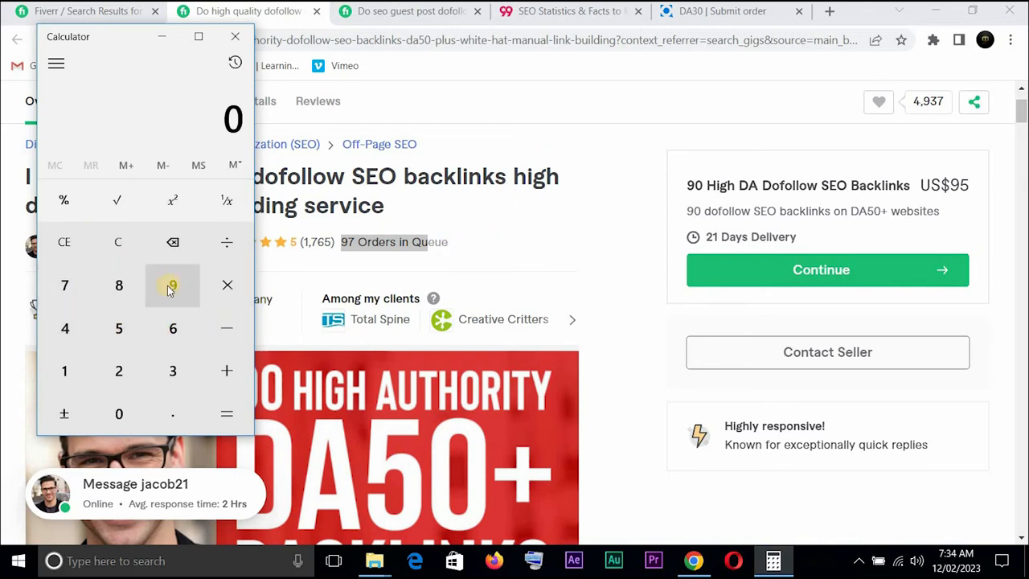
# Calculate 90 × 0.07 × 97 = 611.1 in Calculator, then clear the result
pyautogui.click(172, 286)
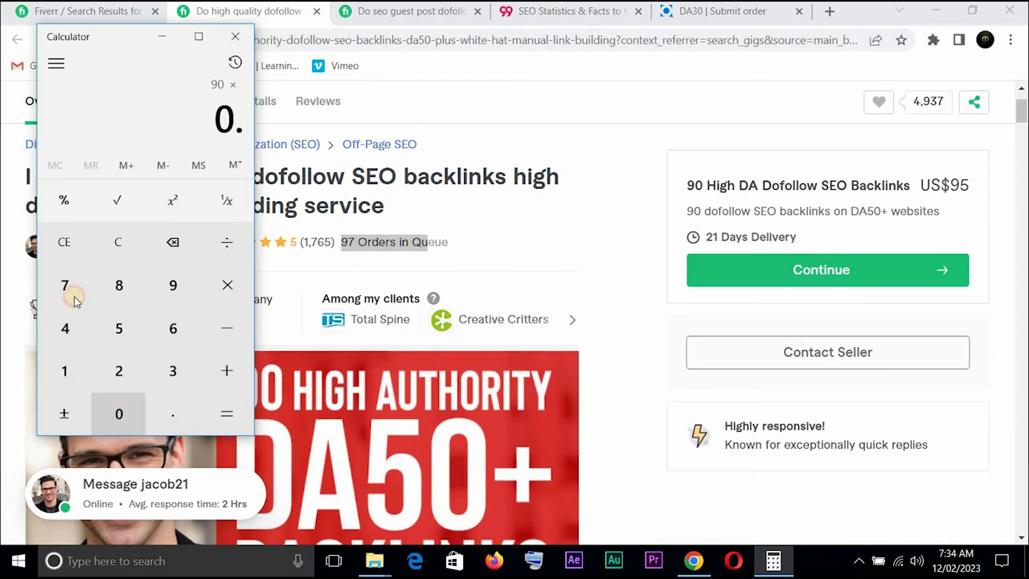
pyautogui.click(227, 413)
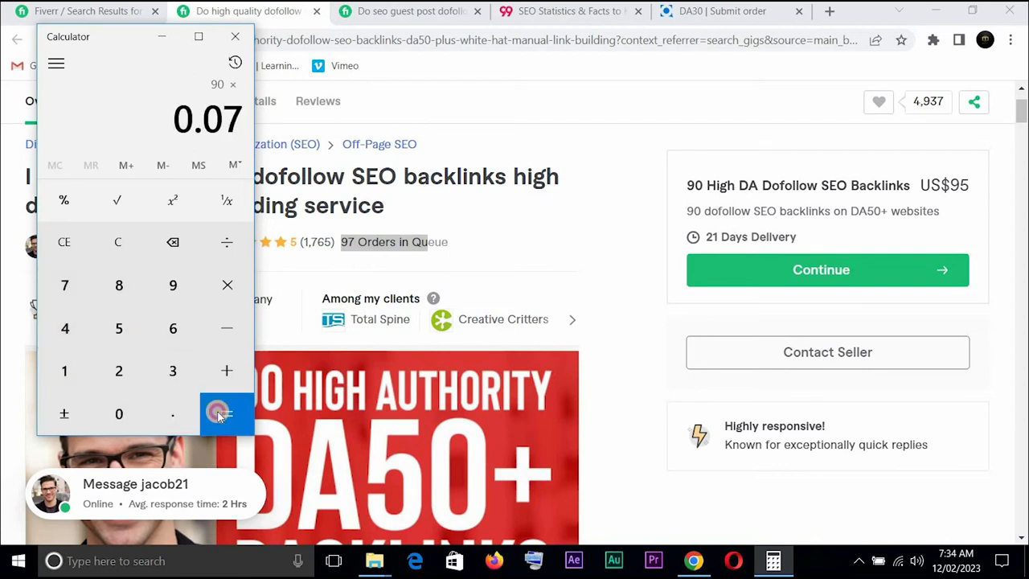
pyautogui.click(226, 413)
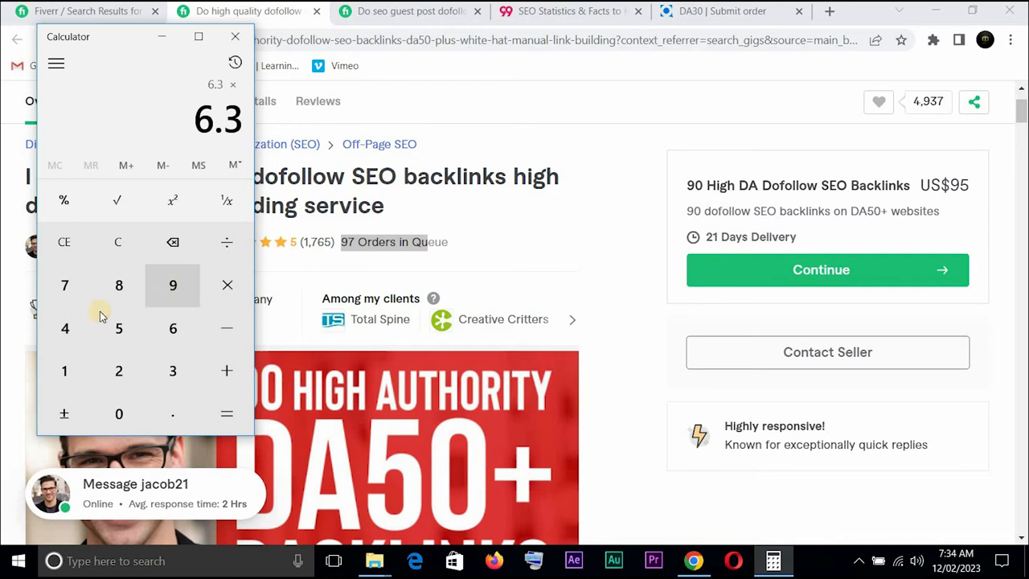
pyautogui.click(226, 413)
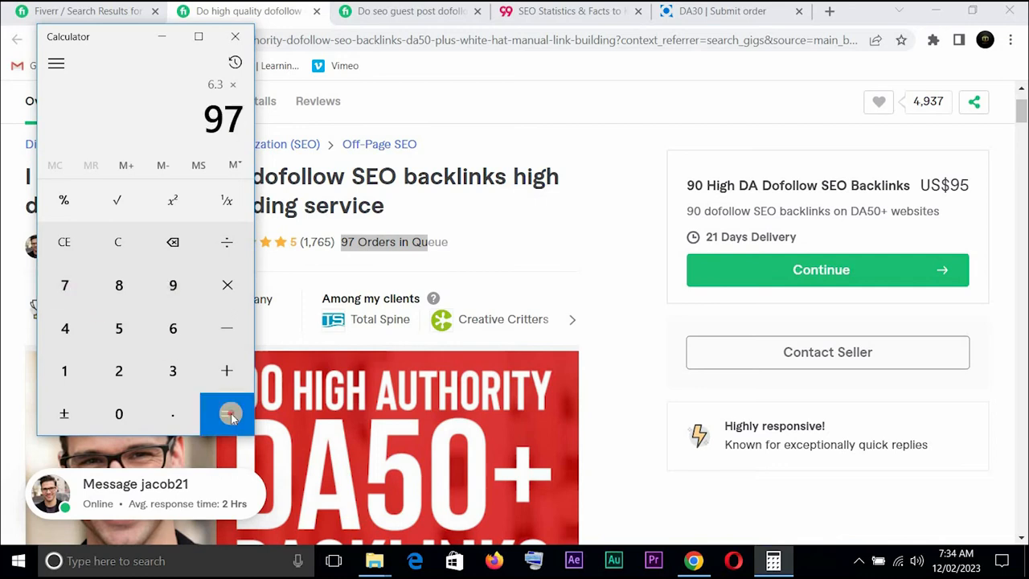
pyautogui.click(227, 413)
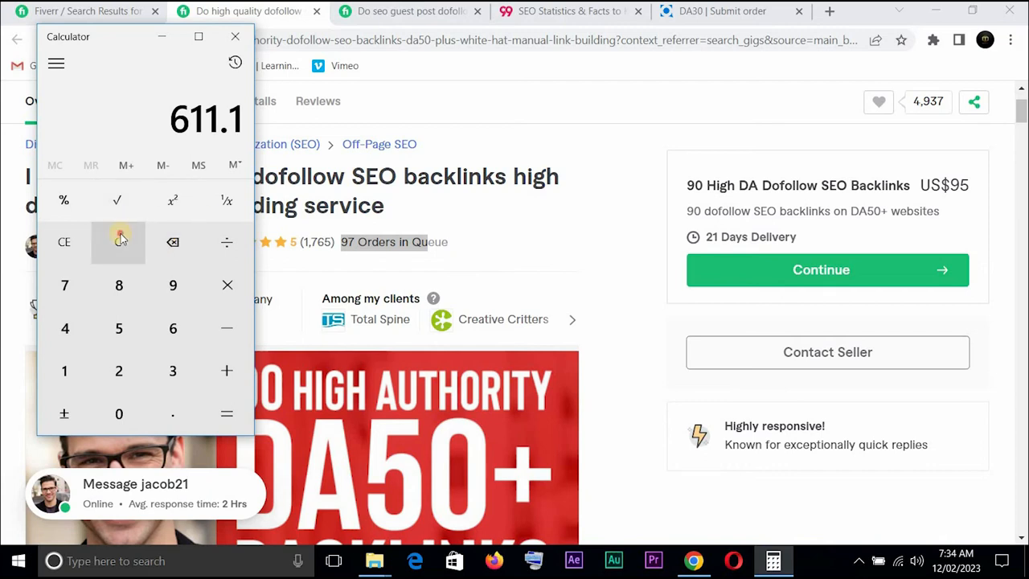
pyautogui.click(119, 241)
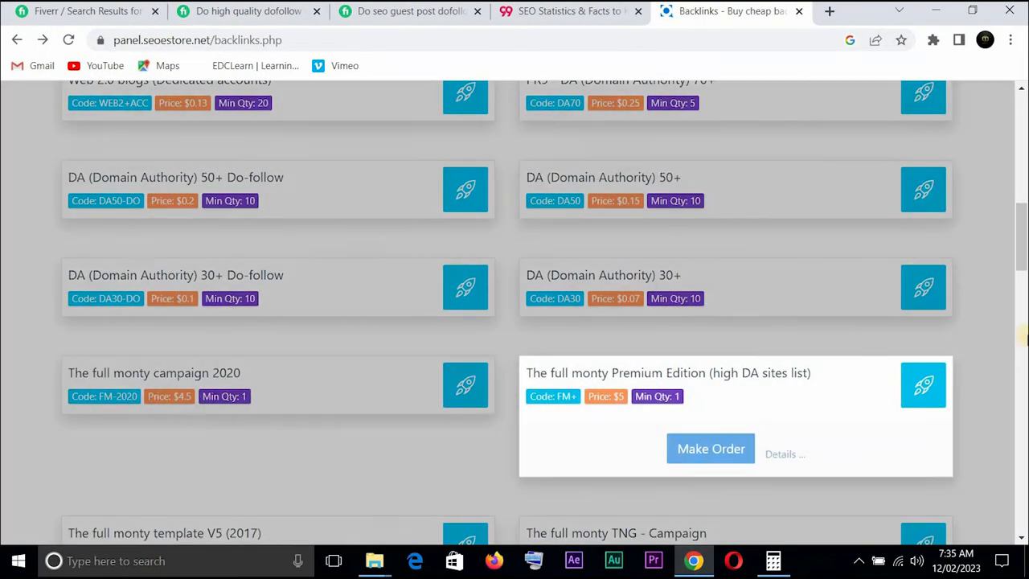
pyautogui.scroll(-3)
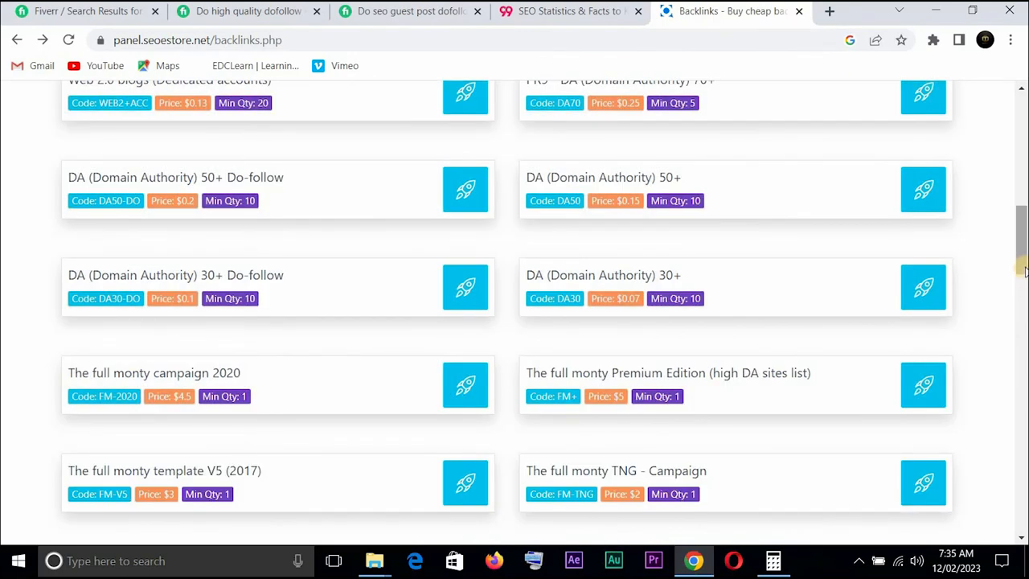
pyautogui.scroll(-3)
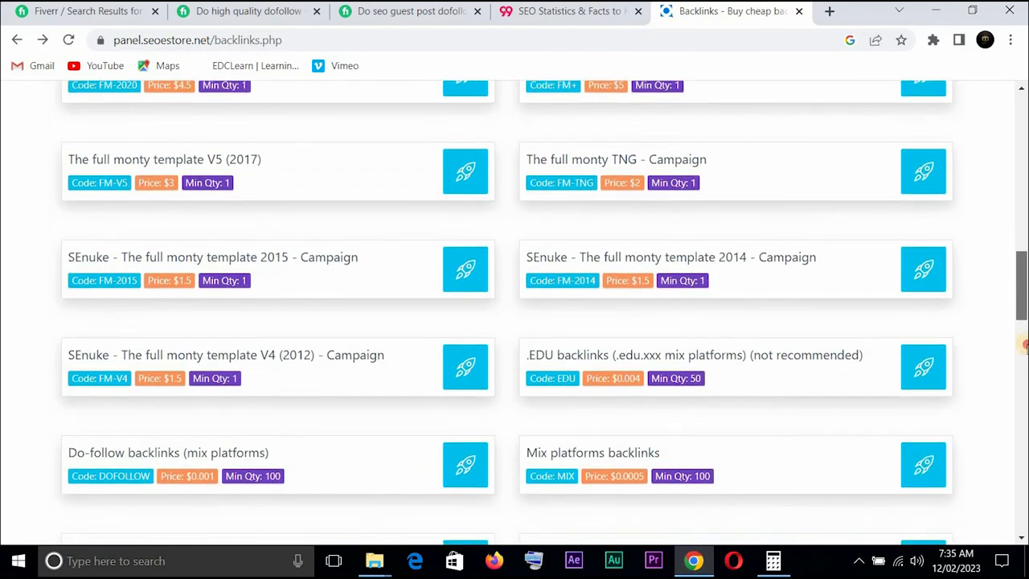
pyautogui.scroll(-3)
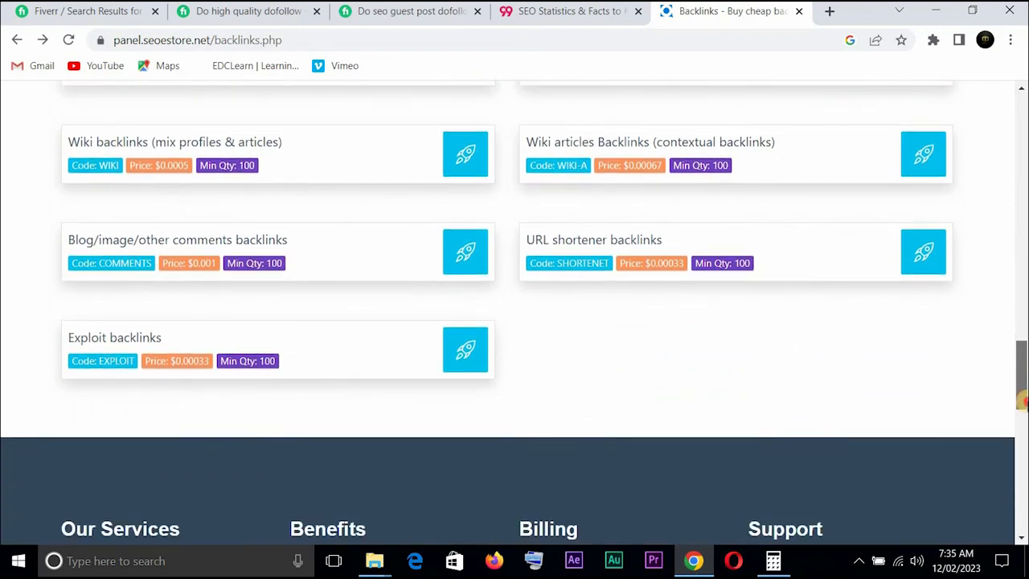
pyautogui.scroll(-3)
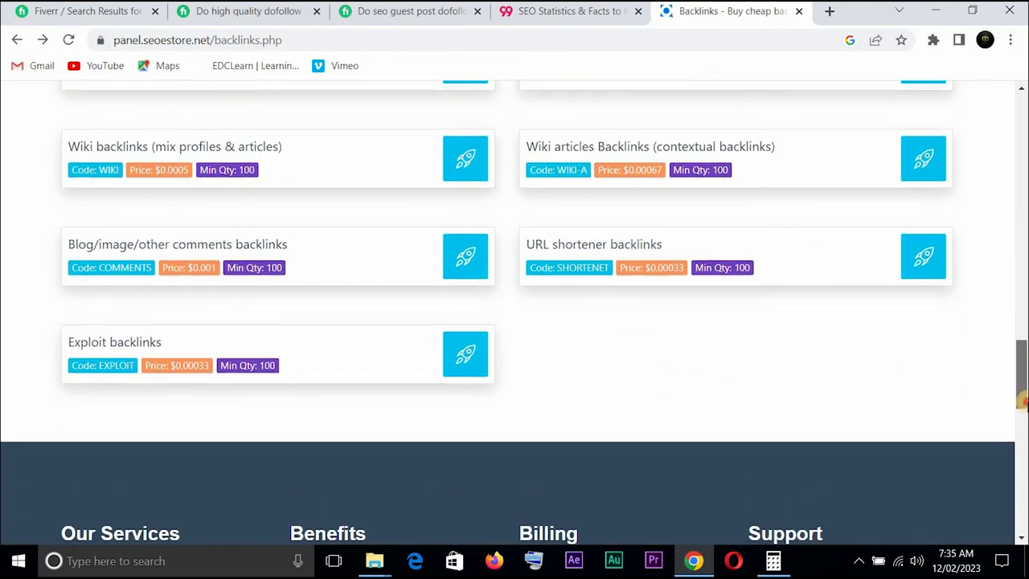
pyautogui.scroll(3)
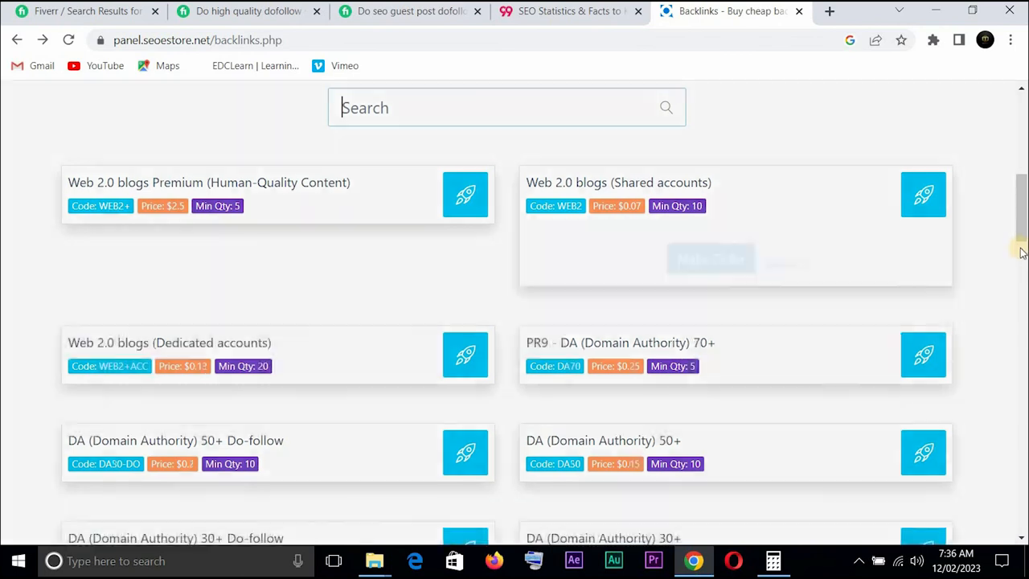
# Scroll the DA 30+ Do-follow order form down to its quantity, links, keywords and category fields
pyautogui.scroll(3)
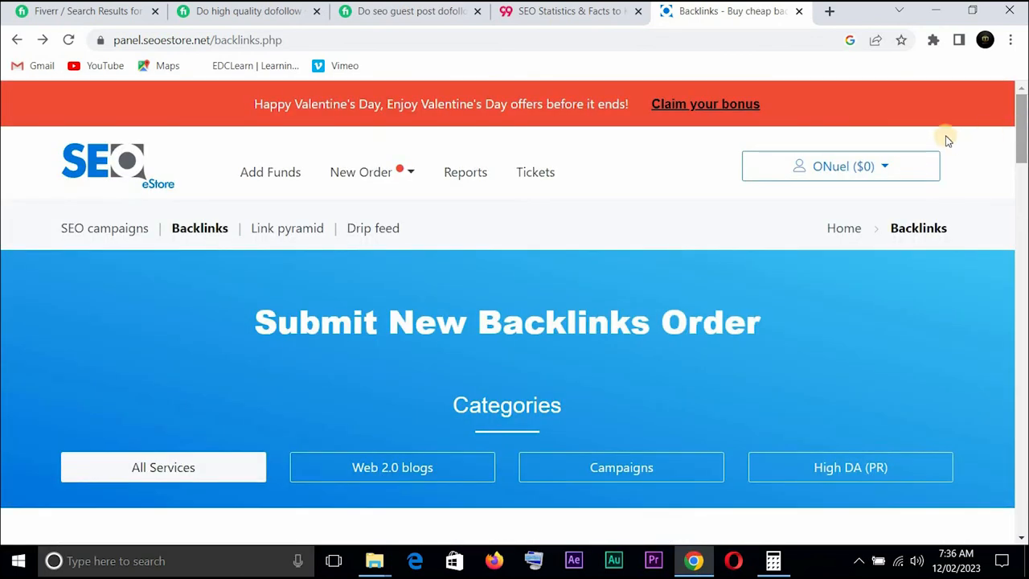
pyautogui.scroll(-3)
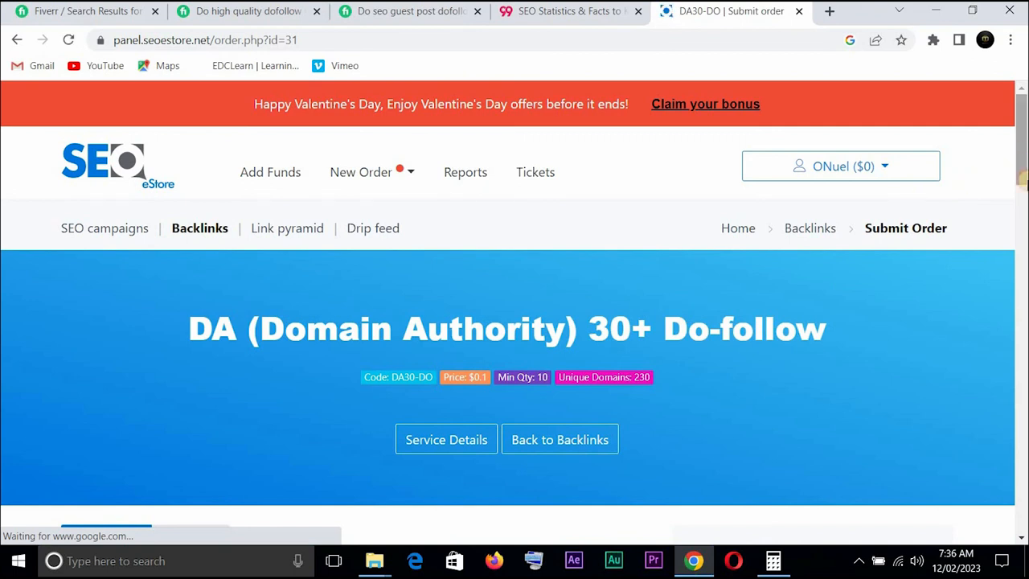
pyautogui.scroll(-3)
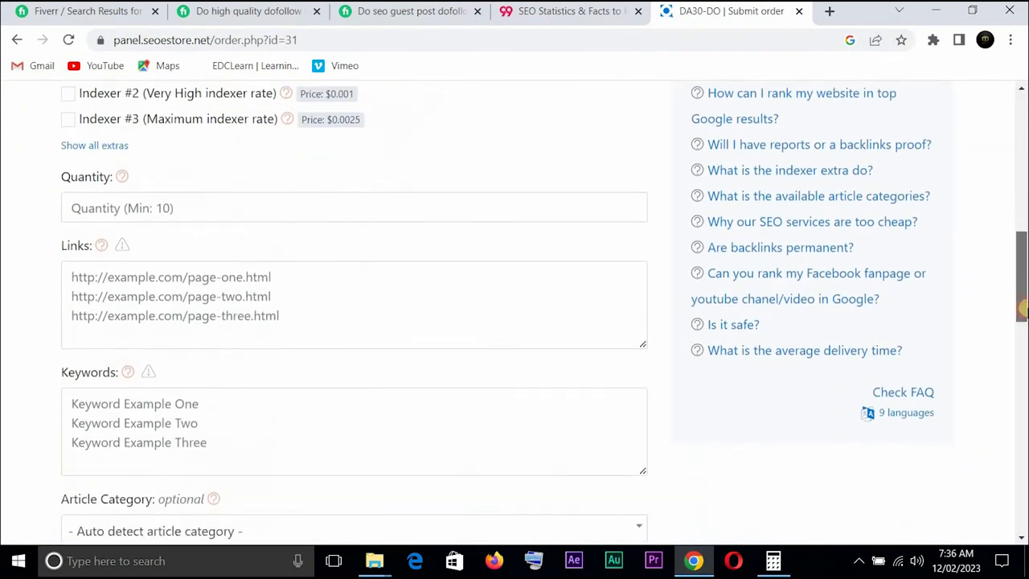
pyautogui.scroll(-3)
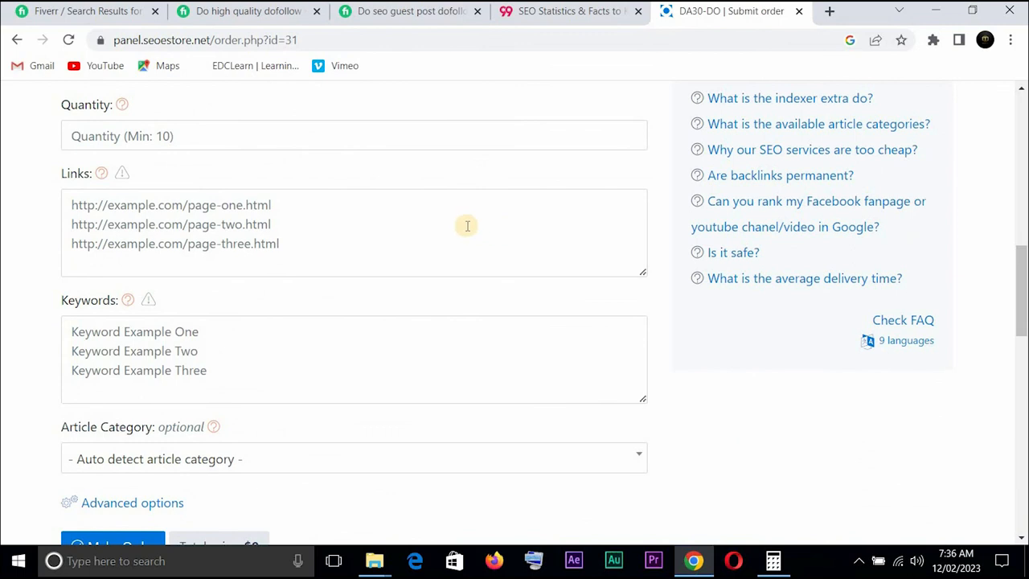